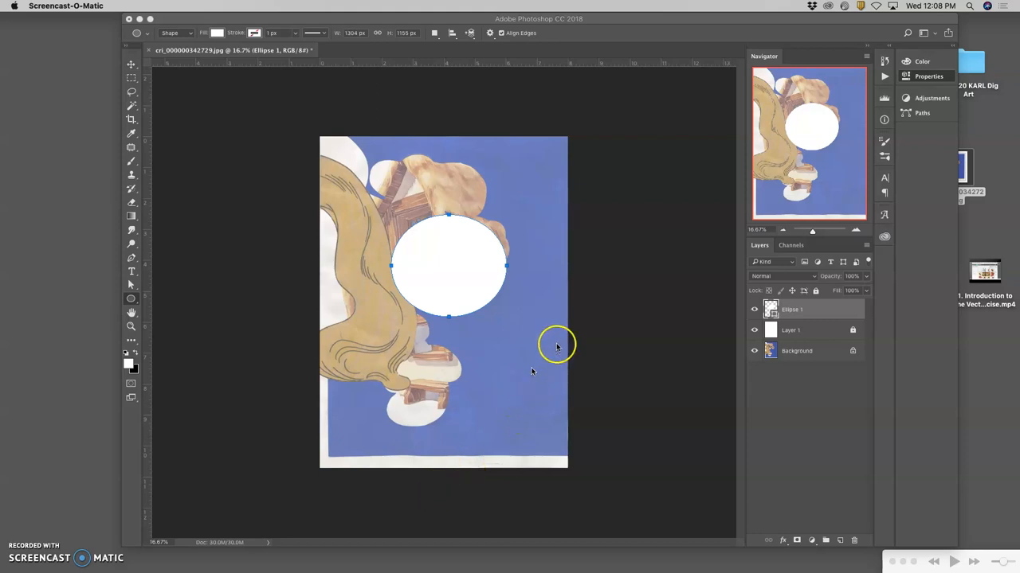
# Step: Select the Ellipse 1 shape layer to show its live shape properties
pyautogui.click(754, 309)
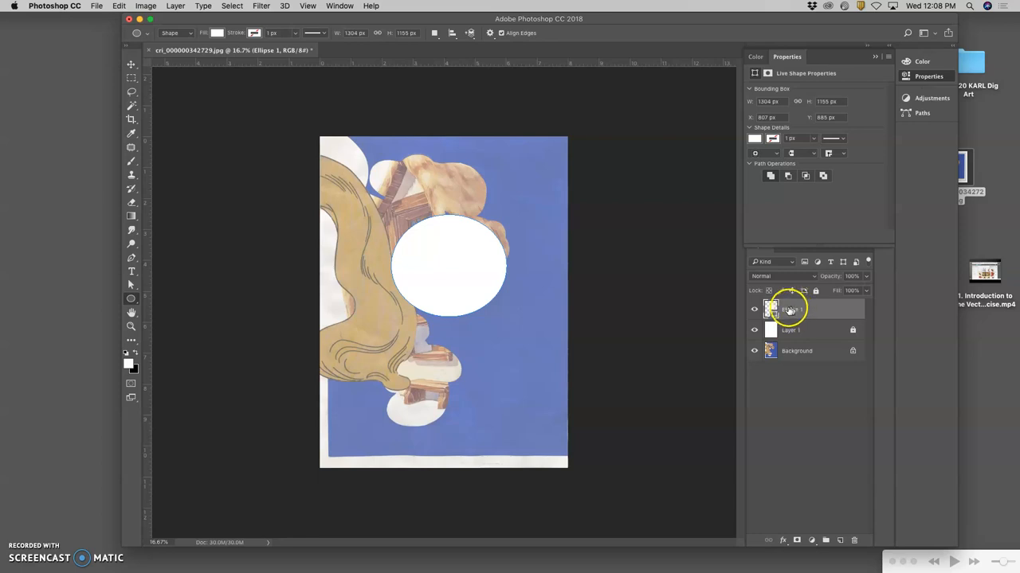
pyautogui.click(754, 309)
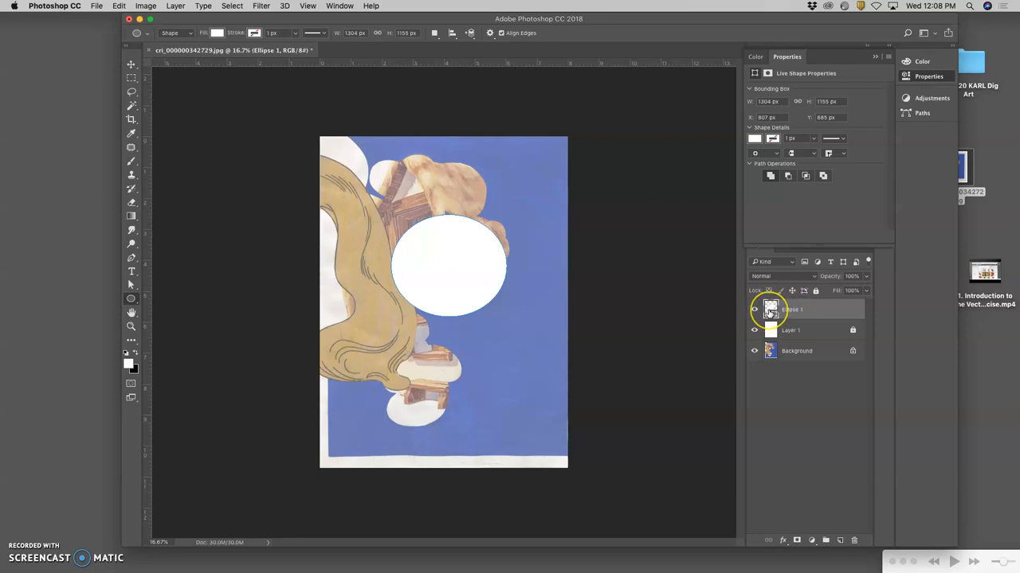
pyautogui.moveTo(769, 311)
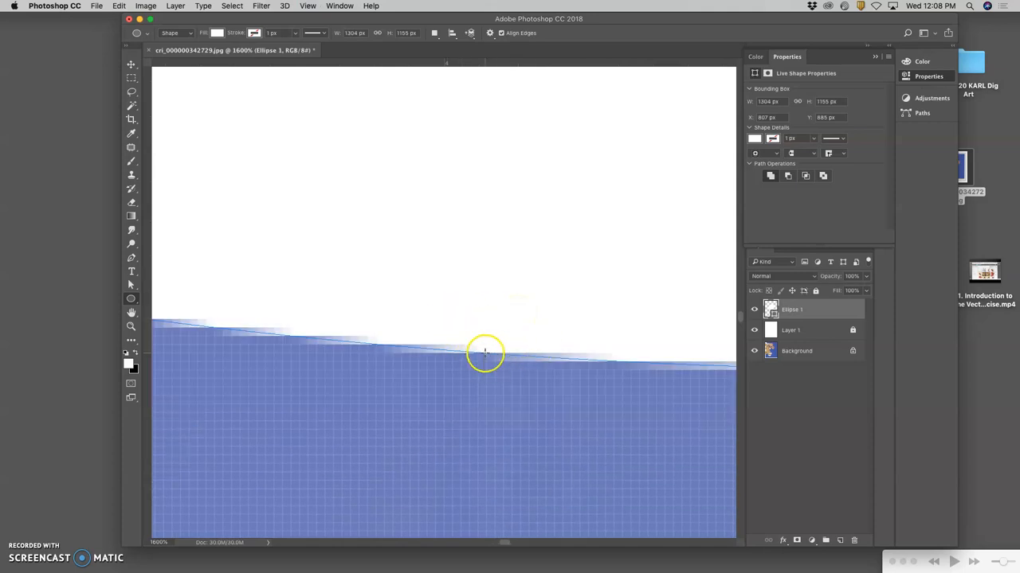
pyautogui.click(131, 6)
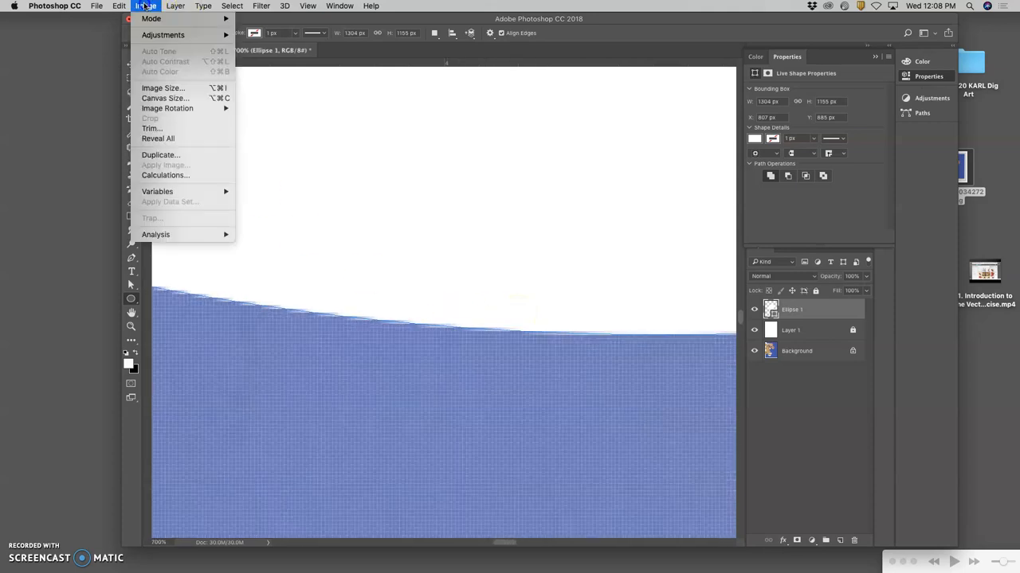
pyautogui.click(165, 87)
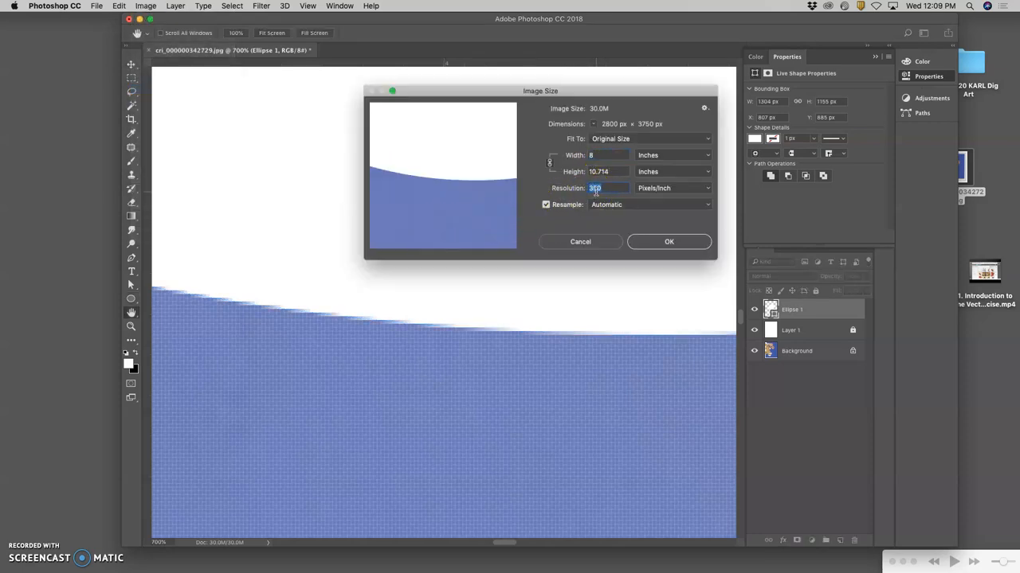
pyautogui.write('5000')
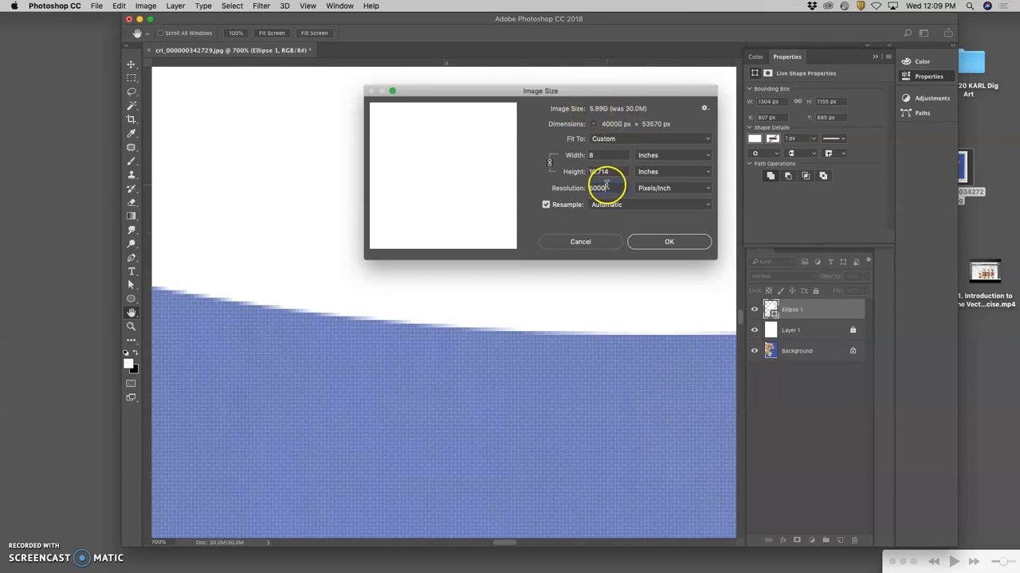
pyautogui.write('80')
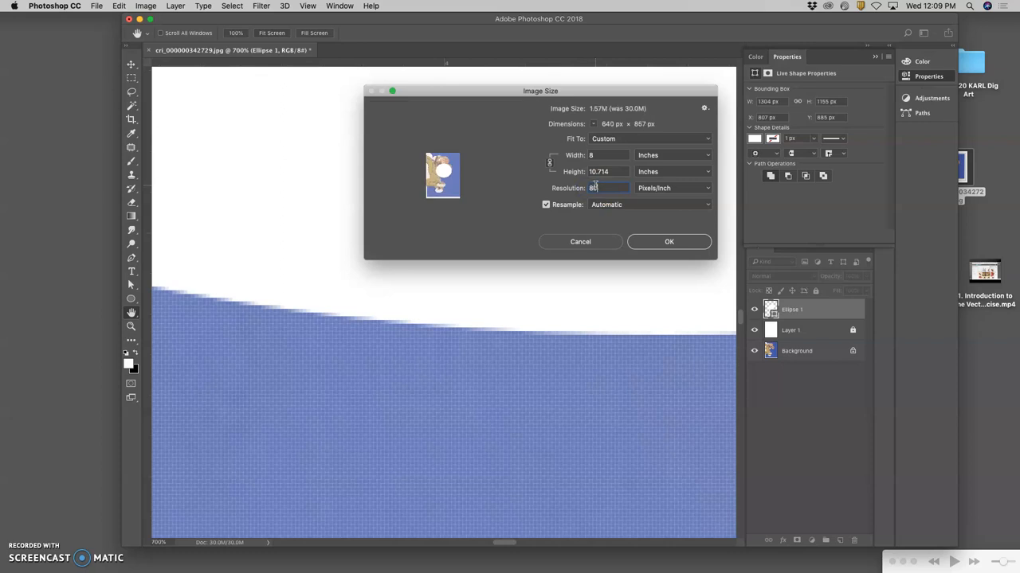
pyautogui.write('800')
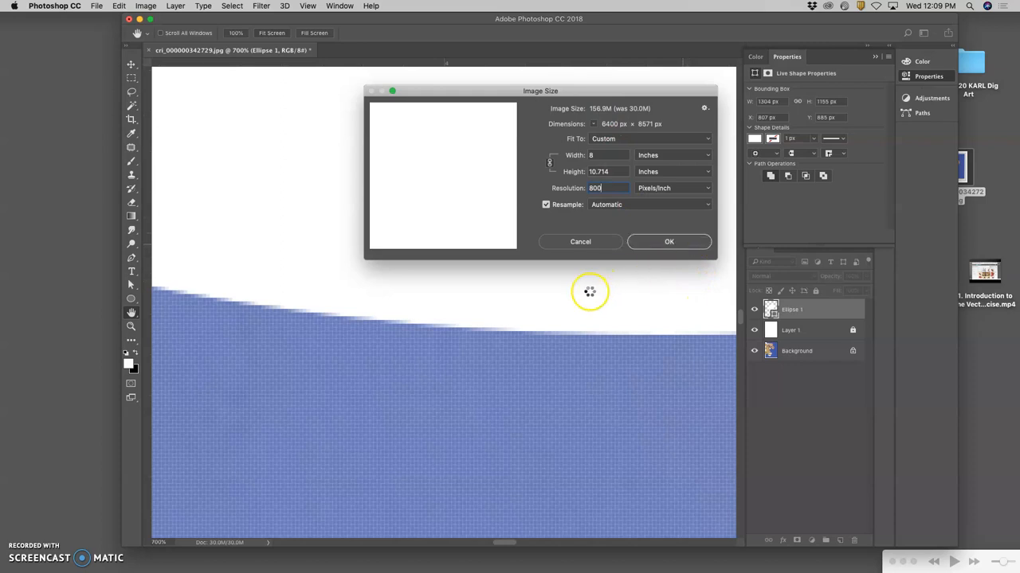
pyautogui.moveTo(522, 311)
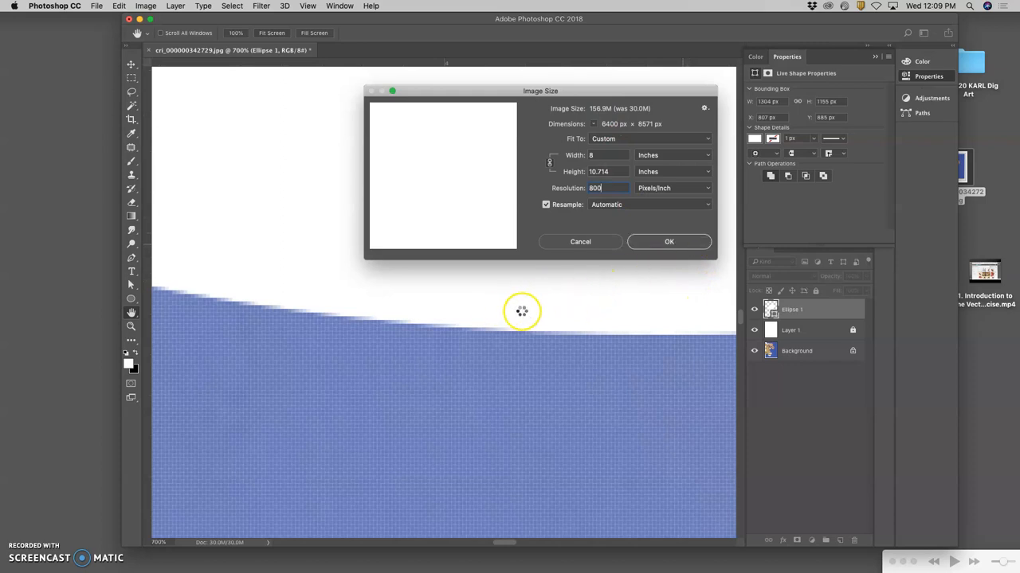
pyautogui.click(668, 242)
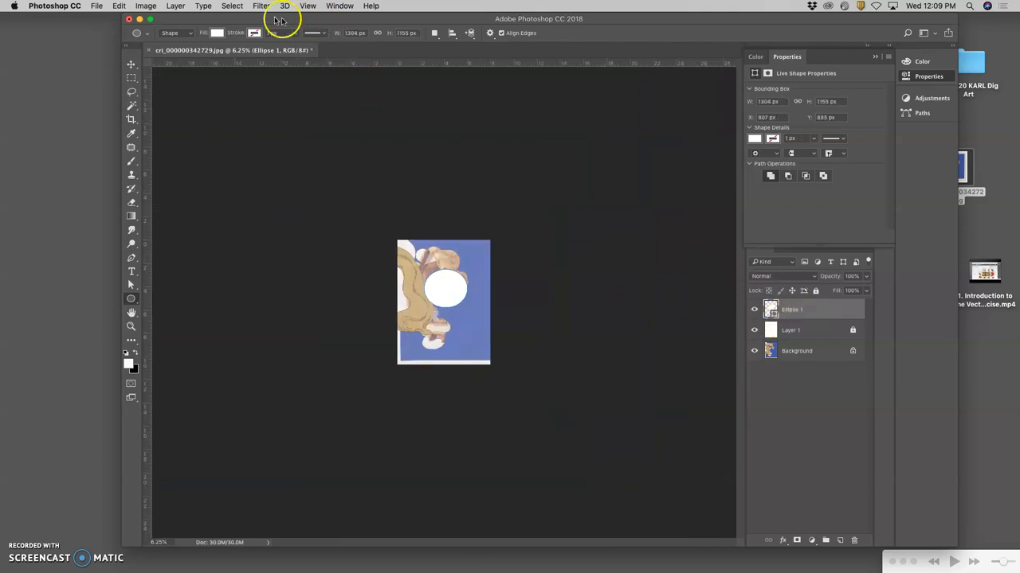
pyautogui.moveTo(539, 224)
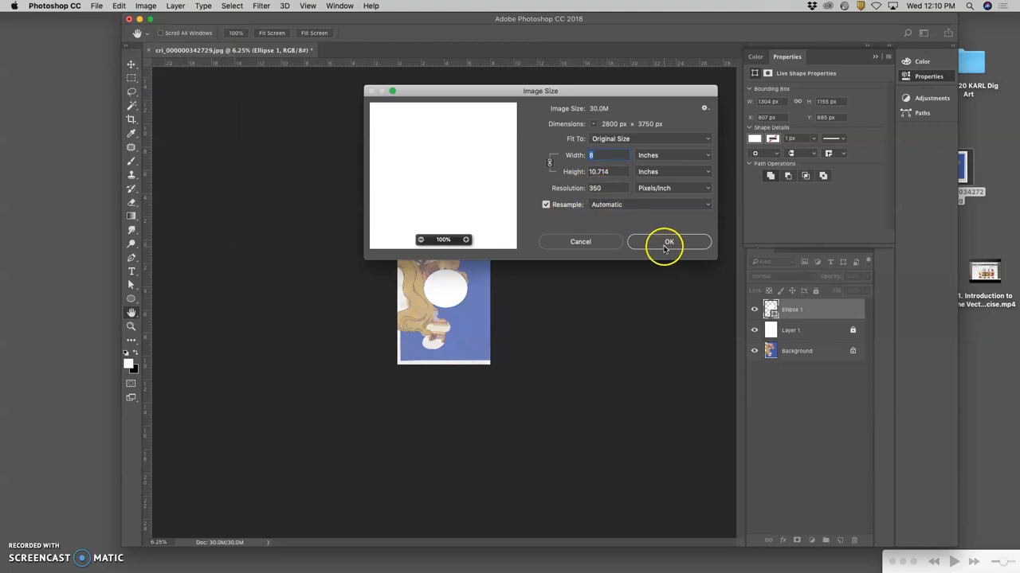
pyautogui.click(667, 241)
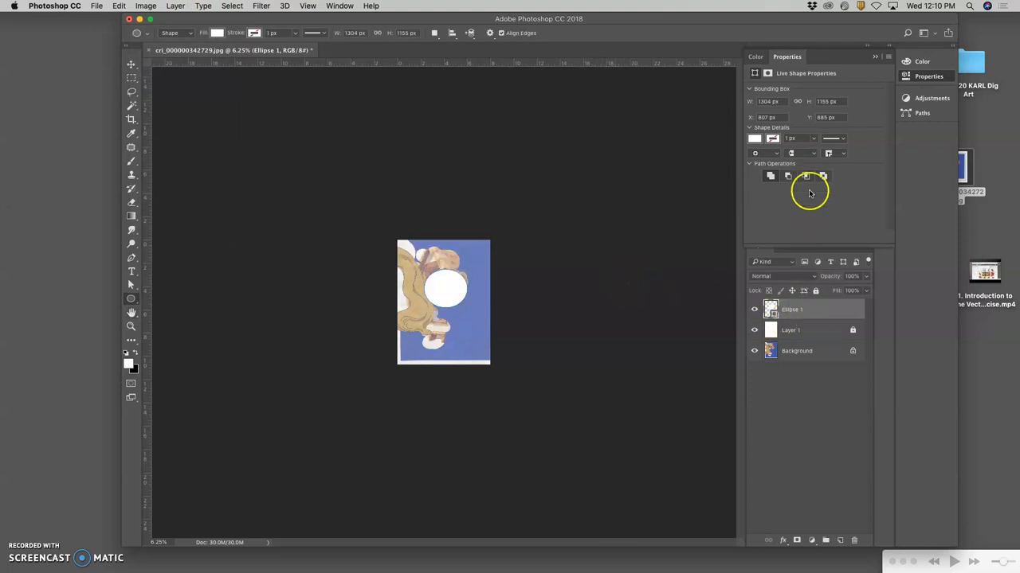
pyautogui.moveTo(553, 266)
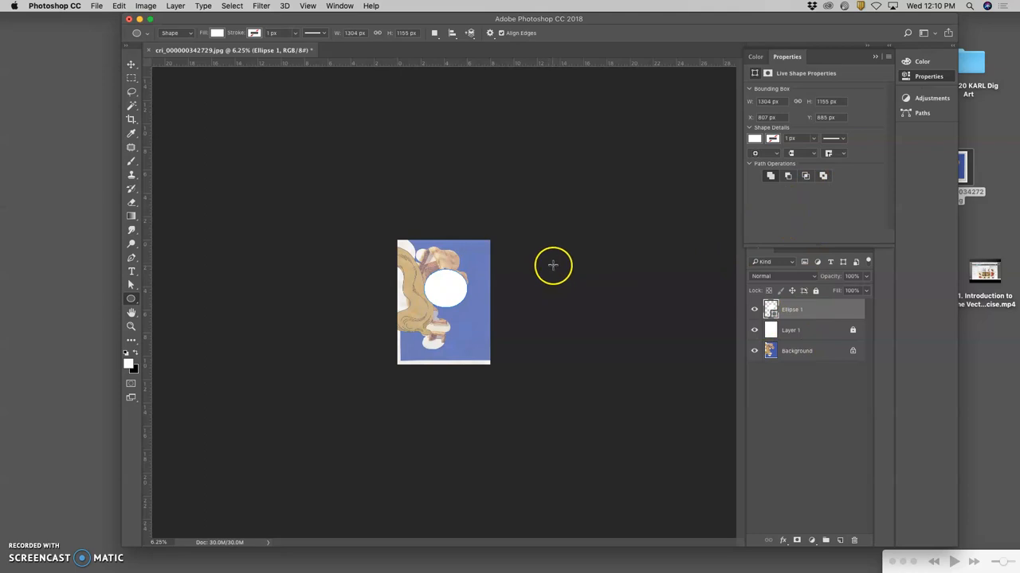
pyautogui.moveTo(568, 262)
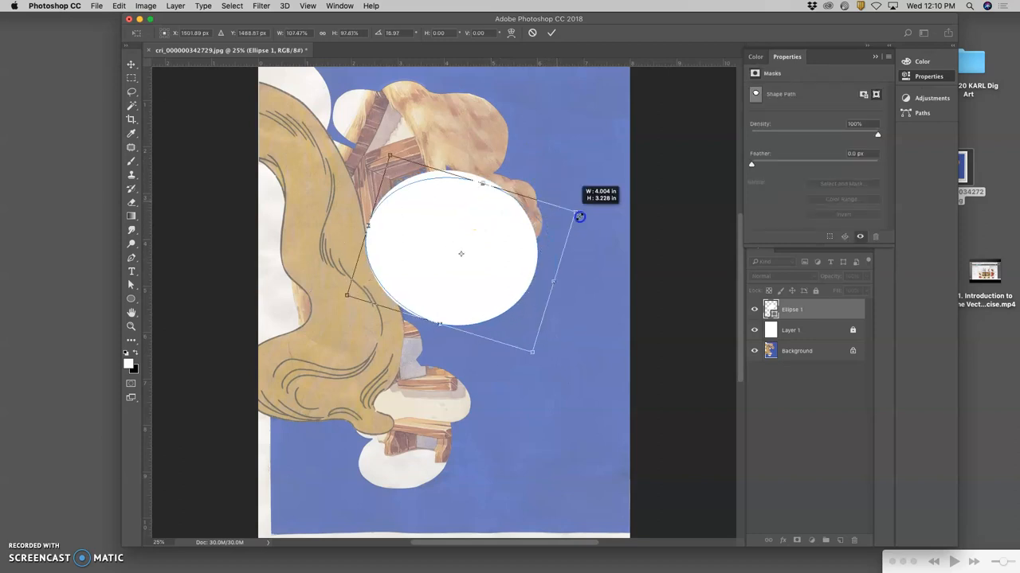
# Step: Enlarge and tilt the white ellipse, then warp it, pinching its right side narrower
pyautogui.moveTo(580, 217); pyautogui.dragTo(611, 206)
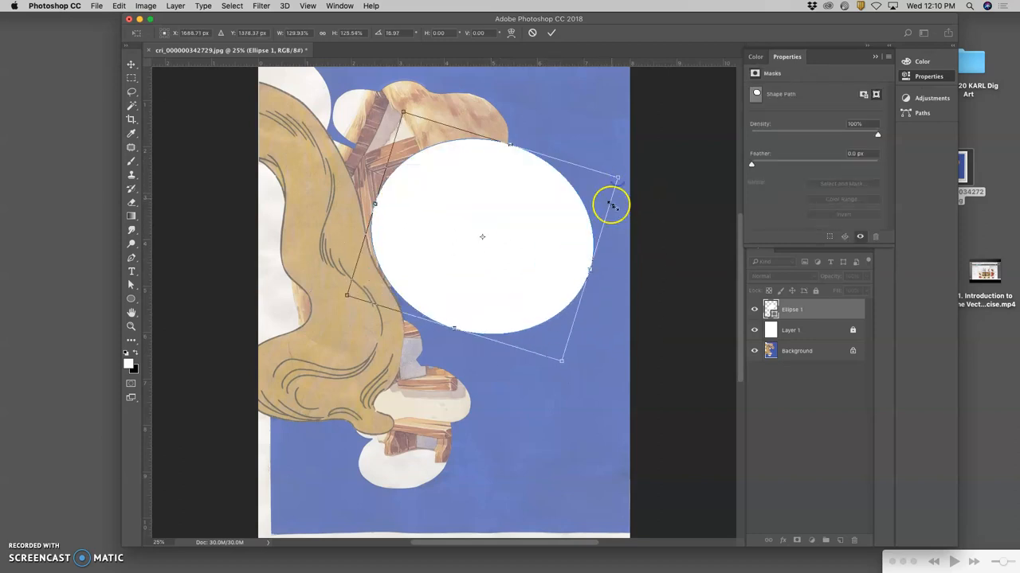
pyautogui.moveTo(613, 203); pyautogui.dragTo(618, 210)
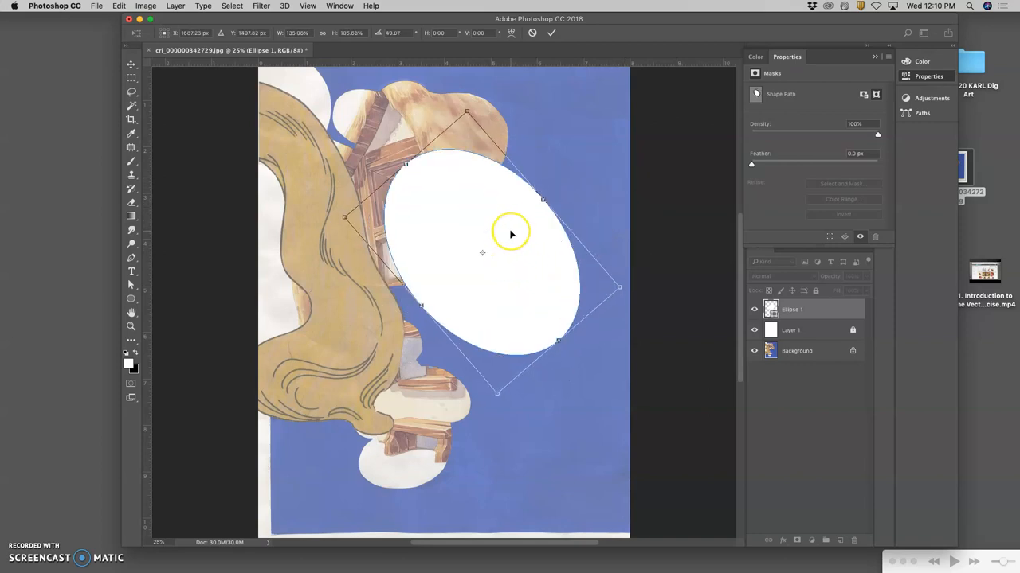
pyautogui.rightClick(515, 234)
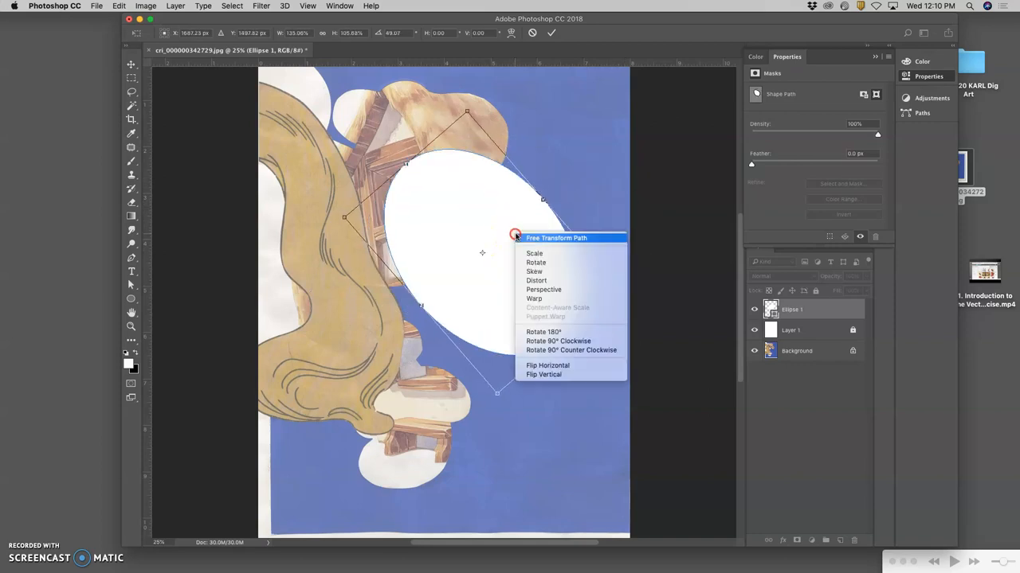
pyautogui.moveTo(546, 299)
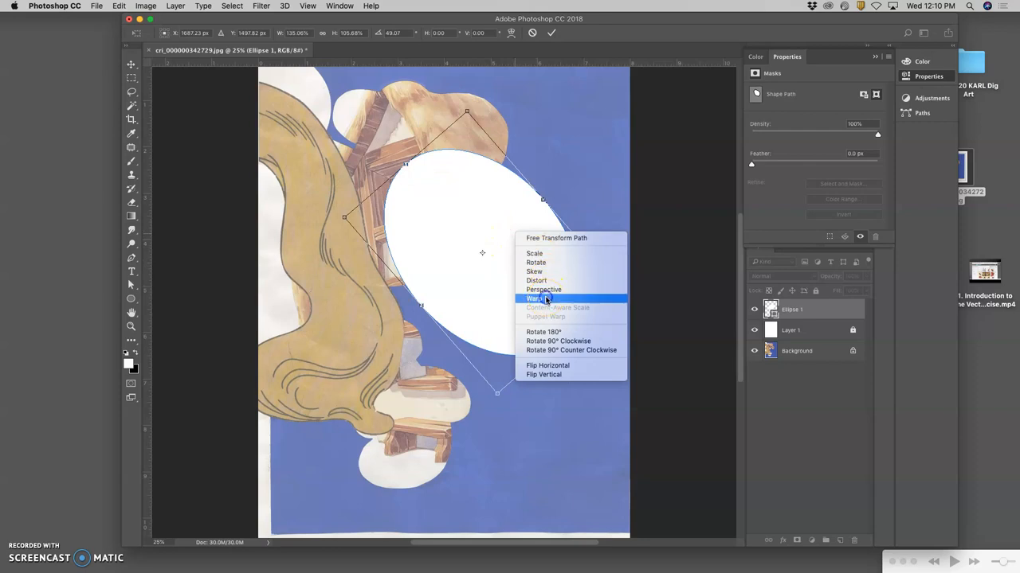
pyautogui.click(535, 299)
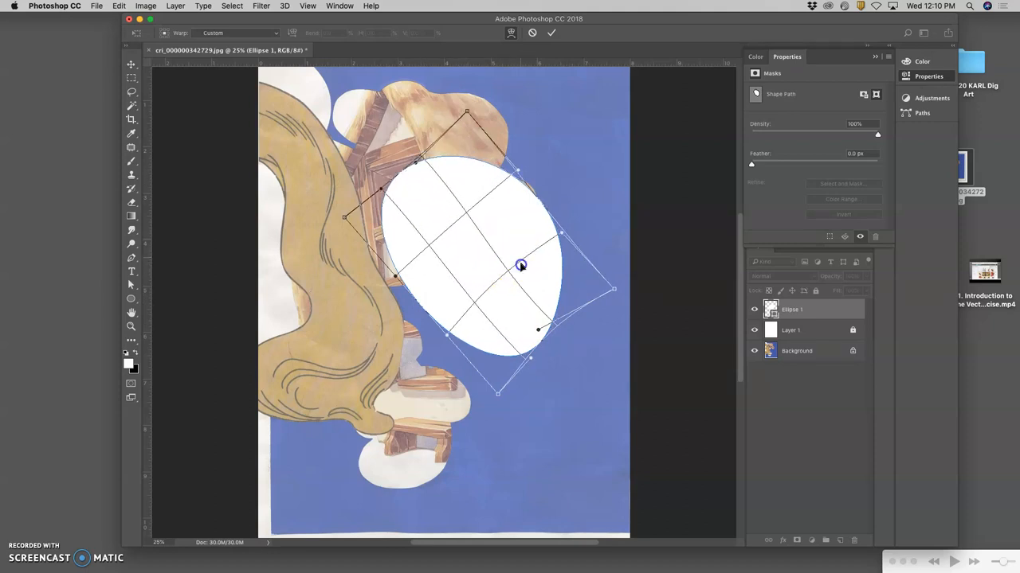
pyautogui.moveTo(519, 264); pyautogui.dragTo(514, 231)
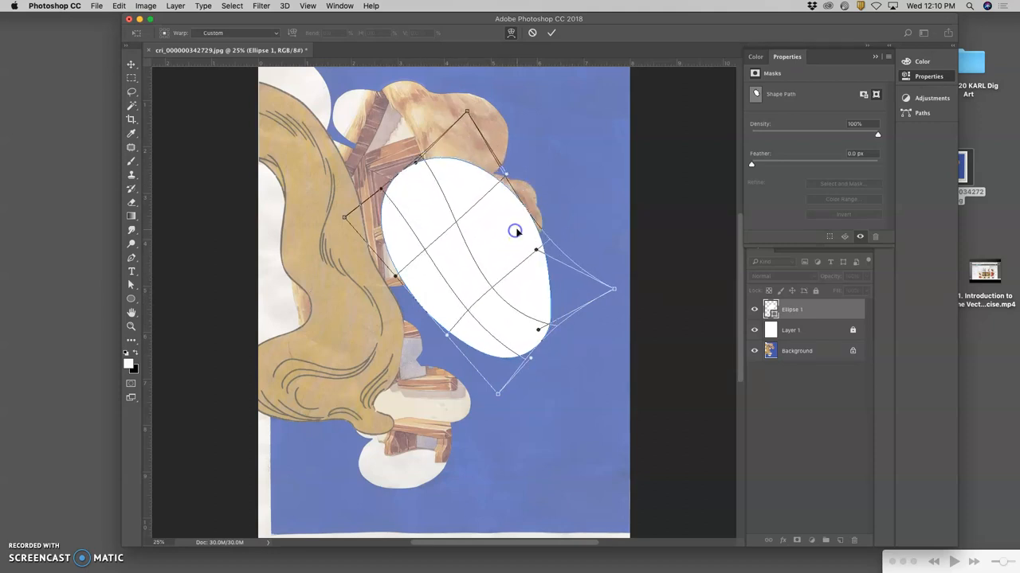
pyautogui.moveTo(514, 231); pyautogui.dragTo(534, 283)
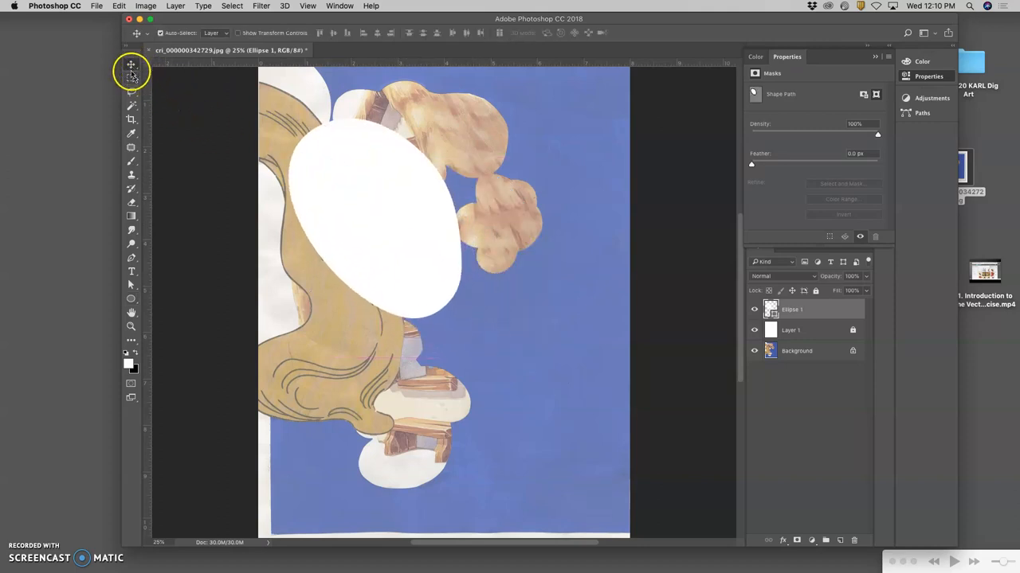
pyautogui.moveTo(131, 80)
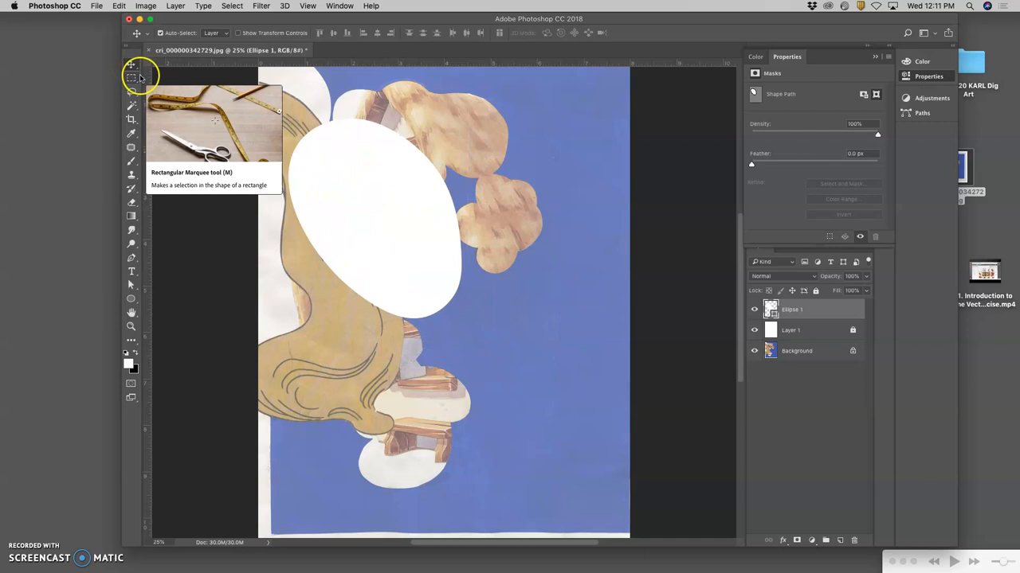
pyautogui.moveTo(323, 154)
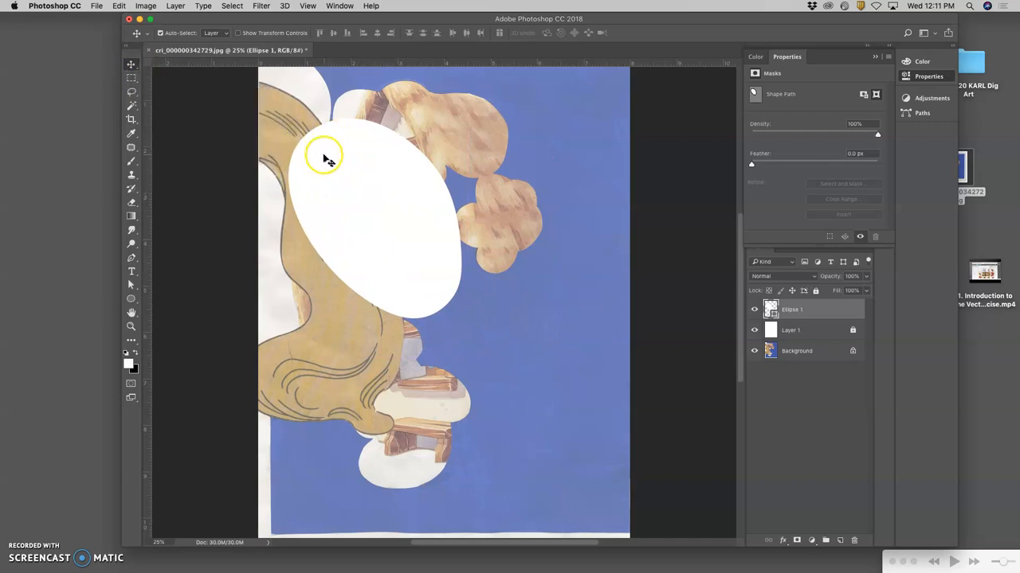
# Step: Move the warped ellipse right over the blue and set Auto-Select to Layer
pyautogui.moveTo(327, 157); pyautogui.dragTo(430, 187)
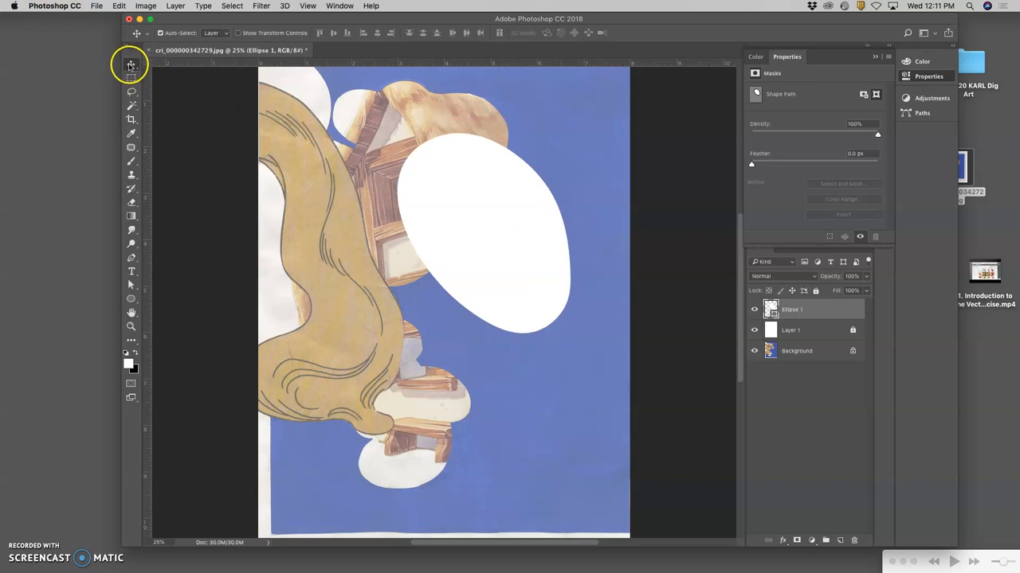
pyautogui.moveTo(128, 66)
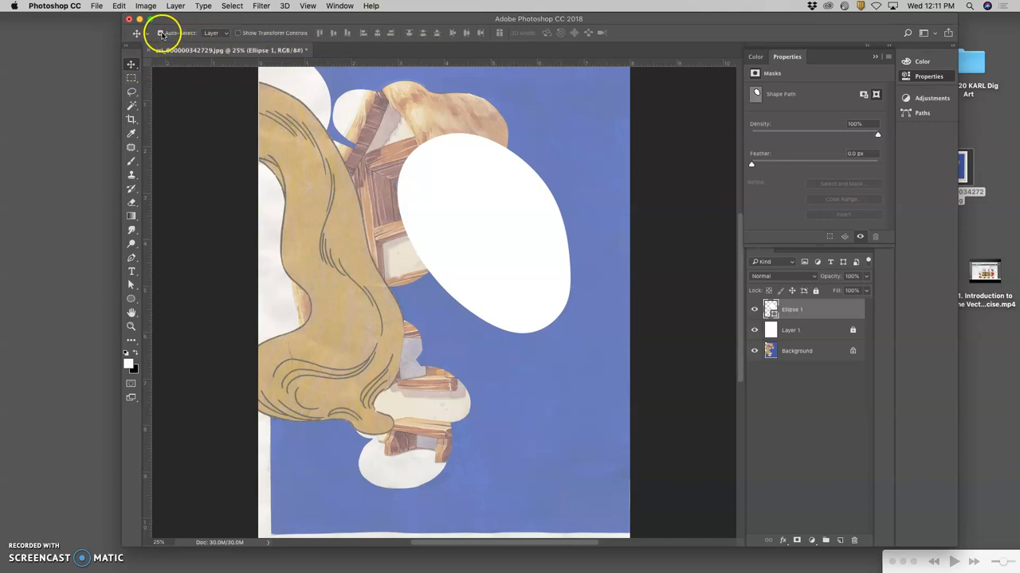
pyautogui.moveTo(177, 33)
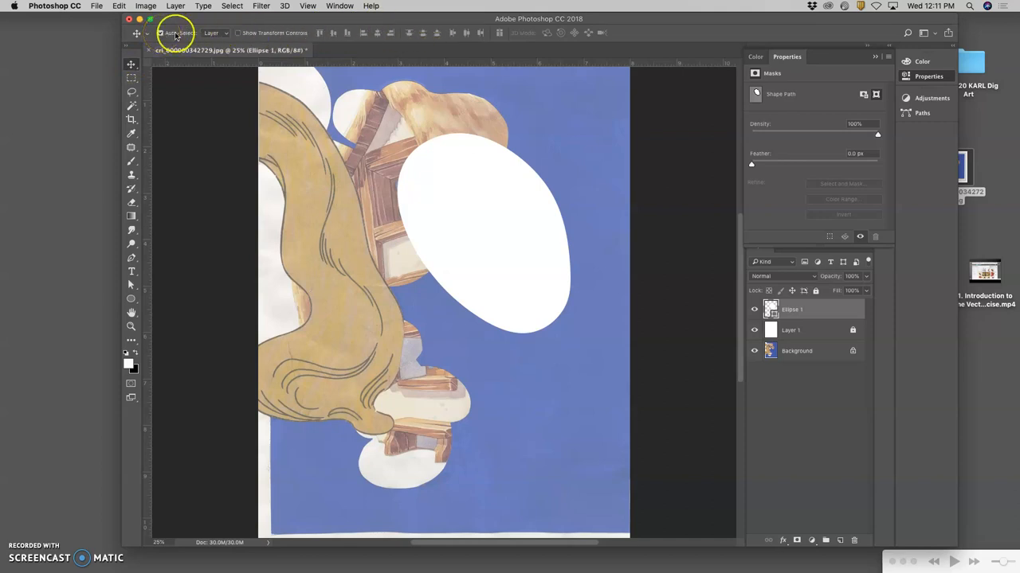
pyautogui.click(227, 33)
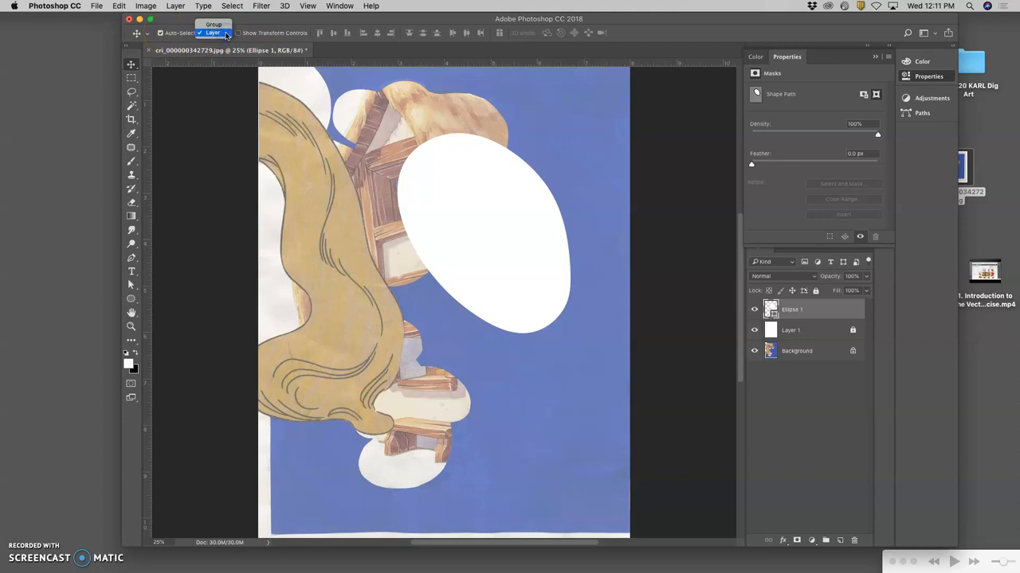
pyautogui.click(215, 33)
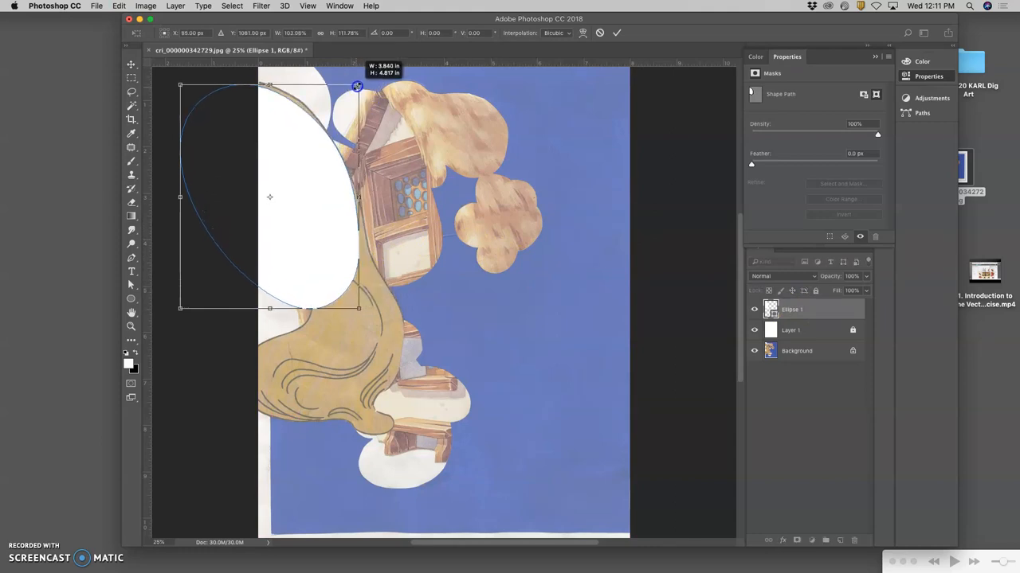
# Step: Stretch the white ellipse taller and wider across the upper-left area and commit
pyautogui.moveTo(357, 86); pyautogui.dragTo(352, 289)
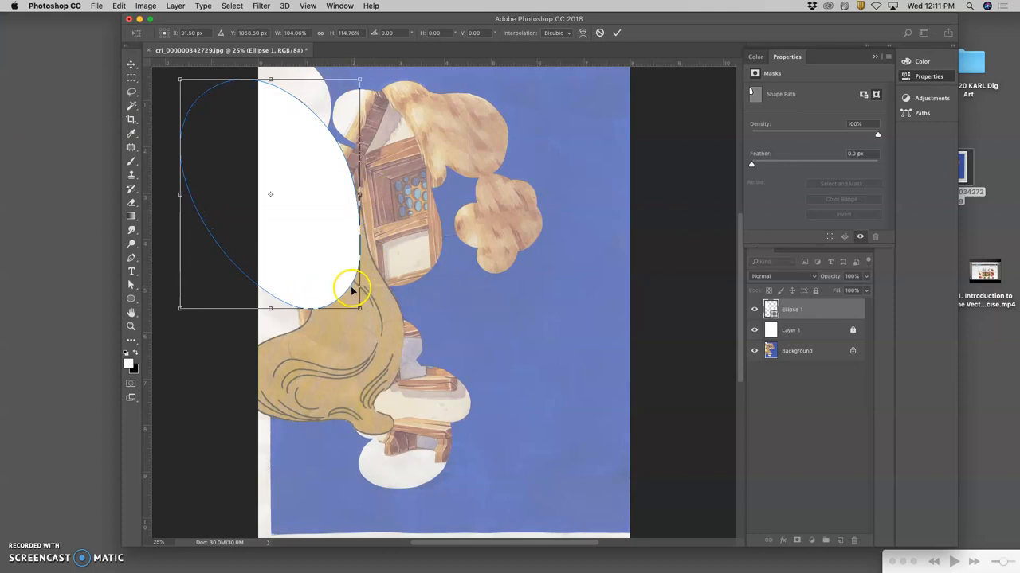
pyautogui.moveTo(358, 289); pyautogui.dragTo(364, 313)
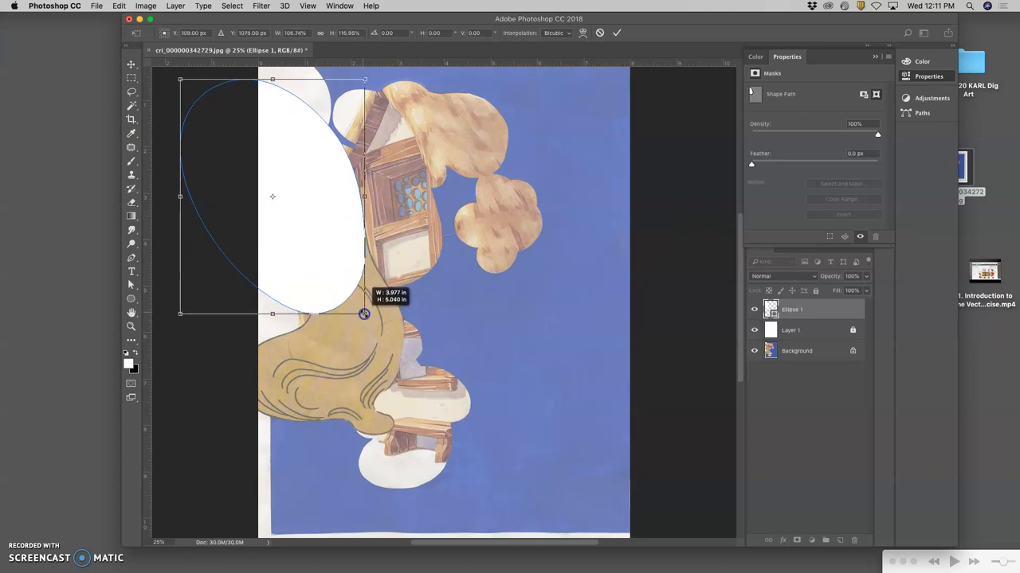
pyautogui.moveTo(363, 313); pyautogui.dragTo(363, 81)
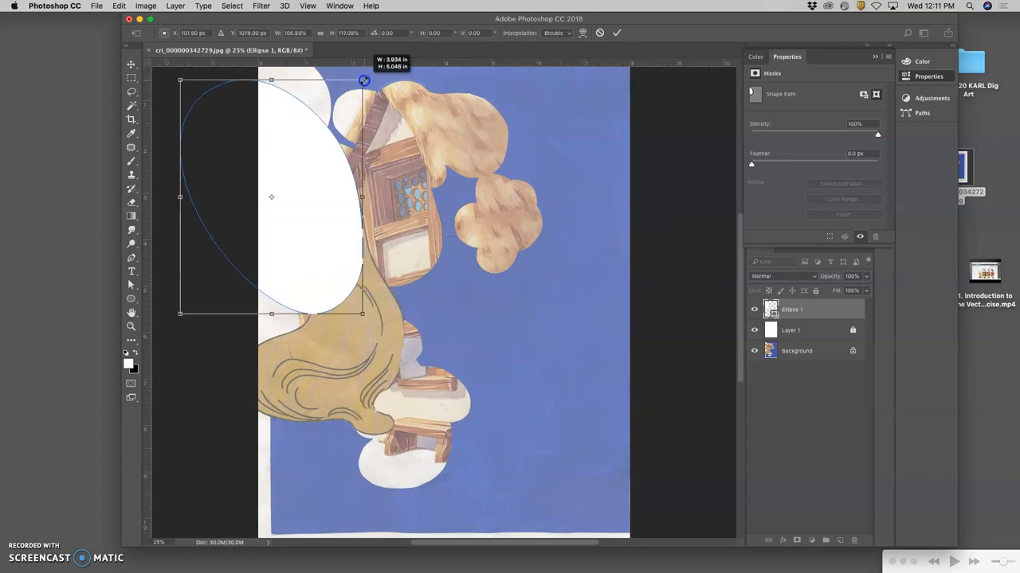
pyautogui.moveTo(364, 80); pyautogui.dragTo(352, 174)
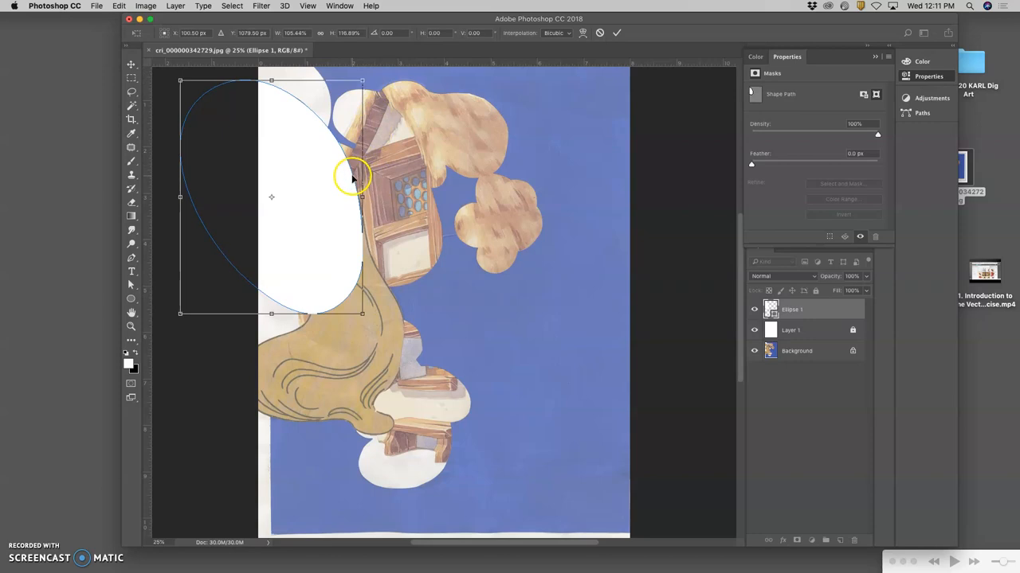
pyautogui.moveTo(325, 224)
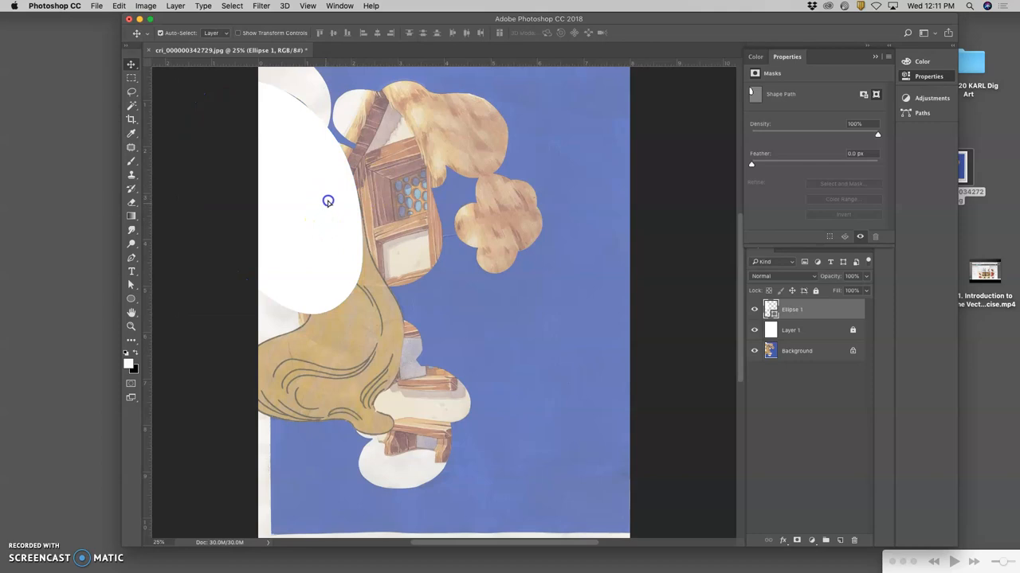
pyautogui.moveTo(328, 200); pyautogui.dragTo(329, 205)
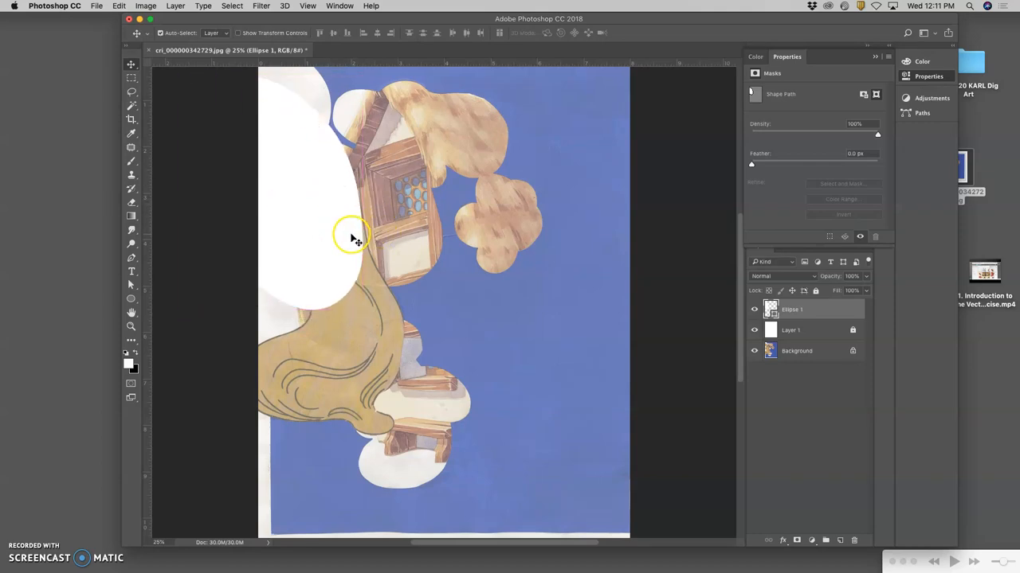
pyautogui.moveTo(313, 195)
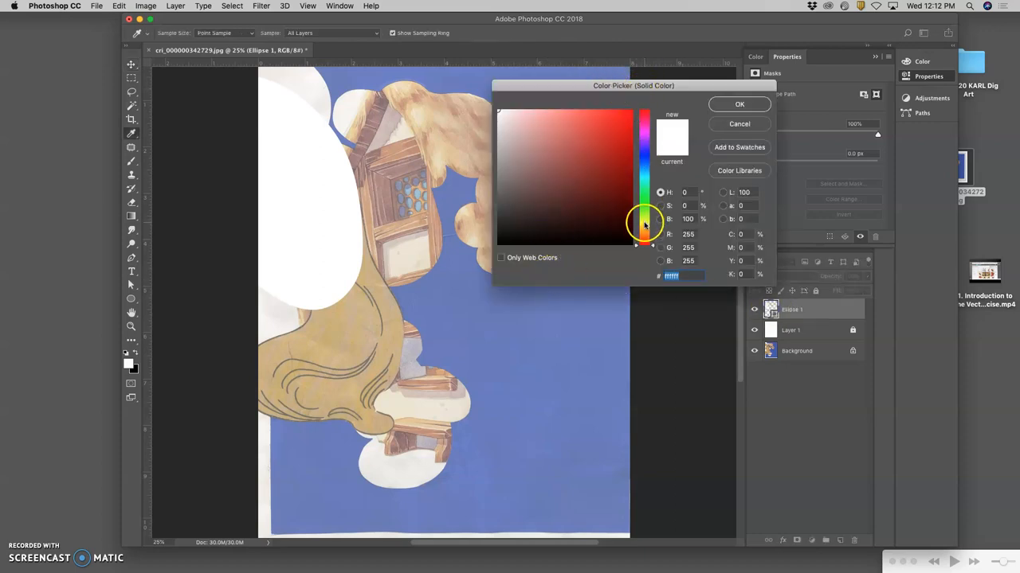
# Step: Sample a light tan from the painted hair as the ellipse fill and confirm
pyautogui.click(549, 147)
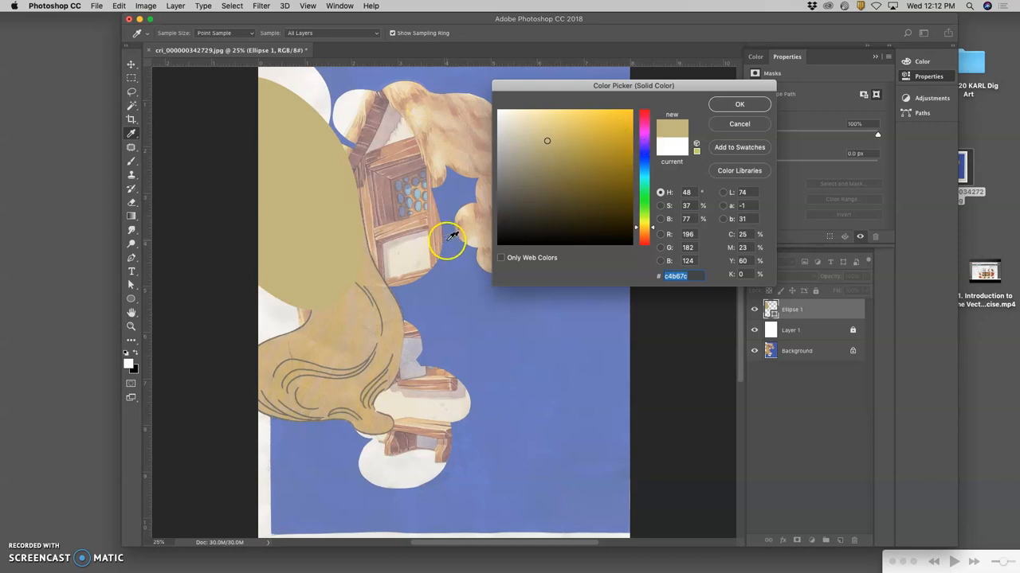
pyautogui.moveTo(633, 165)
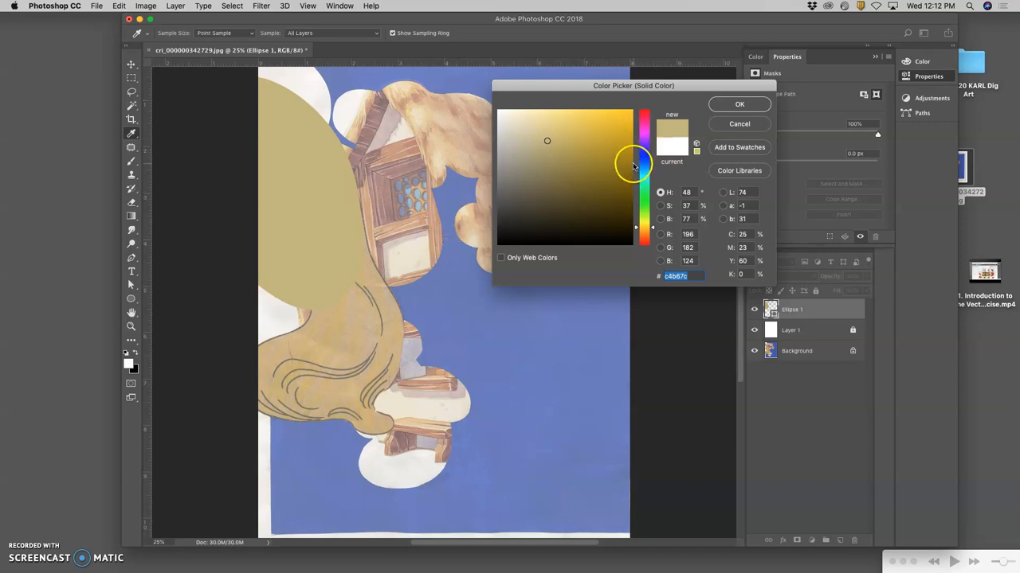
pyautogui.moveTo(442, 138)
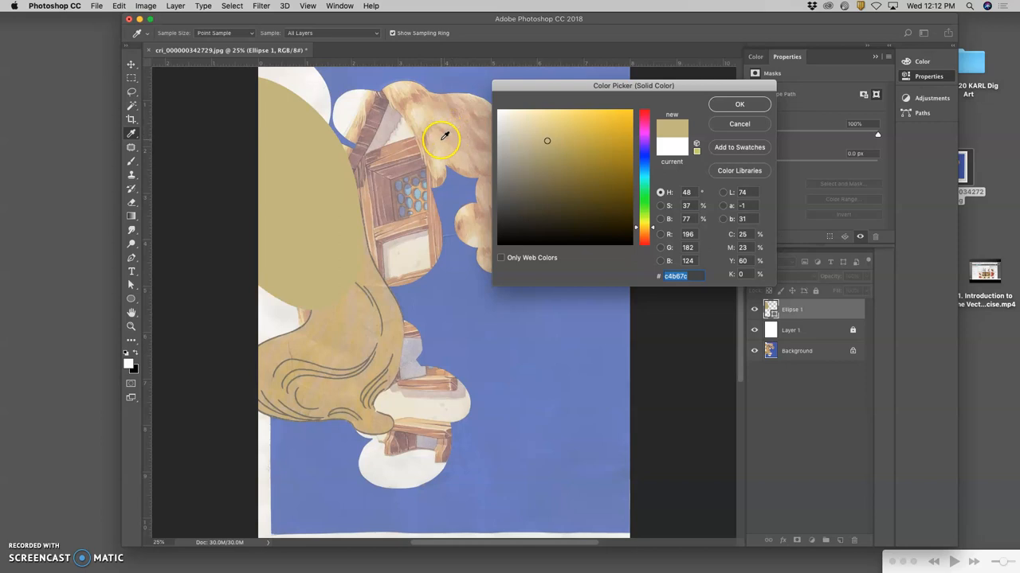
pyautogui.click(358, 313)
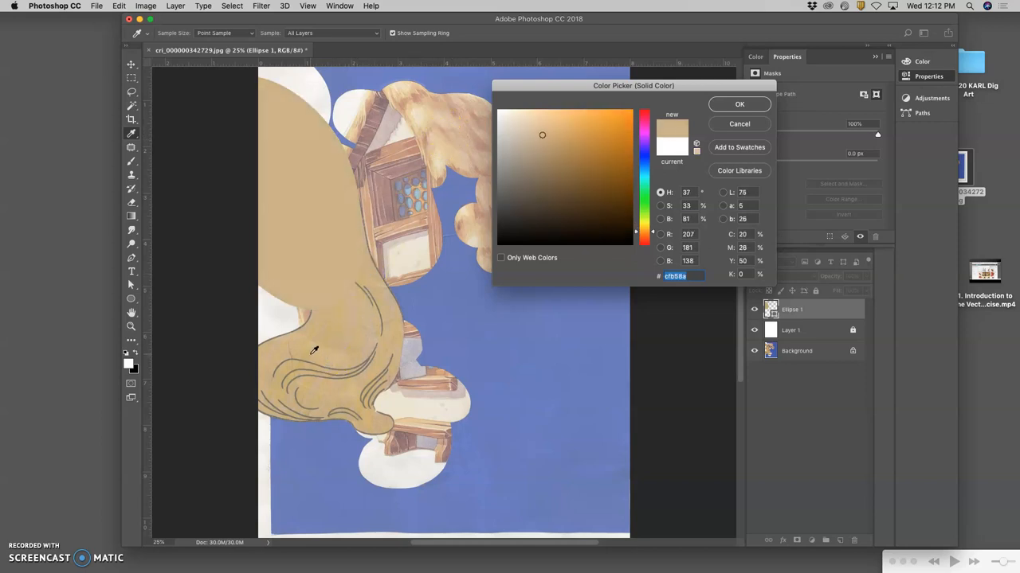
pyautogui.click(740, 103)
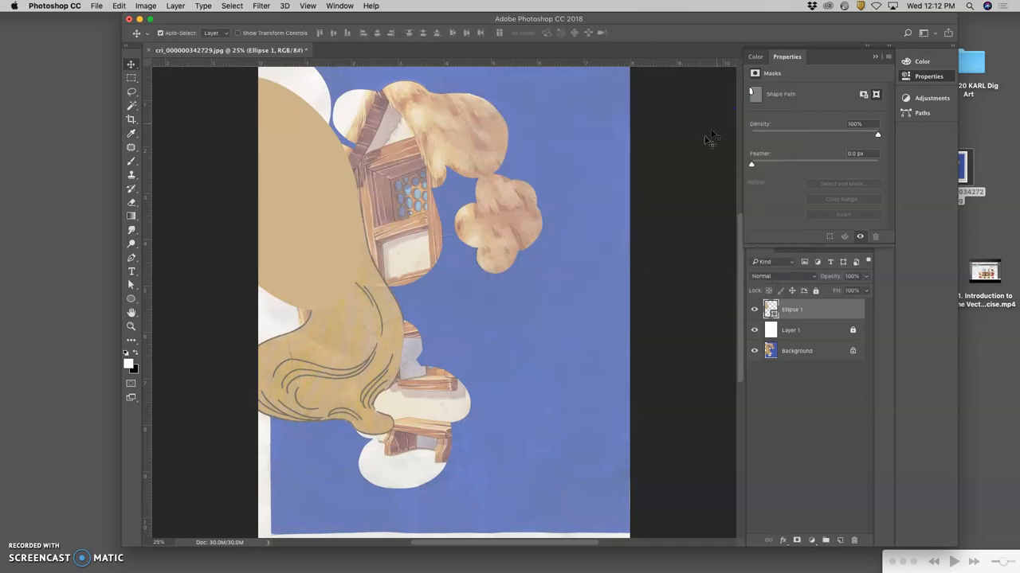
pyautogui.moveTo(530, 295)
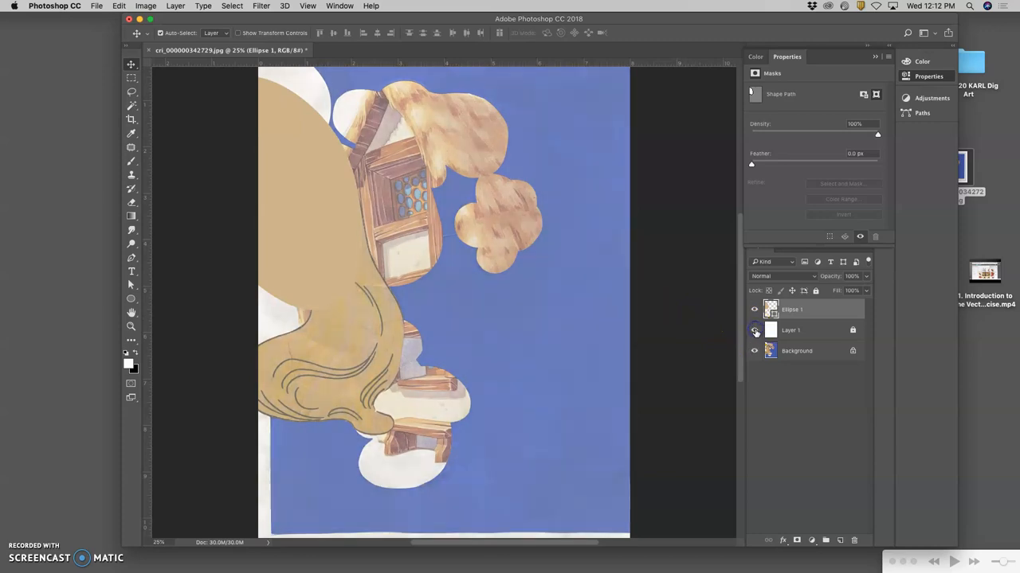
# Step: Add a new tan circle and move it over the lower hair
pyautogui.click(754, 330)
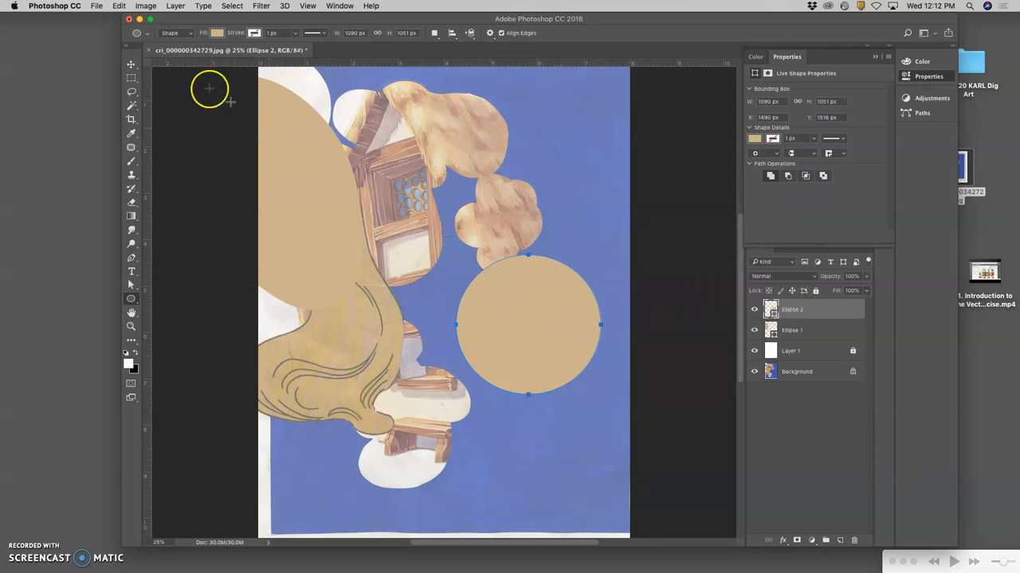
pyautogui.moveTo(179, 92)
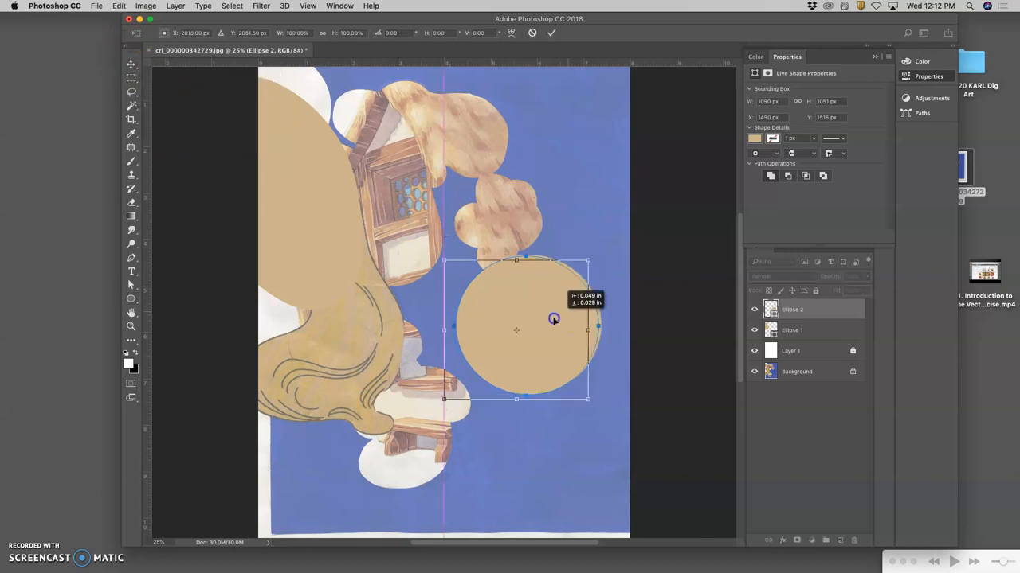
pyautogui.moveTo(516, 329); pyautogui.dragTo(322, 301)
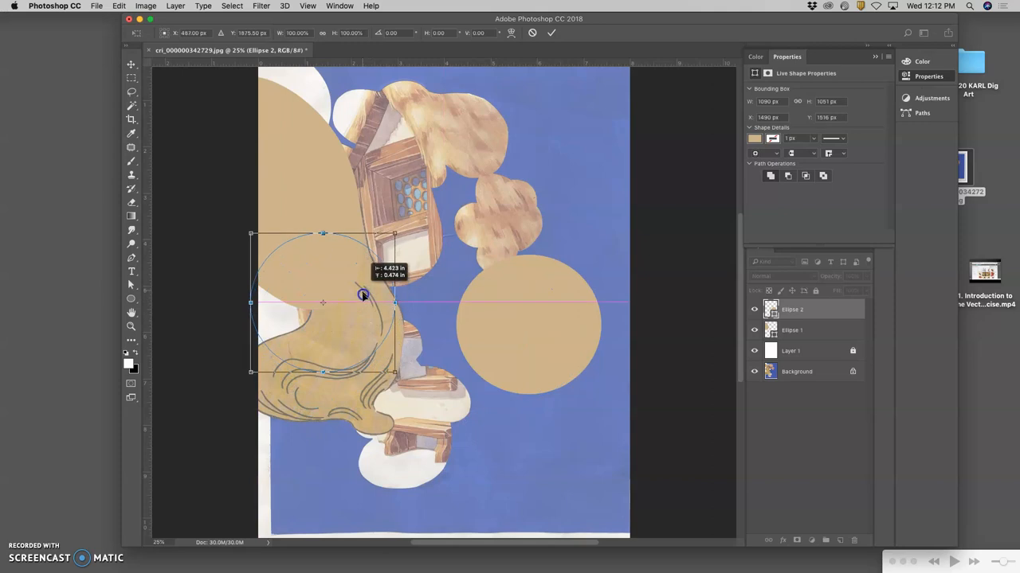
pyautogui.moveTo(363, 296); pyautogui.dragTo(370, 329)
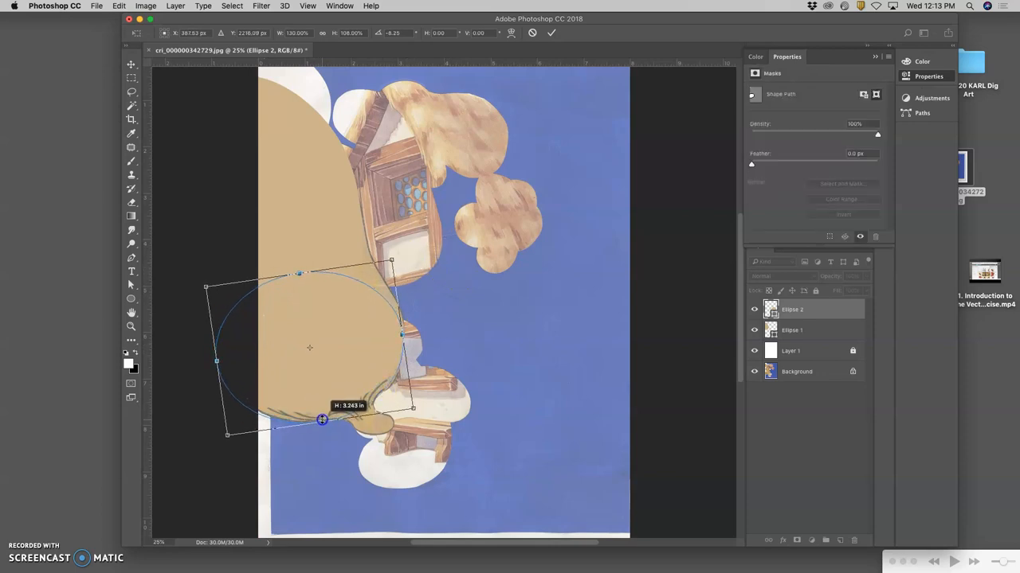
# Step: Stretch the tan ellipse to about 133% and tilt it roughly 16°
pyautogui.moveTo(321, 420); pyautogui.dragTo(406, 336)
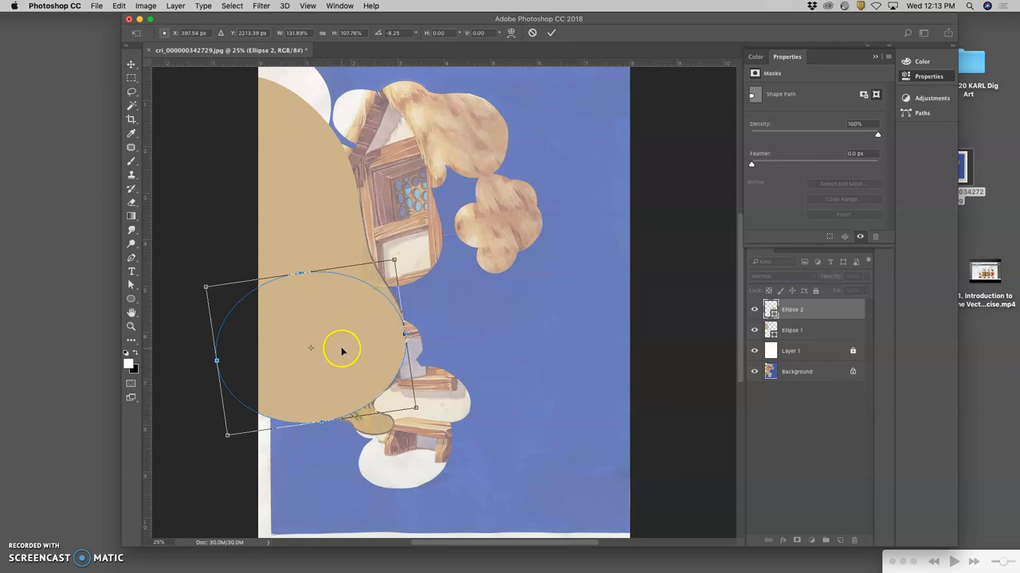
pyautogui.rightClick(345, 338)
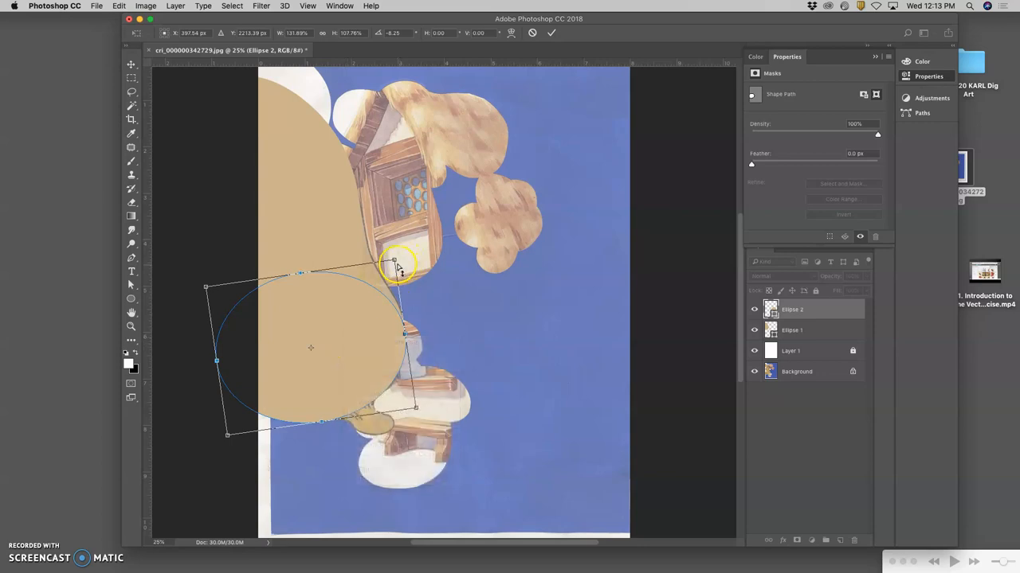
pyautogui.moveTo(398, 263); pyautogui.dragTo(395, 235)
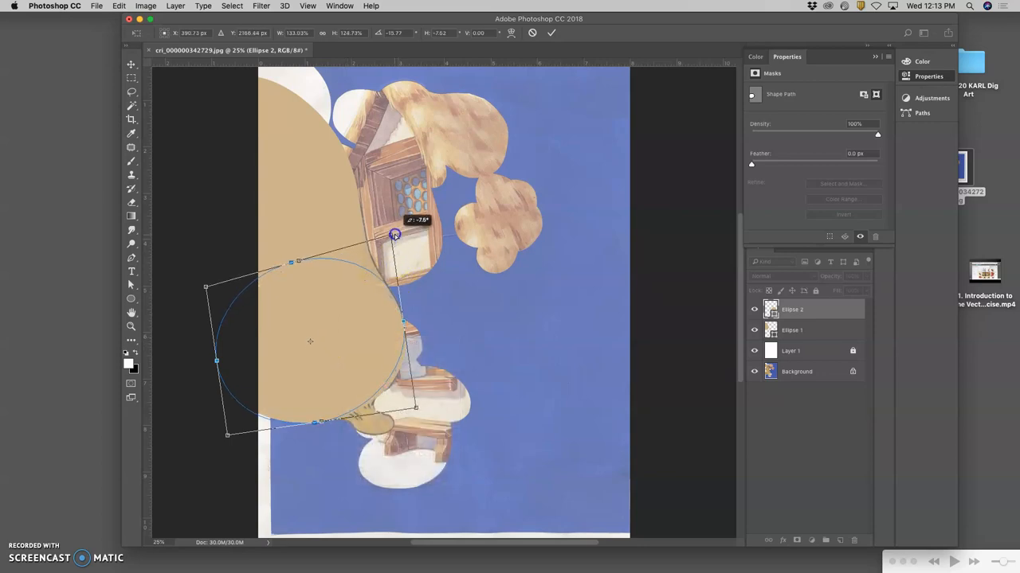
pyautogui.moveTo(394, 235); pyautogui.dragTo(420, 419)
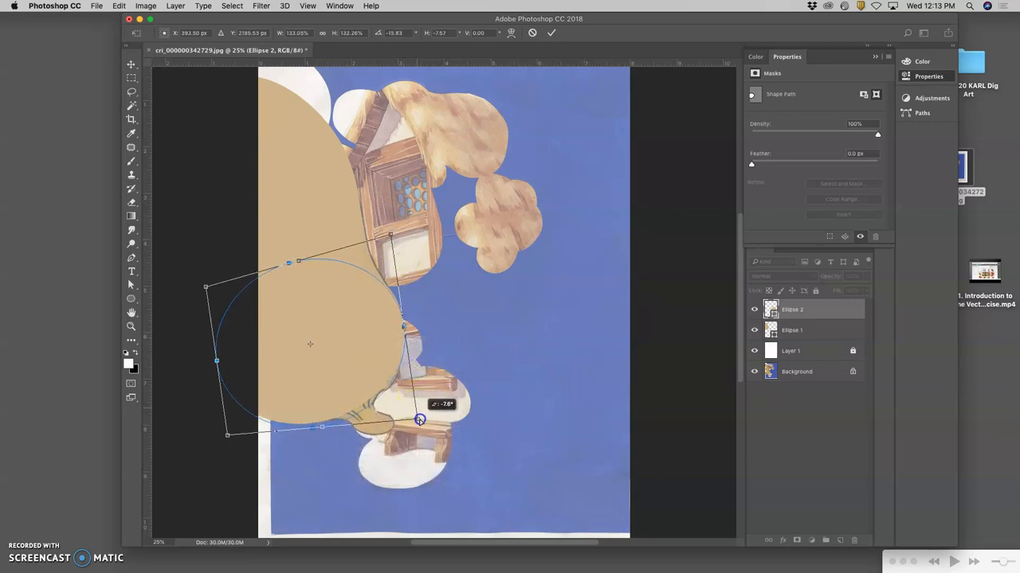
pyautogui.moveTo(420, 420); pyautogui.dragTo(227, 437)
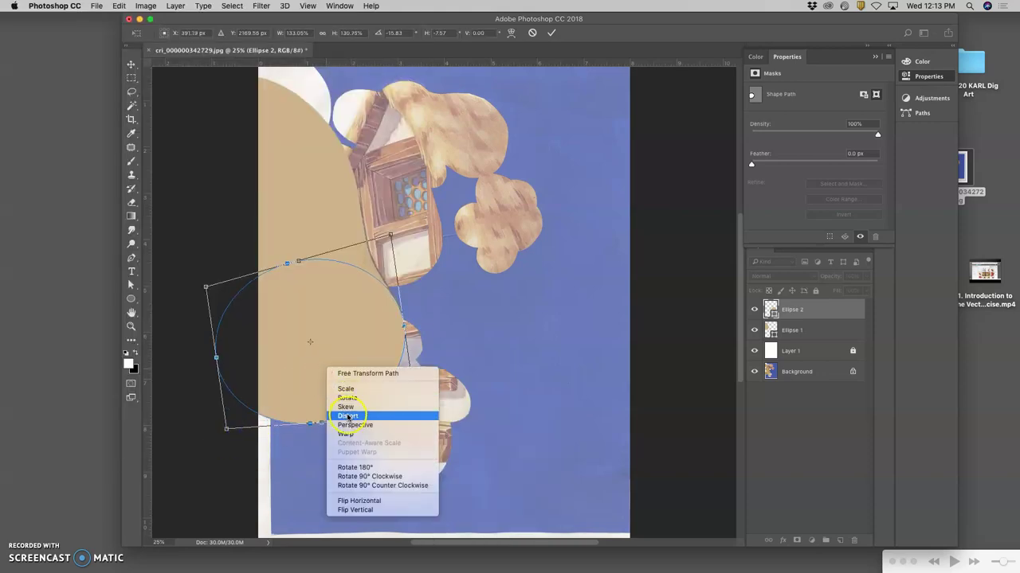
# Step: Distort the second tan ellipse, bending its top and right edge along the hair
pyautogui.click(345, 415)
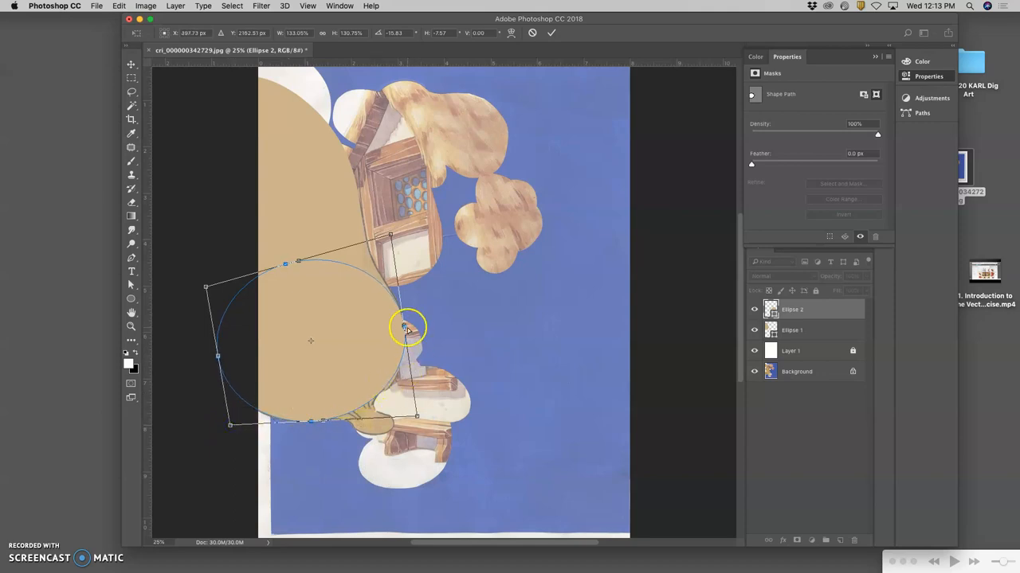
pyautogui.moveTo(406, 326); pyautogui.dragTo(391, 230)
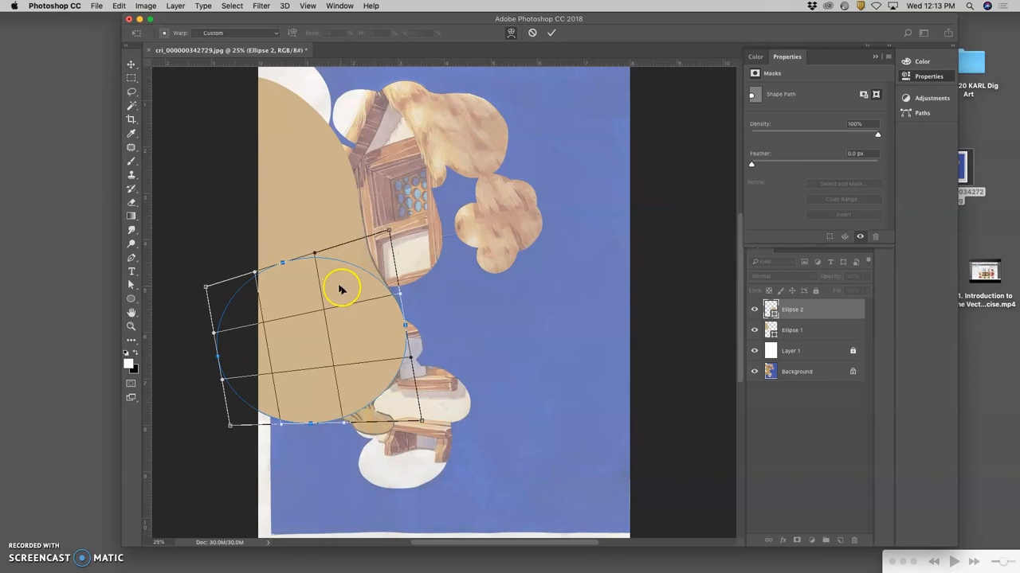
pyautogui.moveTo(341, 289); pyautogui.dragTo(321, 208)
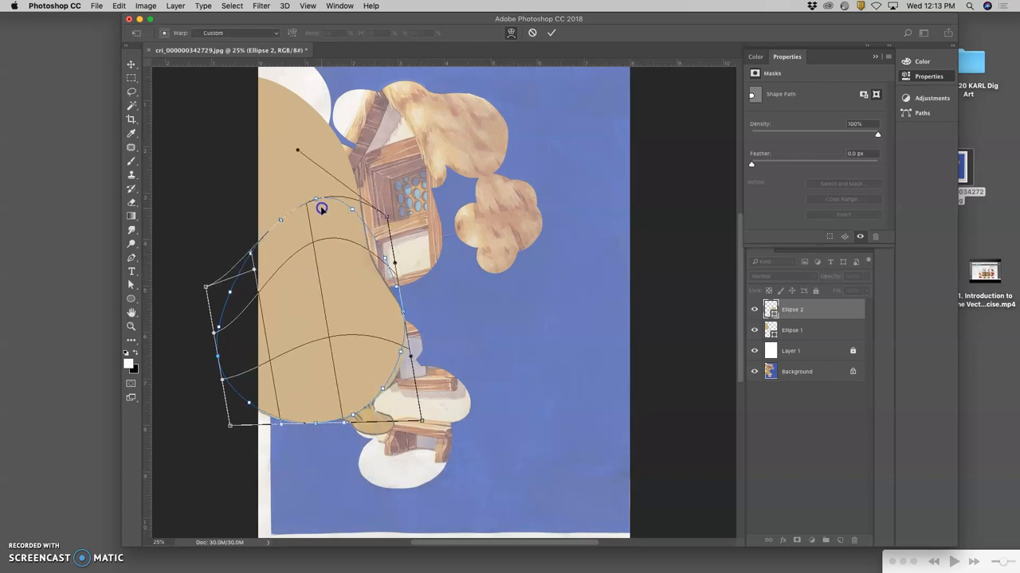
pyautogui.moveTo(323, 209); pyautogui.dragTo(369, 269)
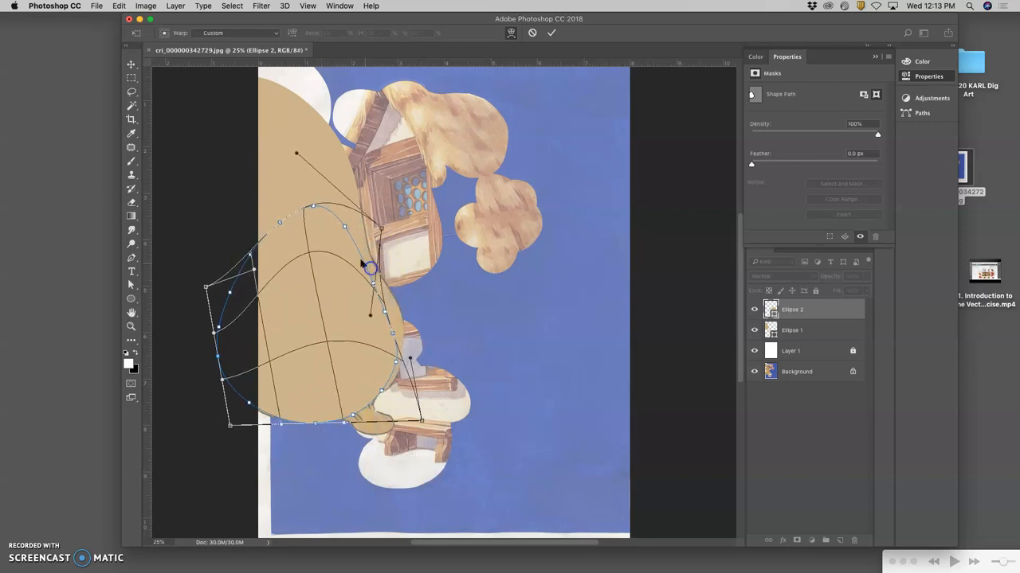
pyautogui.moveTo(370, 270); pyautogui.dragTo(390, 328)
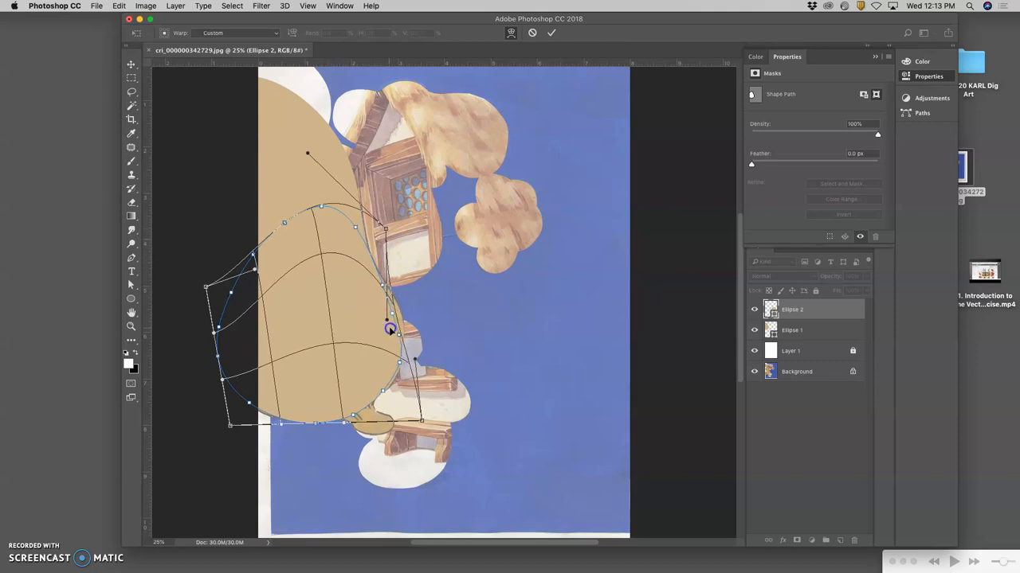
pyautogui.moveTo(390, 329); pyautogui.dragTo(410, 357)
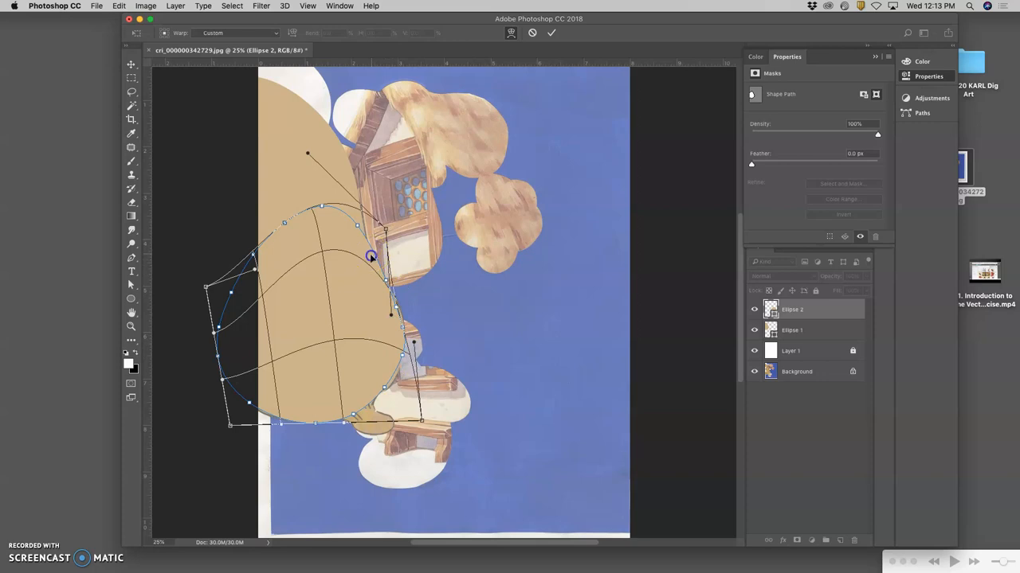
pyautogui.moveTo(370, 256); pyautogui.dragTo(335, 215)
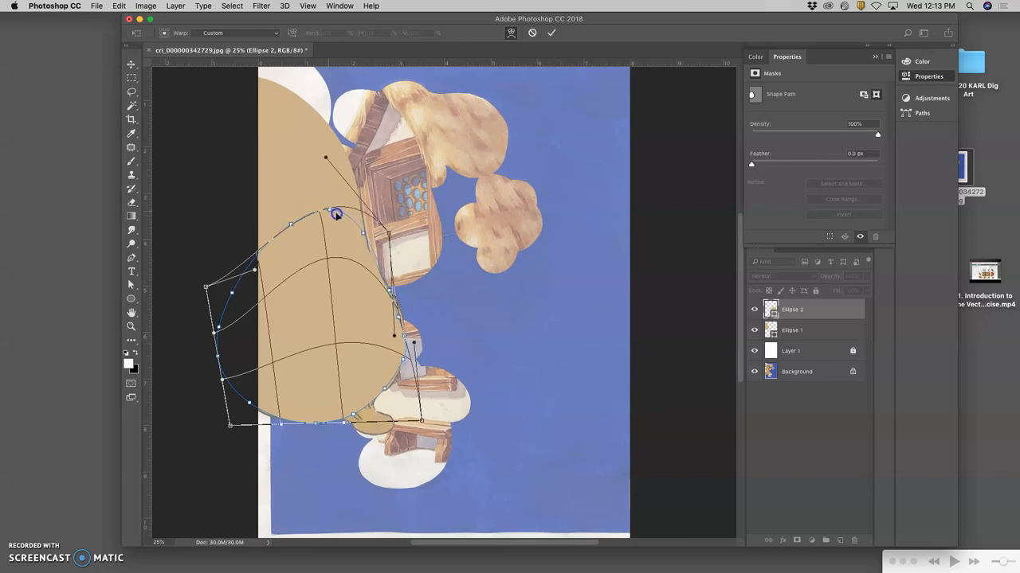
pyautogui.moveTo(336, 214); pyautogui.dragTo(332, 227)
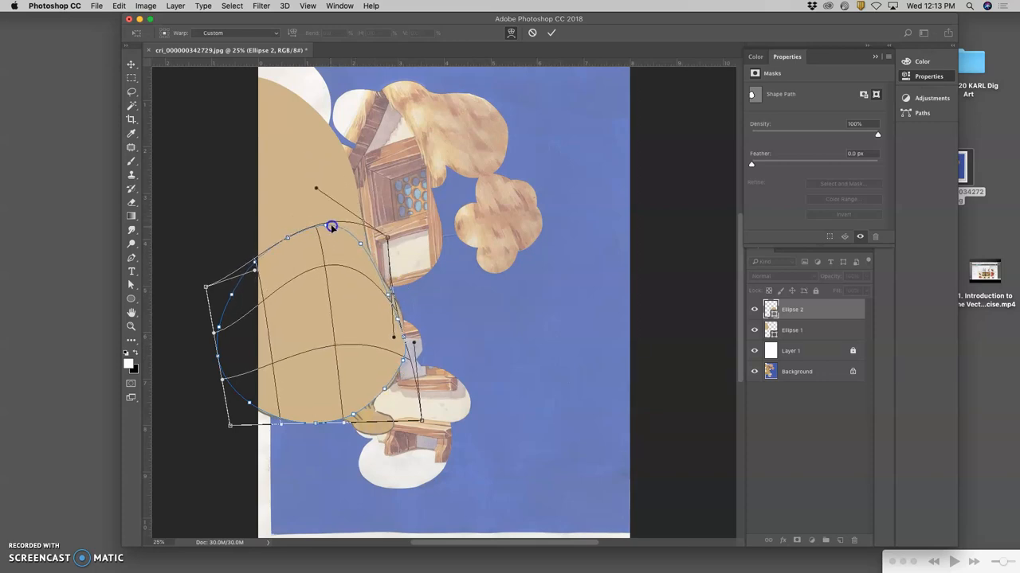
pyautogui.moveTo(333, 227); pyautogui.dragTo(401, 321)
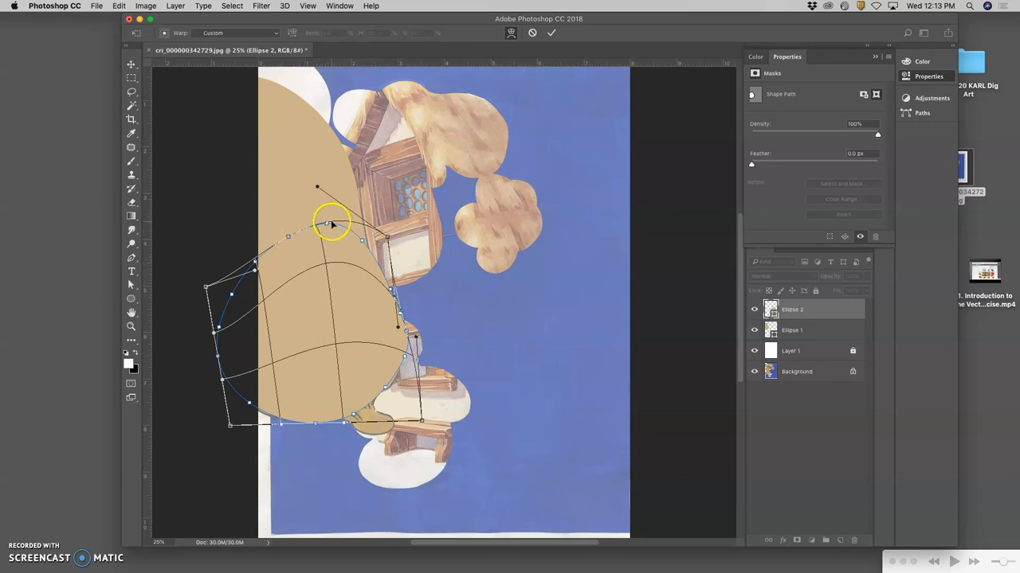
pyautogui.moveTo(331, 222); pyautogui.dragTo(314, 216)
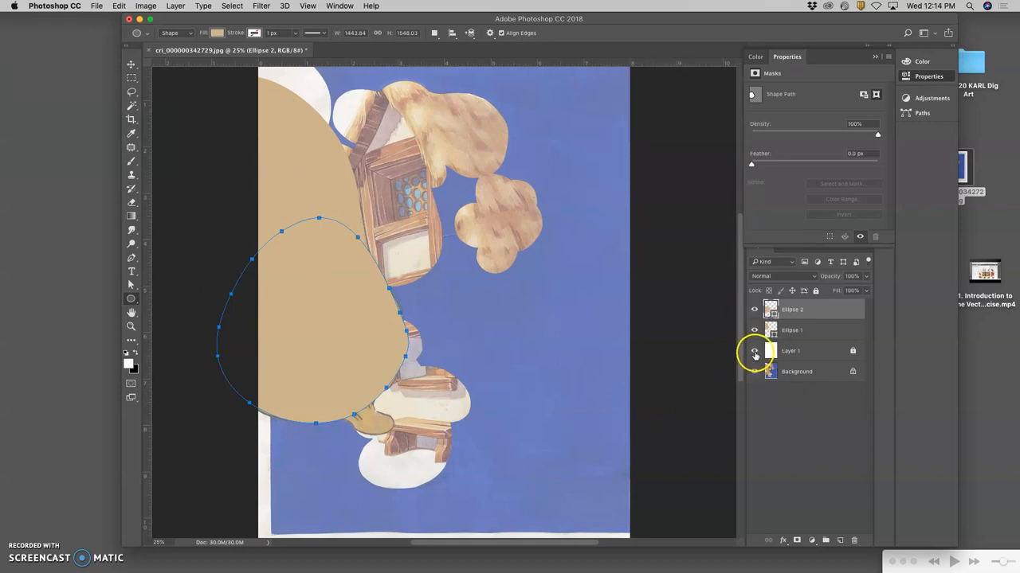
pyautogui.click(754, 350)
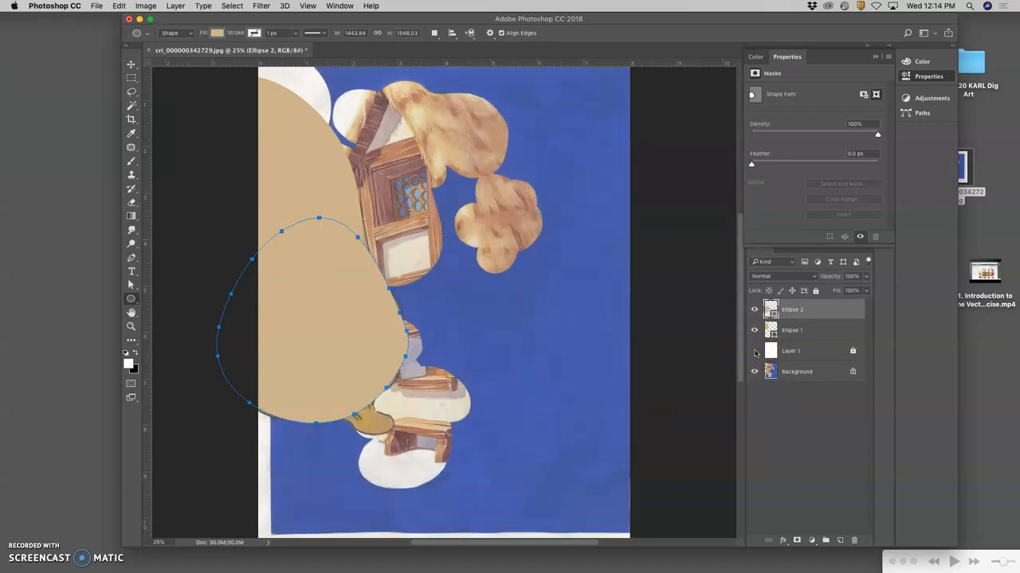
pyautogui.click(753, 372)
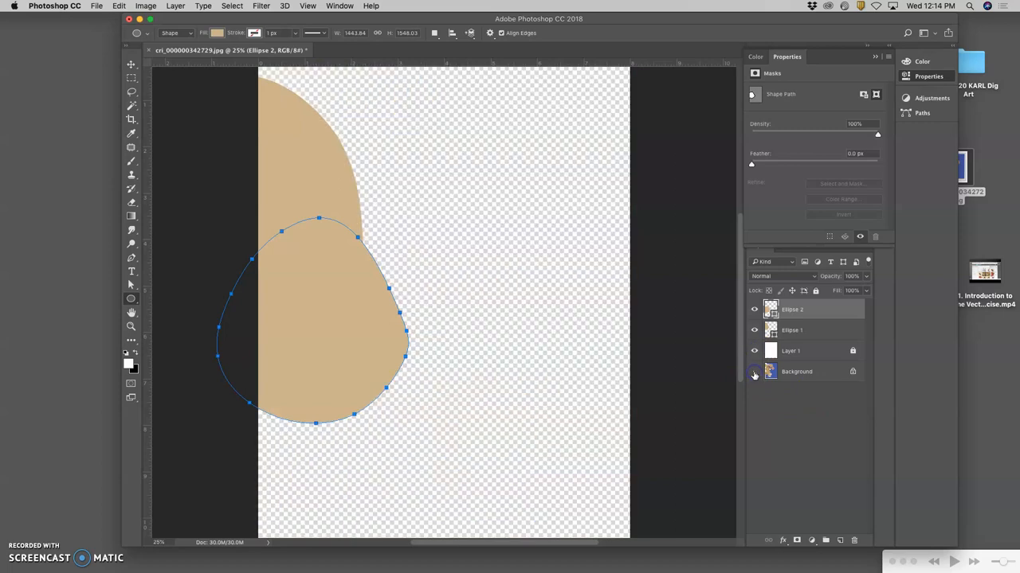
pyautogui.click(753, 372)
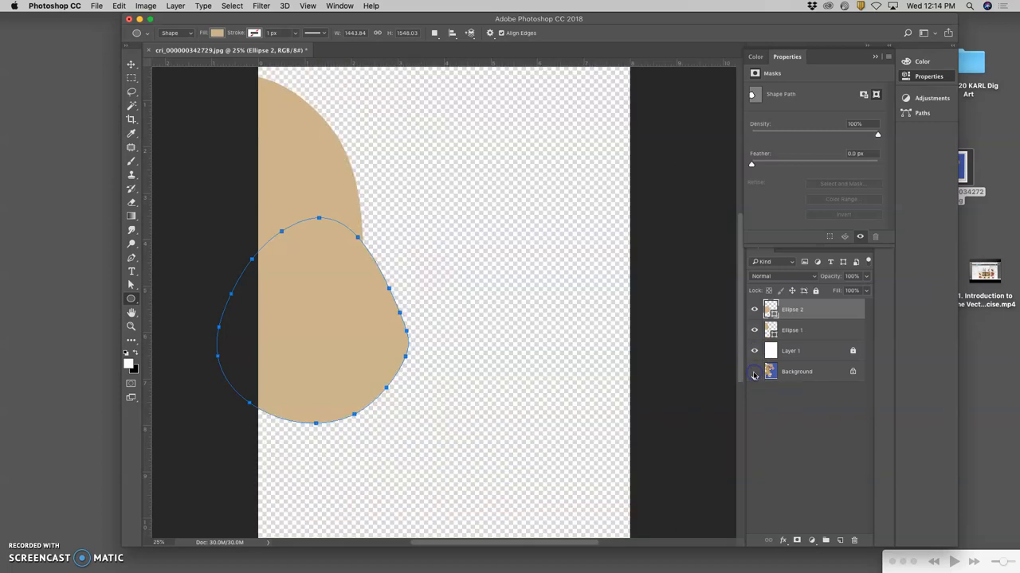
pyautogui.click(753, 372)
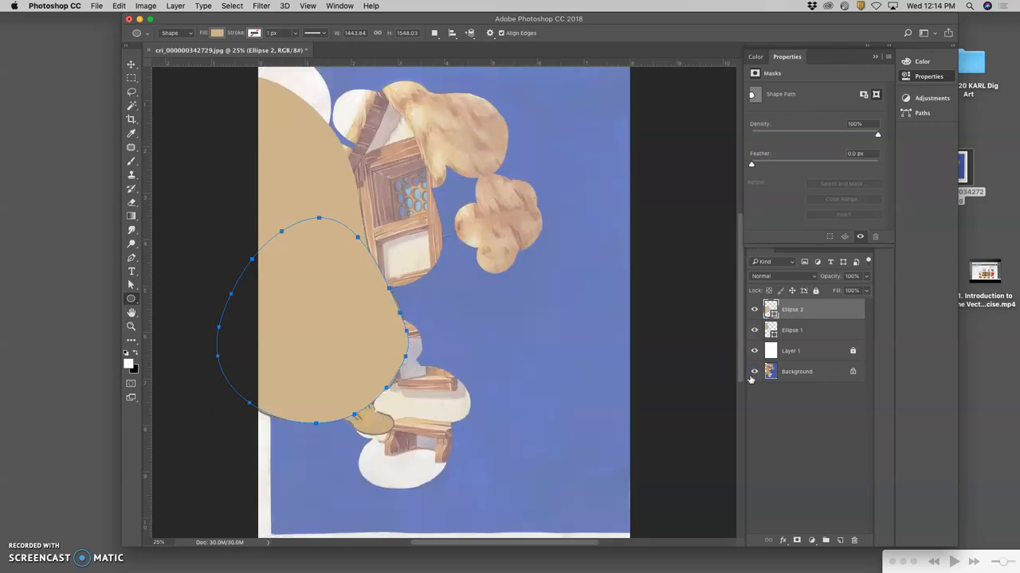
pyautogui.moveTo(550, 344)
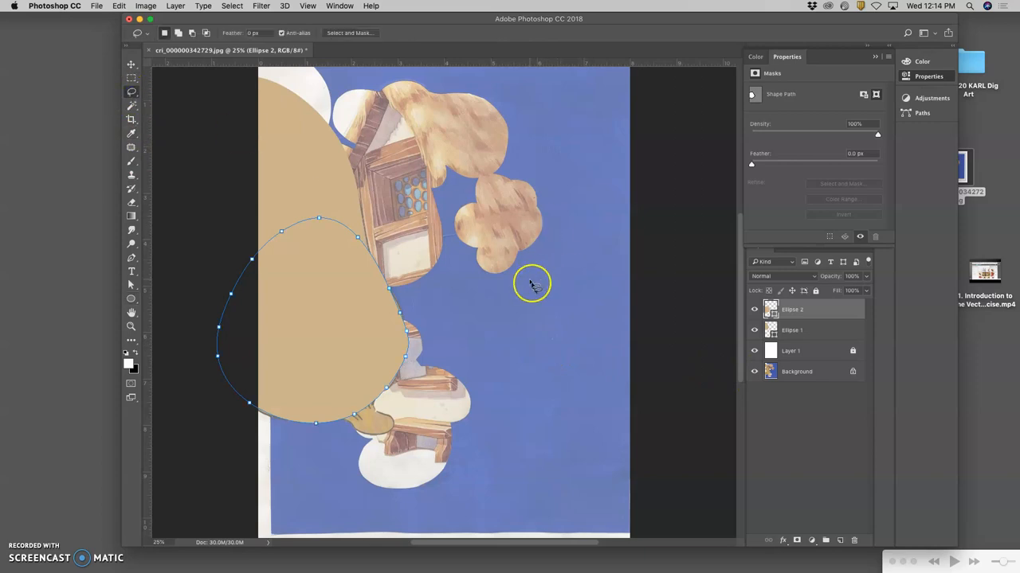
pyautogui.click(802, 350)
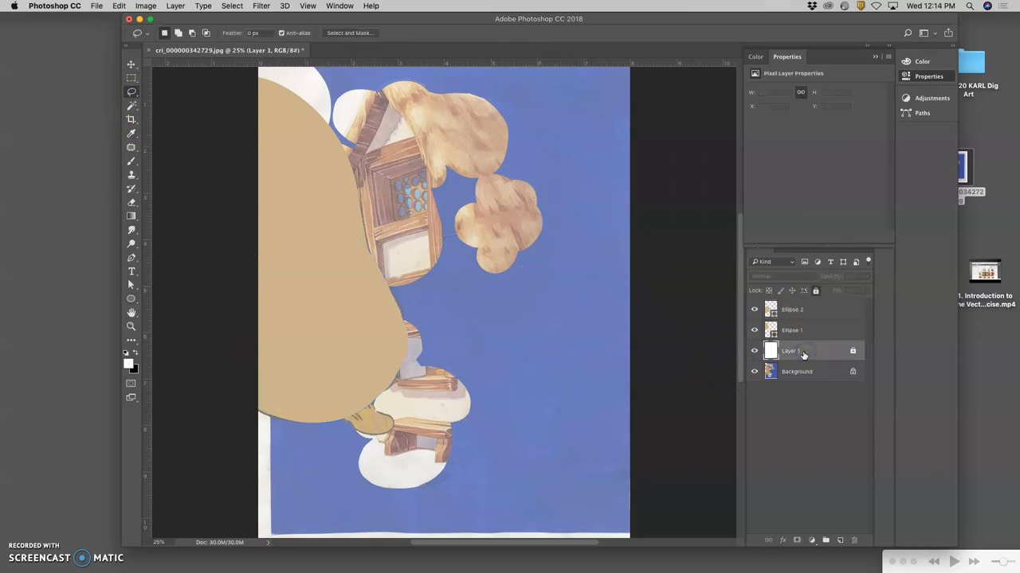
pyautogui.click(771, 330)
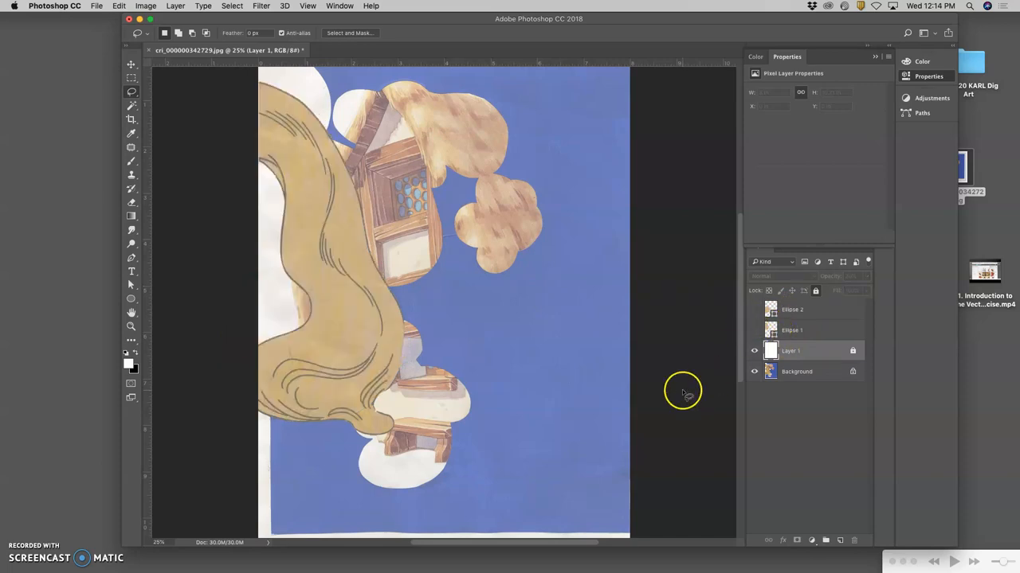
pyautogui.moveTo(273, 178)
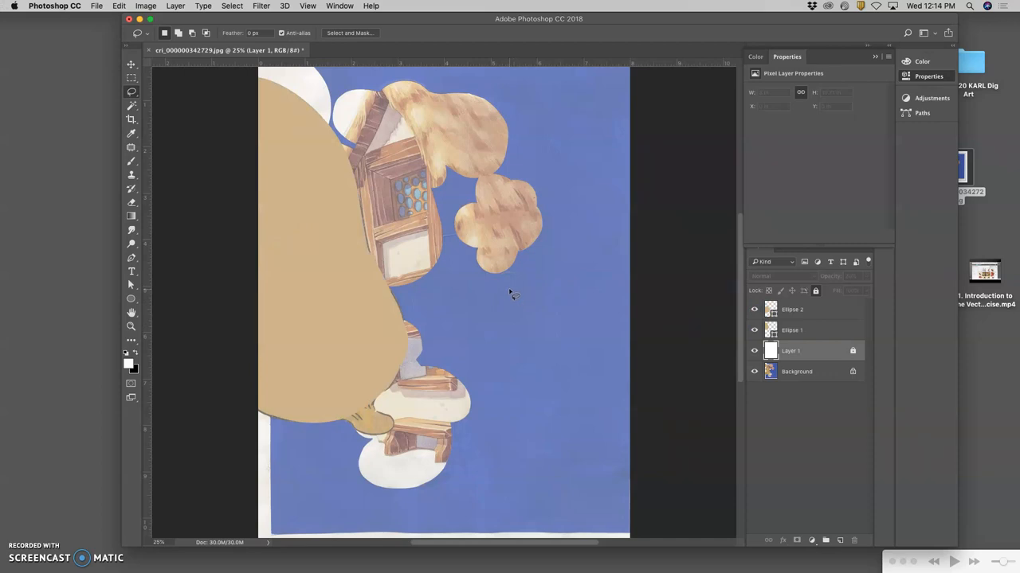
pyautogui.moveTo(827, 385)
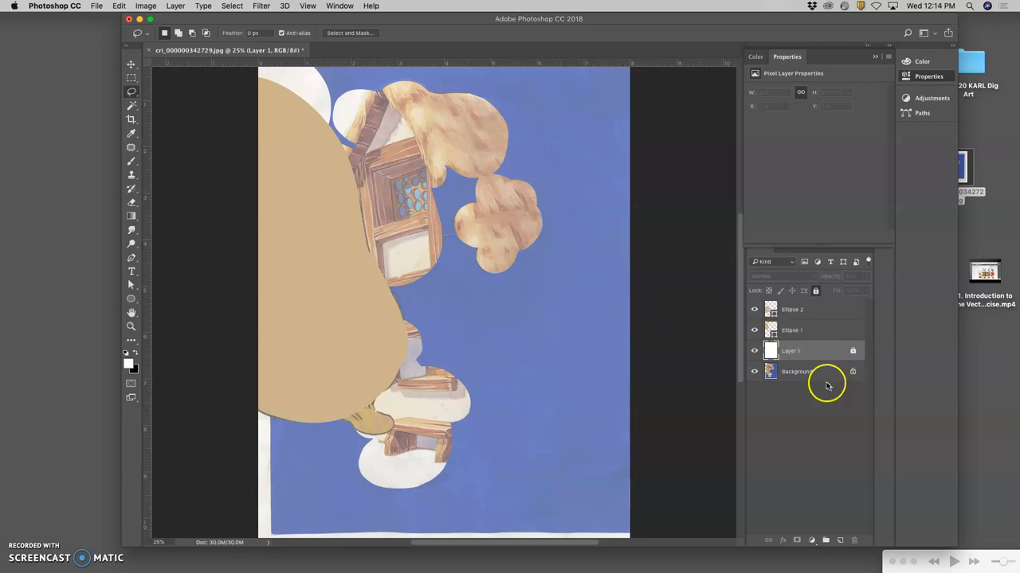
# Step: Duplicate the scanned painting, fade the copy to 20% opacity and lock it
pyautogui.click(812, 372)
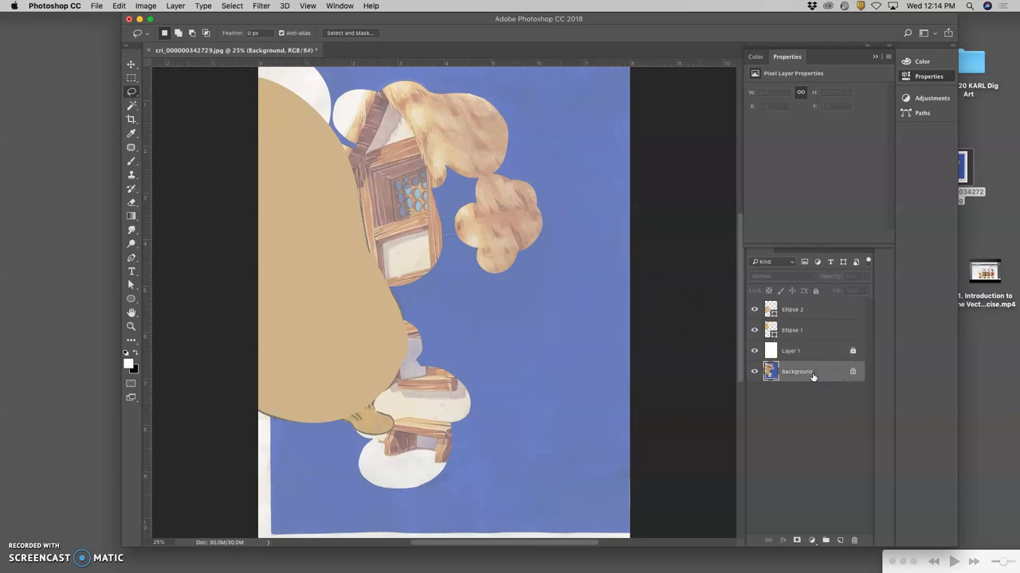
pyautogui.moveTo(812, 376)
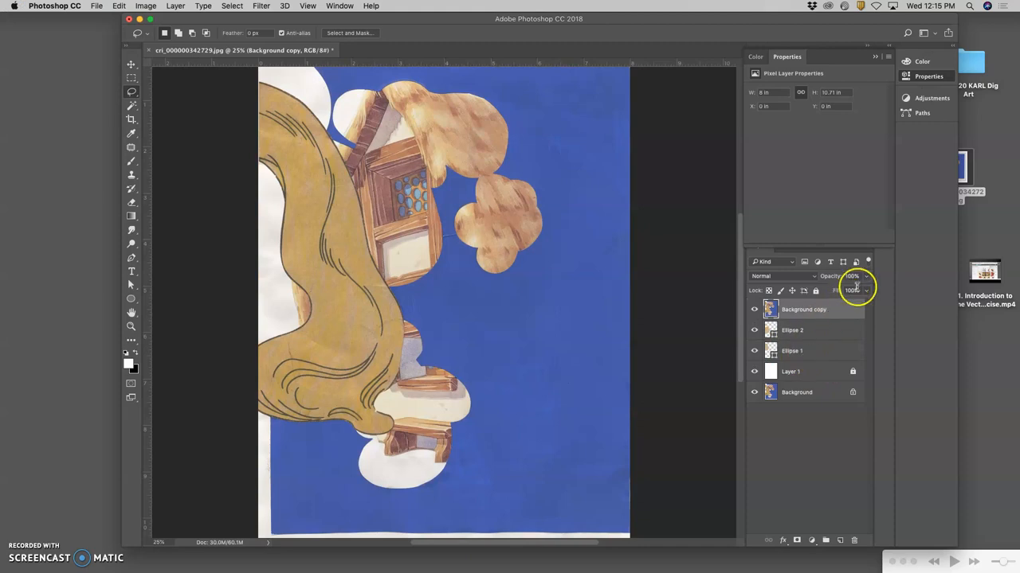
pyautogui.moveTo(856, 289); pyautogui.dragTo(850, 289)
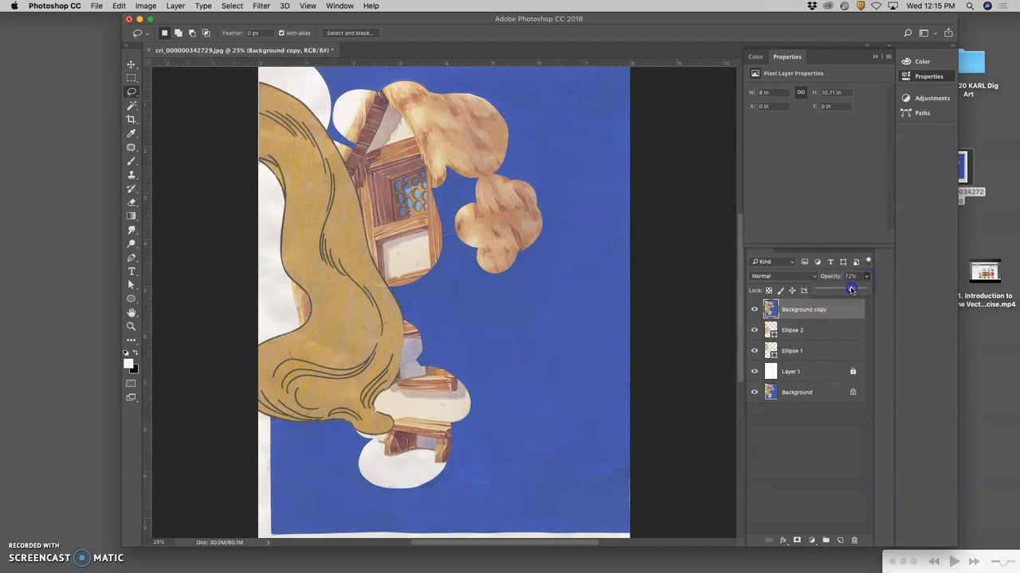
pyautogui.moveTo(850, 289); pyautogui.dragTo(826, 289)
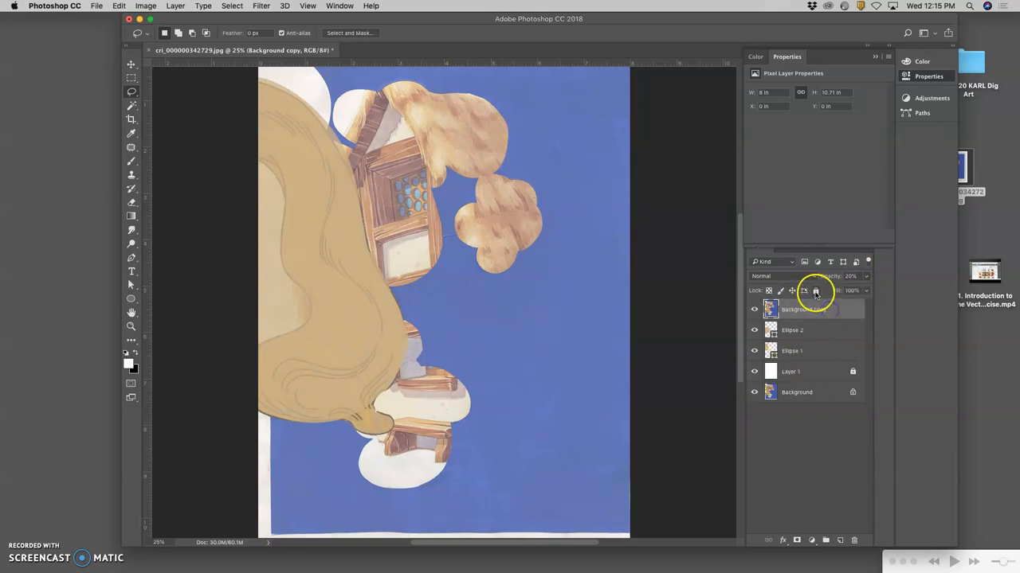
pyautogui.click(814, 291)
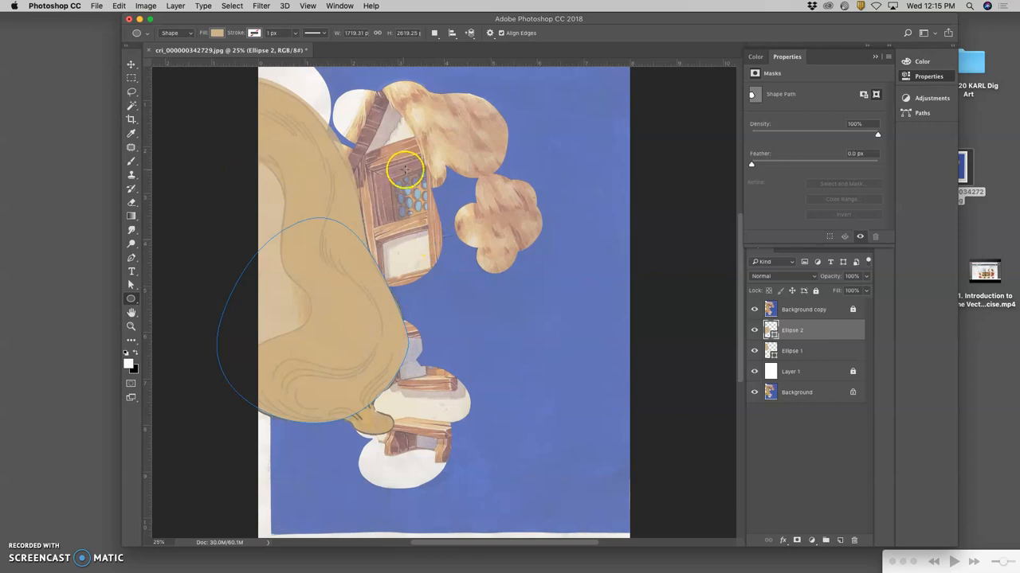
# Step: Draw a white-filled ellipse and move it to the page's left edge
pyautogui.moveTo(407, 170); pyautogui.dragTo(482, 278)
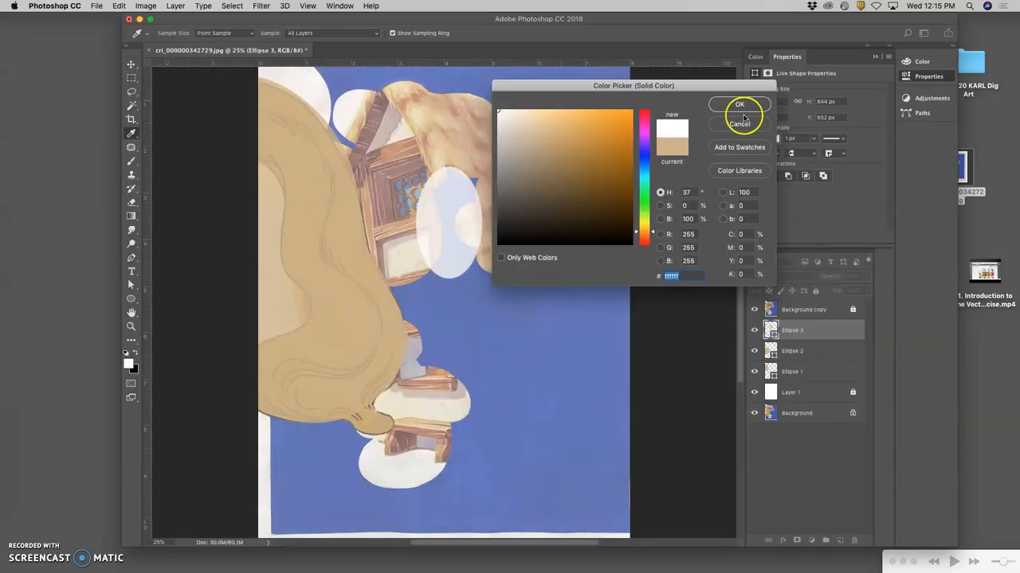
pyautogui.click(740, 104)
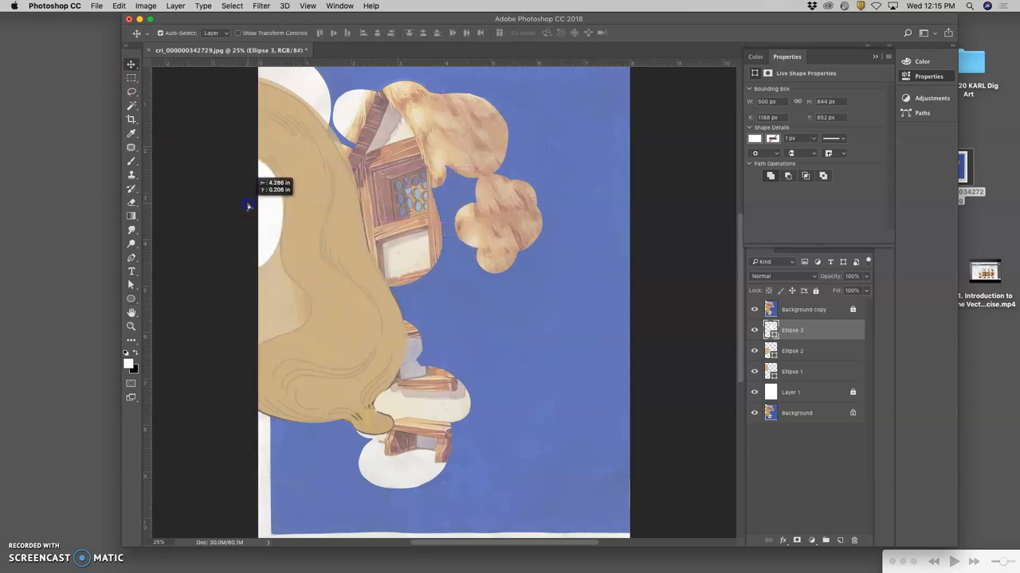
pyautogui.moveTo(249, 206); pyautogui.dragTo(422, 257)
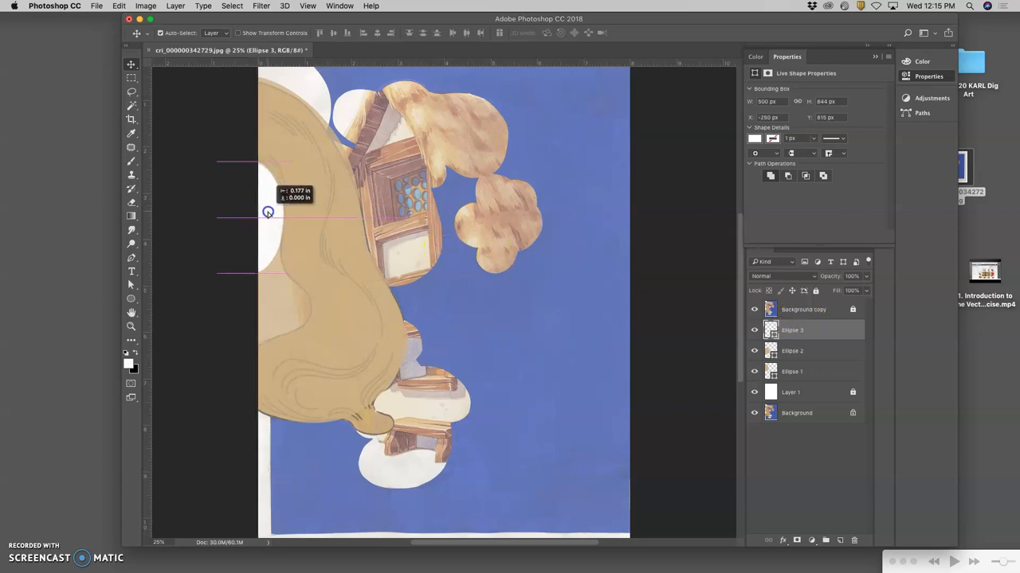
pyautogui.moveTo(267, 212); pyautogui.dragTo(251, 255)
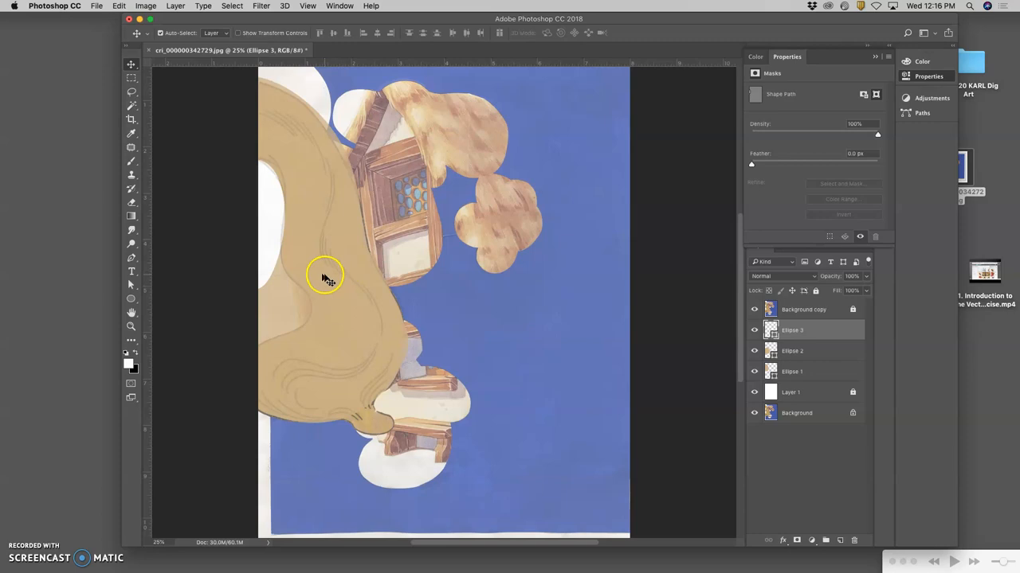
pyautogui.moveTo(132, 299)
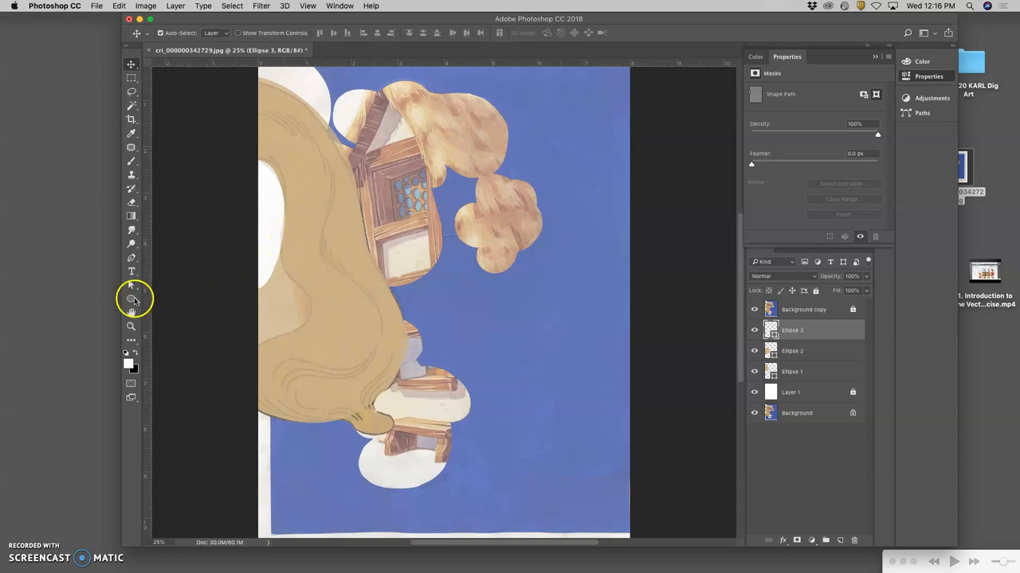
# Step: Draw another ellipse over the hair, shift it left and reshape its edges
pyautogui.moveTo(319, 263); pyautogui.dragTo(402, 339)
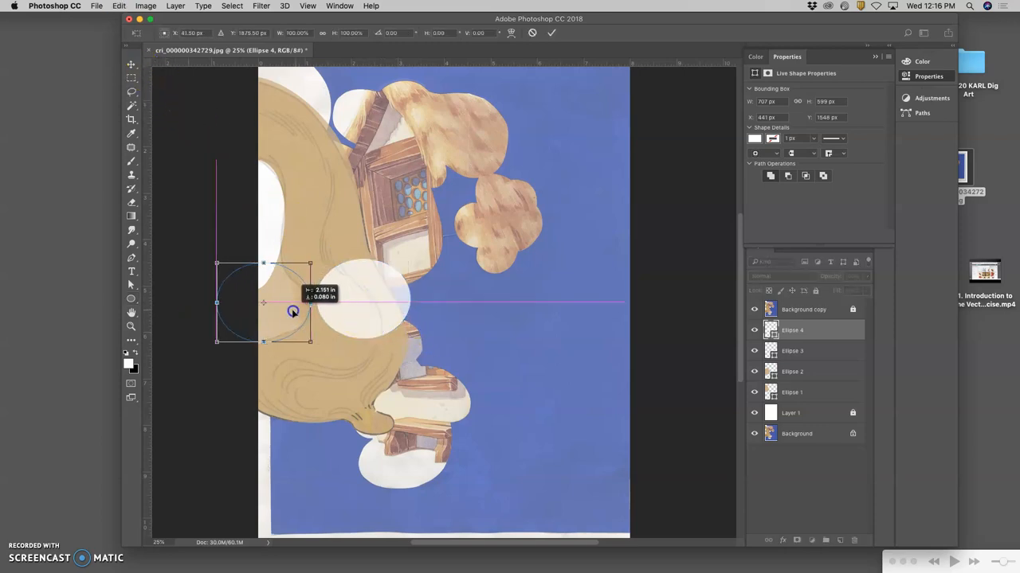
pyautogui.moveTo(294, 312); pyautogui.dragTo(289, 298)
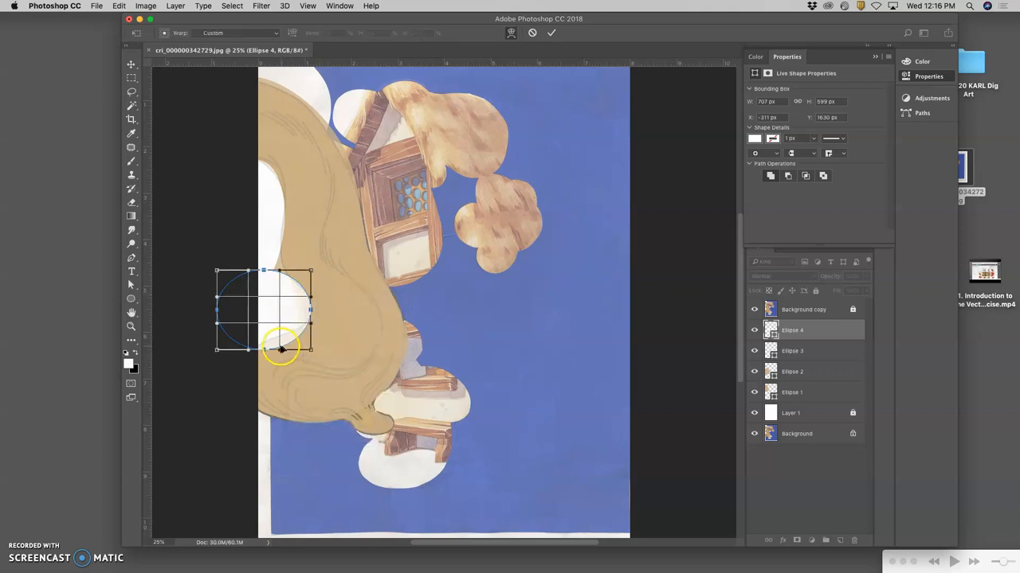
pyautogui.moveTo(280, 348); pyautogui.dragTo(271, 325)
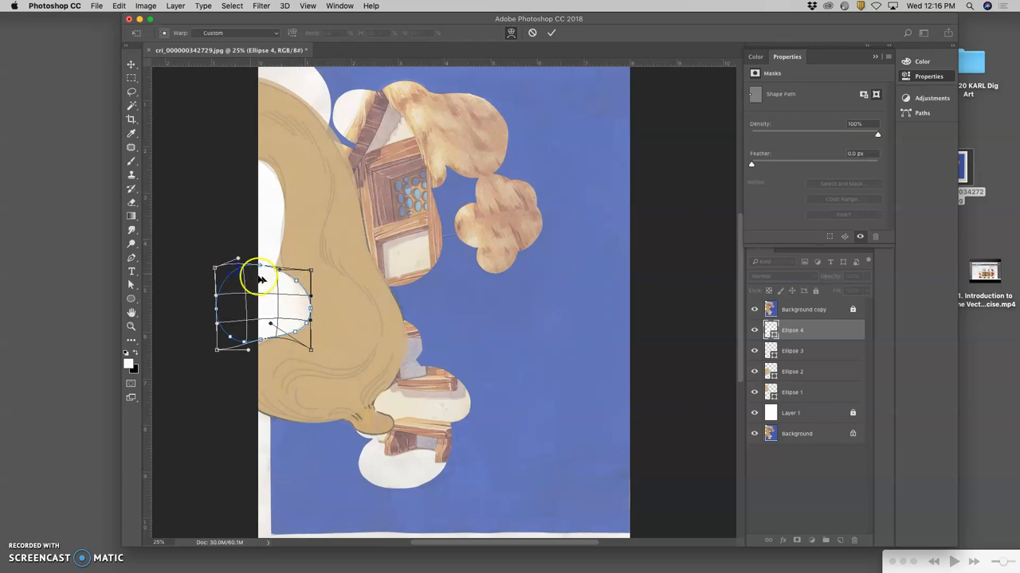
pyautogui.moveTo(263, 279); pyautogui.dragTo(308, 275)
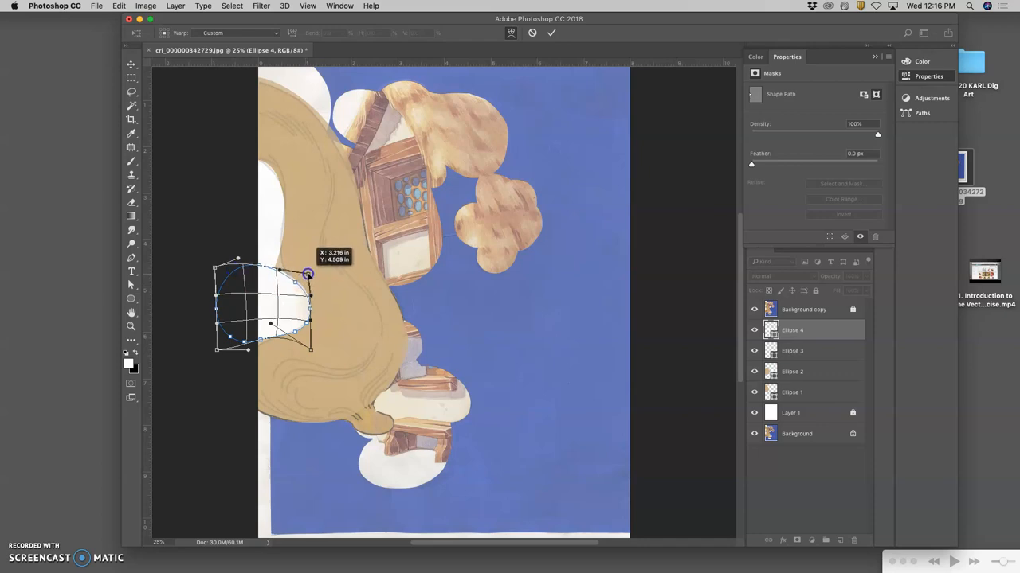
pyautogui.moveTo(368, 308)
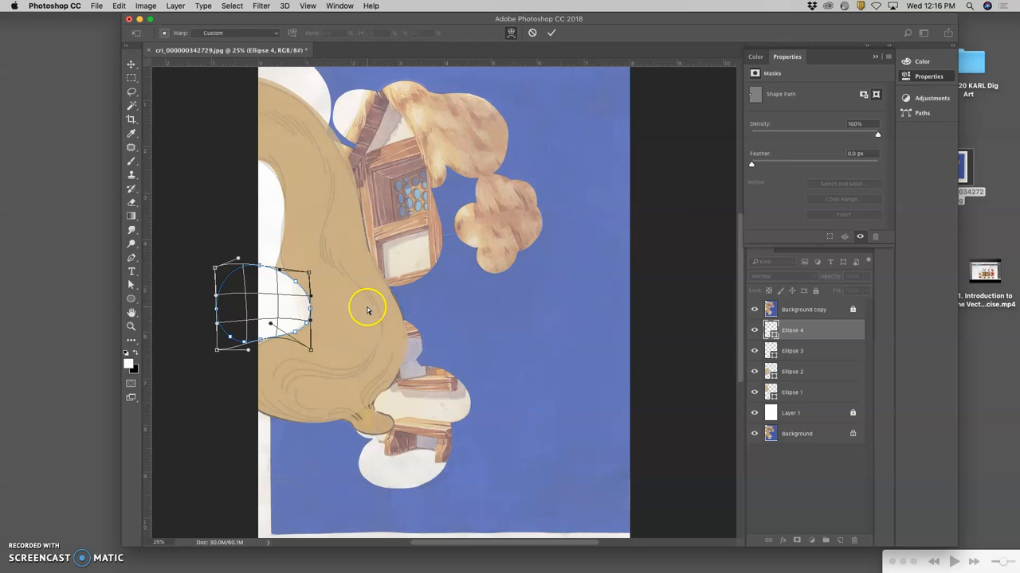
pyautogui.moveTo(368, 310)
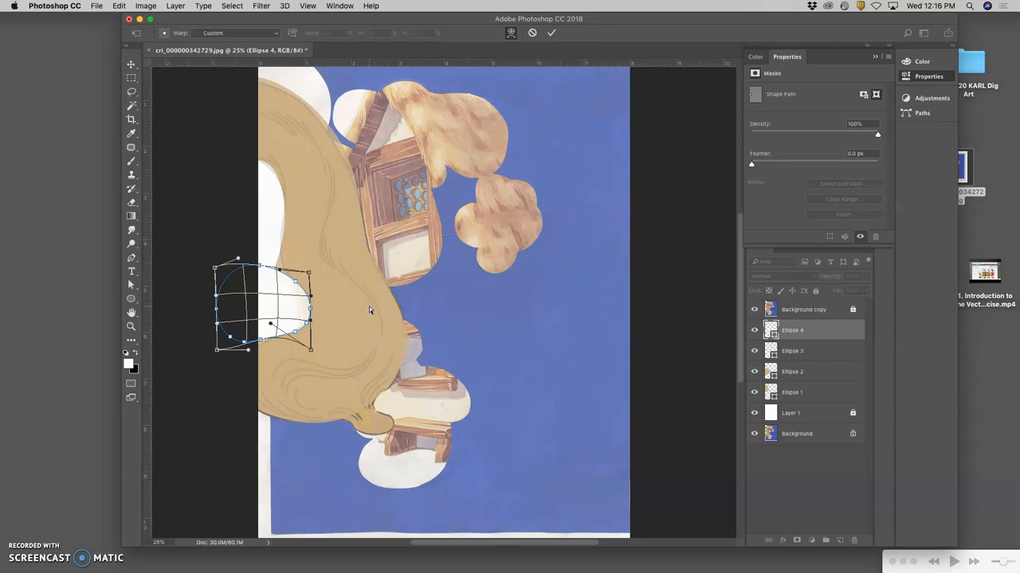
pyautogui.moveTo(373, 308)
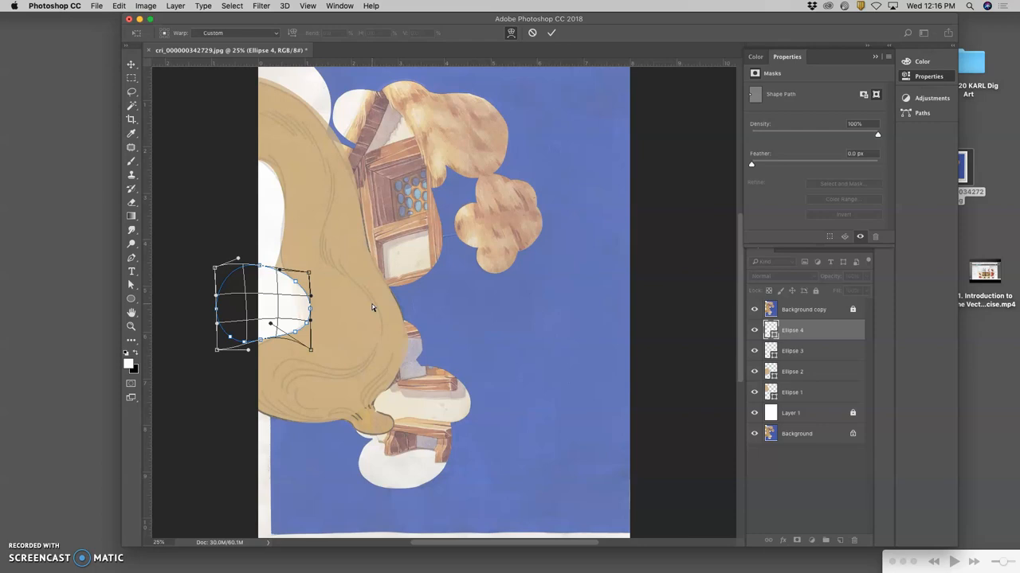
pyautogui.moveTo(439, 267)
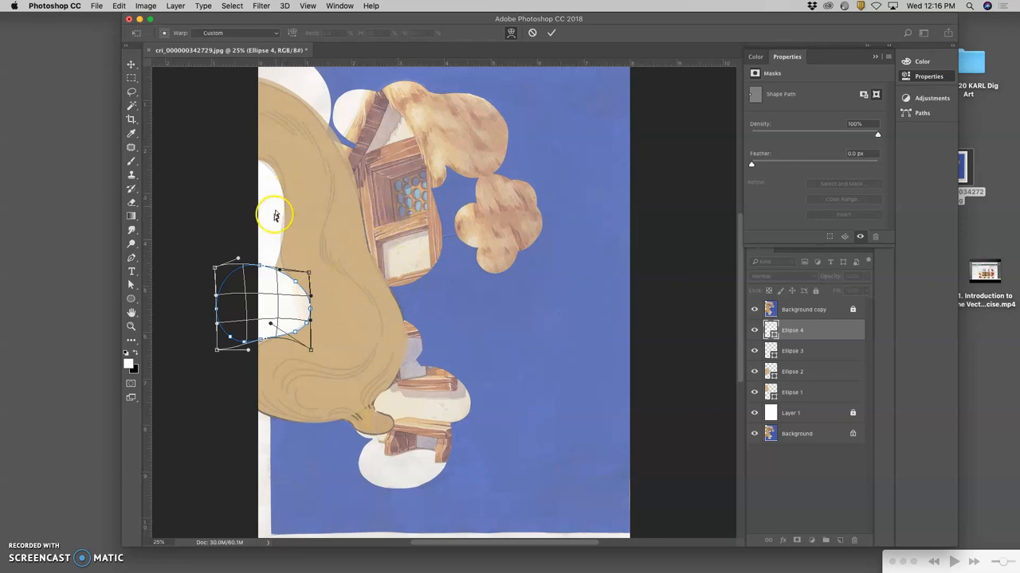
pyautogui.moveTo(406, 194)
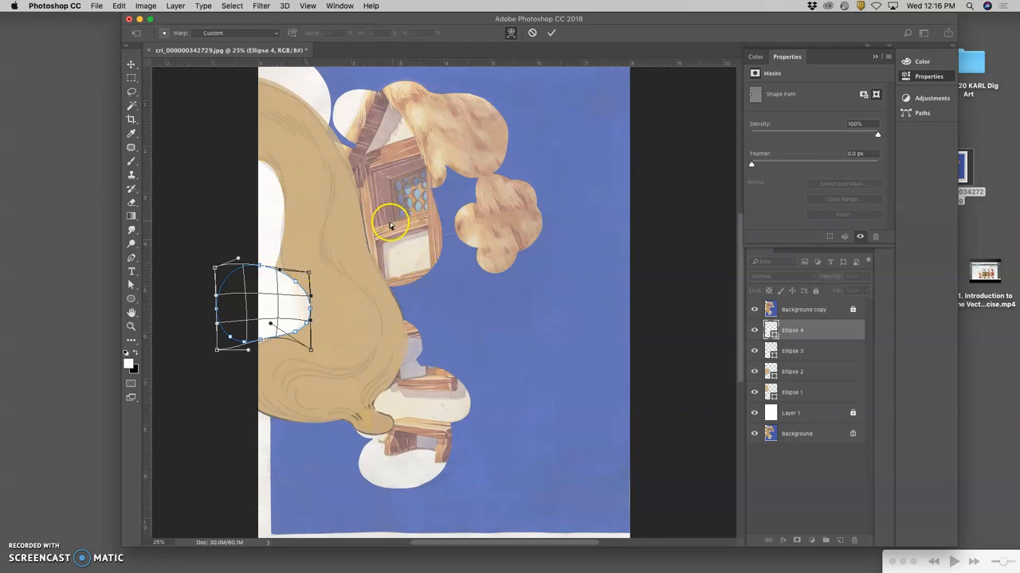
pyautogui.moveTo(420, 264)
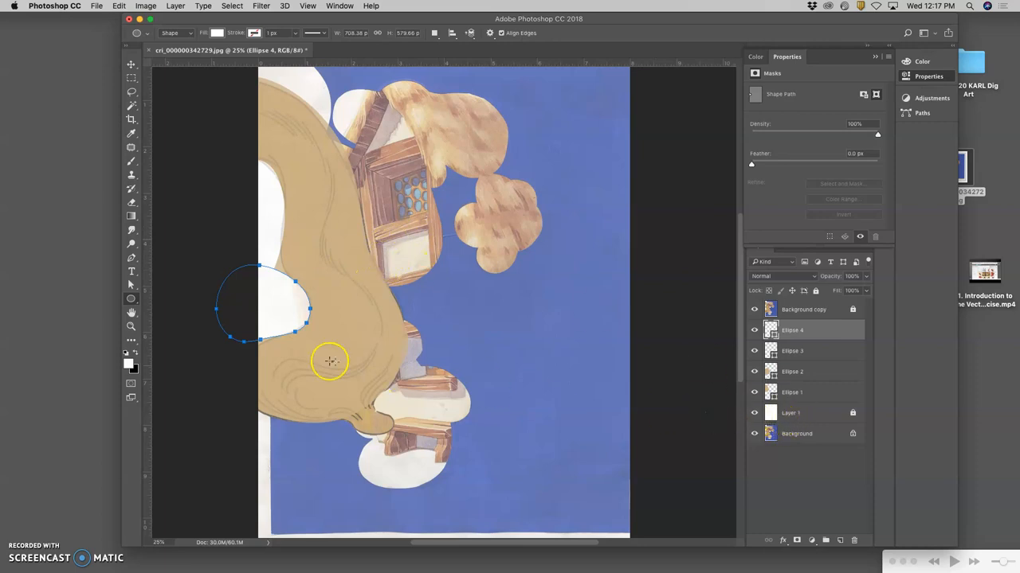
# Step: Warp the ellipse again to adjust its lower-left curve
pyautogui.rightClick(265, 318)
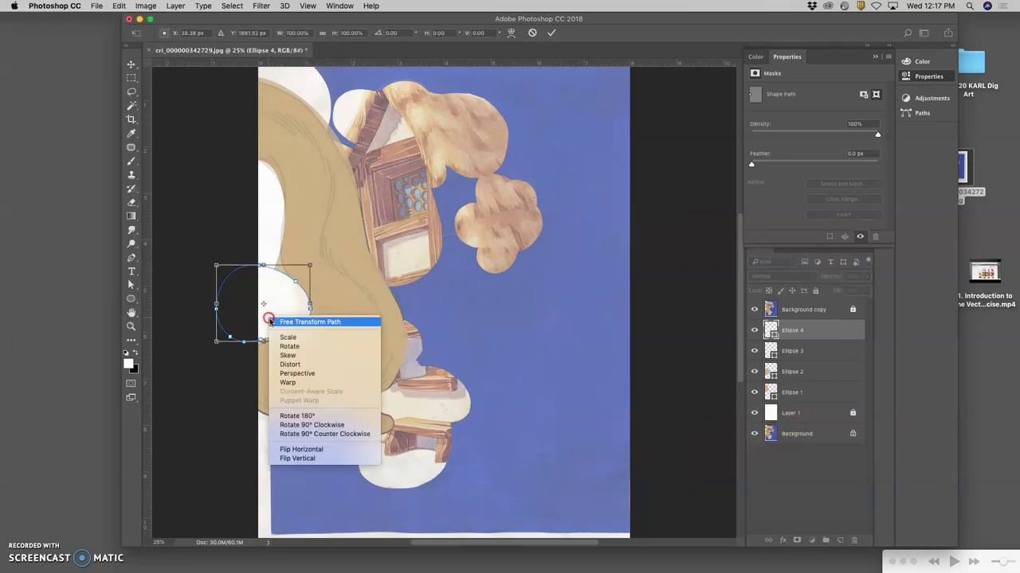
pyautogui.moveTo(288, 356)
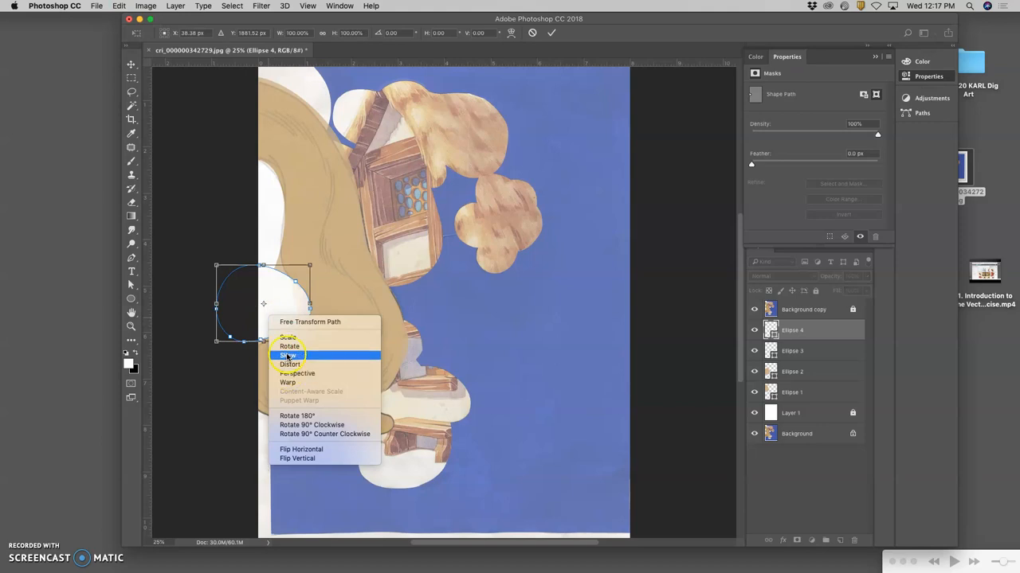
pyautogui.click(286, 355)
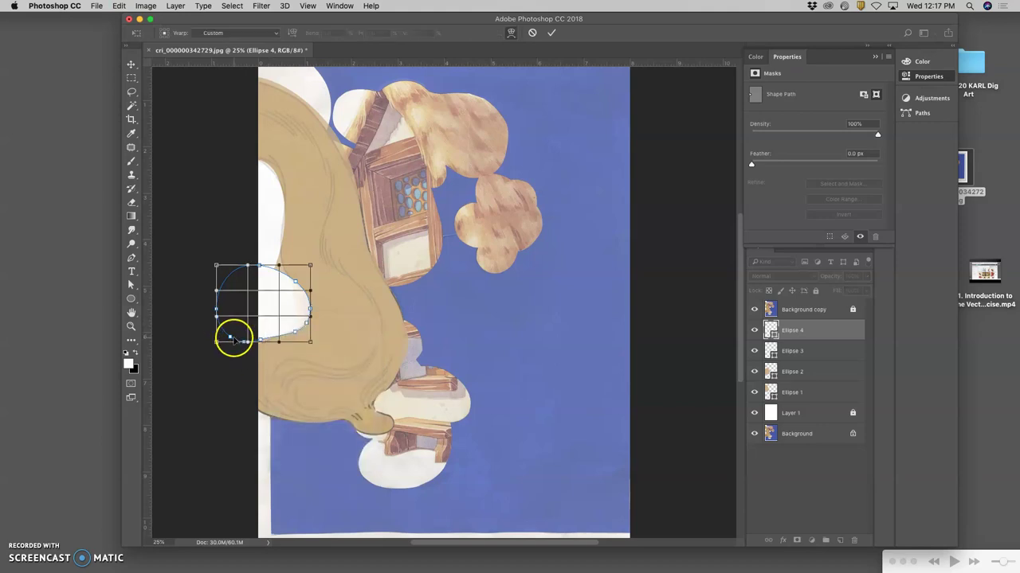
pyautogui.moveTo(233, 339); pyautogui.dragTo(283, 340)
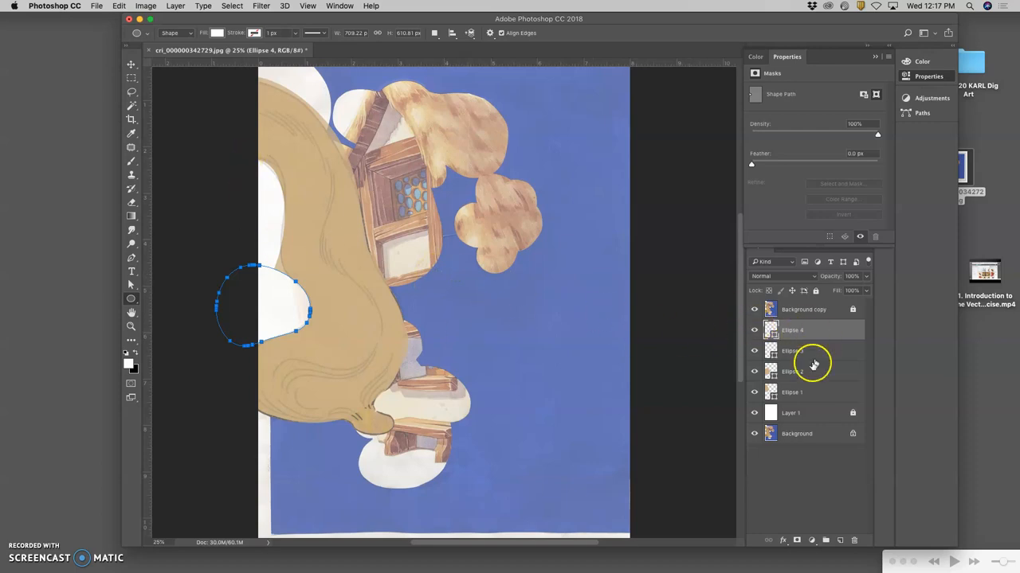
# Step: Hide and re-show the scanned painting to check the shape
pyautogui.click(754, 433)
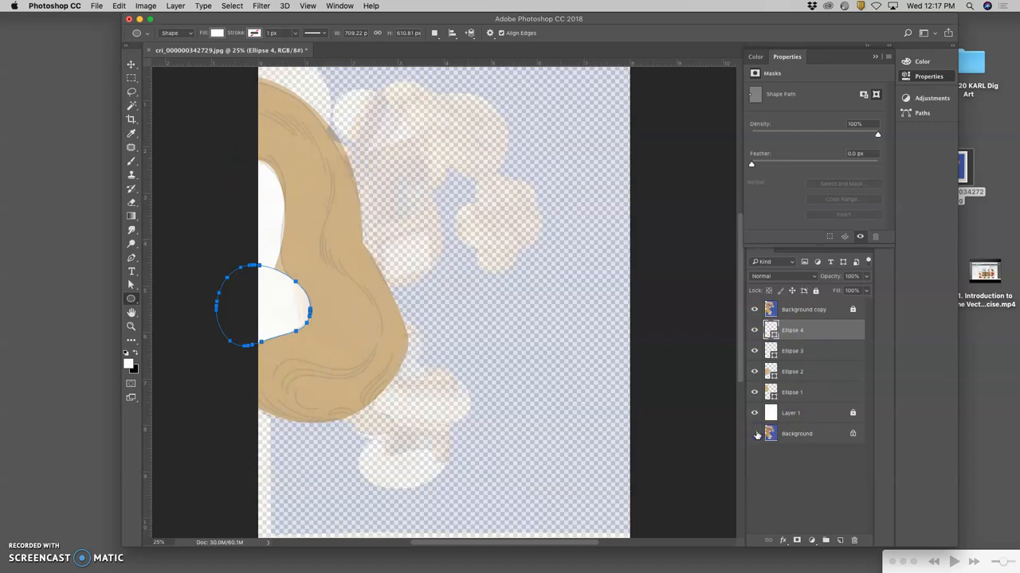
pyautogui.click(754, 434)
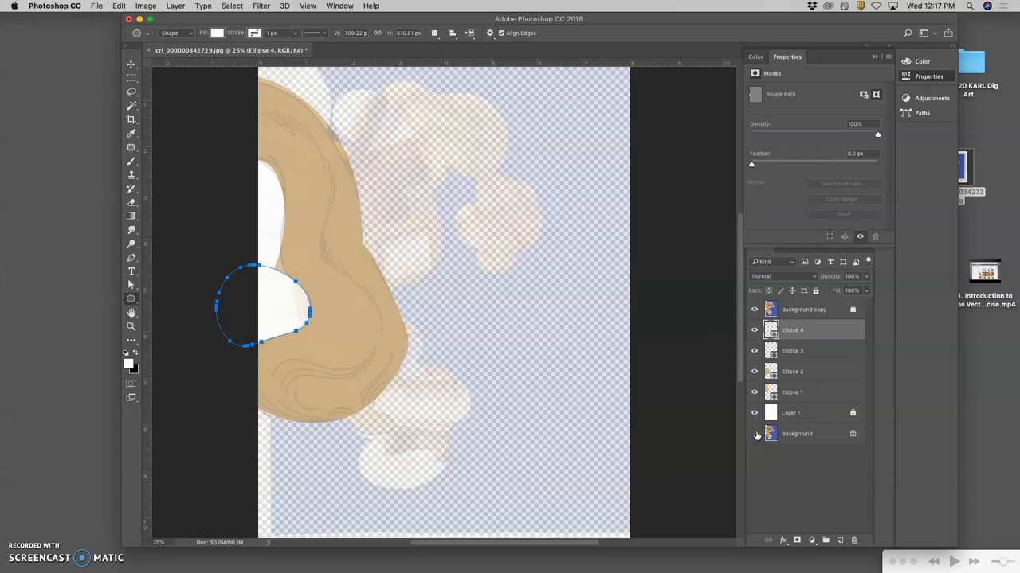
pyautogui.click(754, 434)
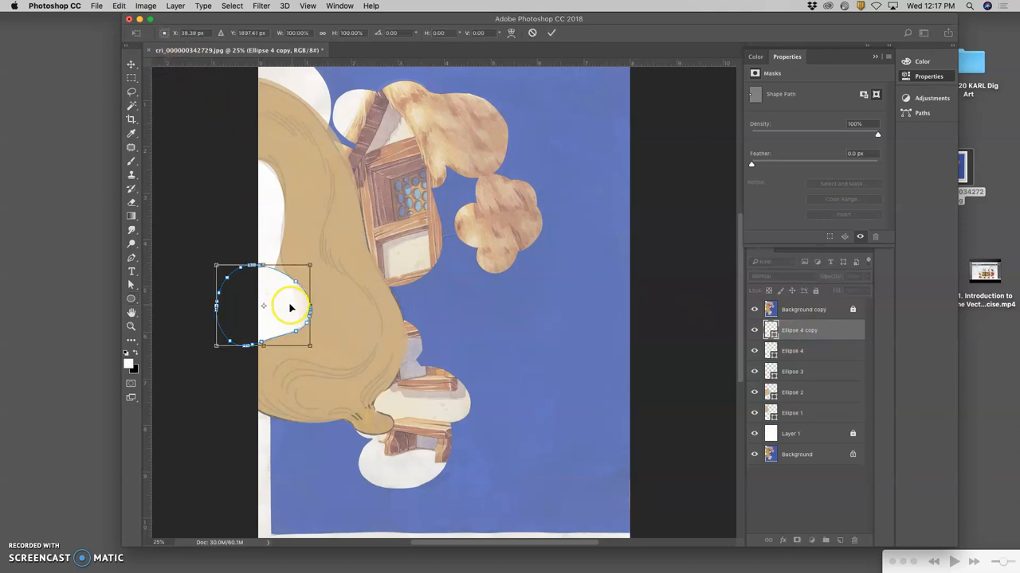
# Step: Move the Ellipse 4 copy, rotate it about a quarter turn, and warp it along the hair edge
pyautogui.moveTo(263, 307); pyautogui.dragTo(505, 217)
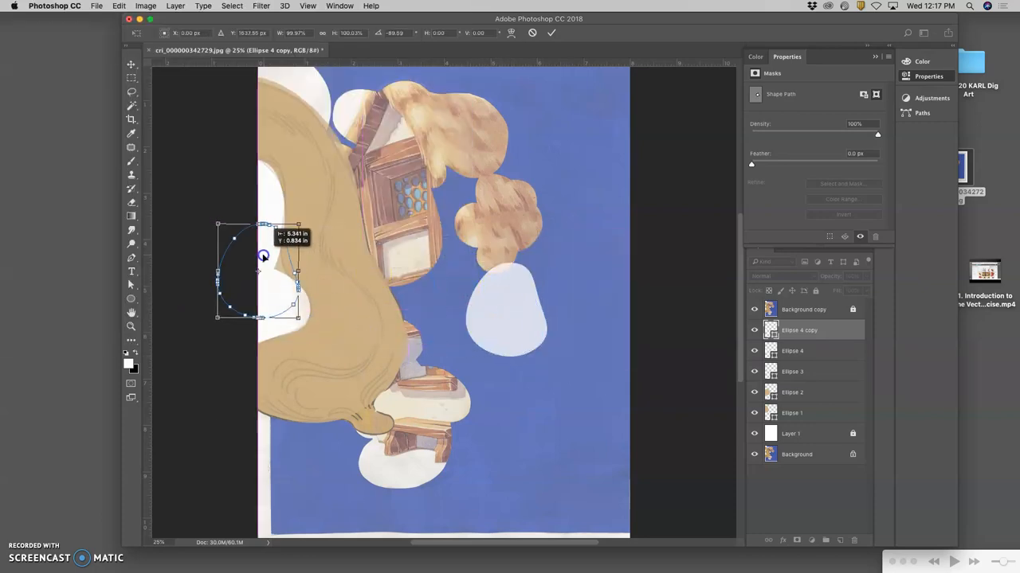
pyautogui.moveTo(263, 270); pyautogui.dragTo(251, 275)
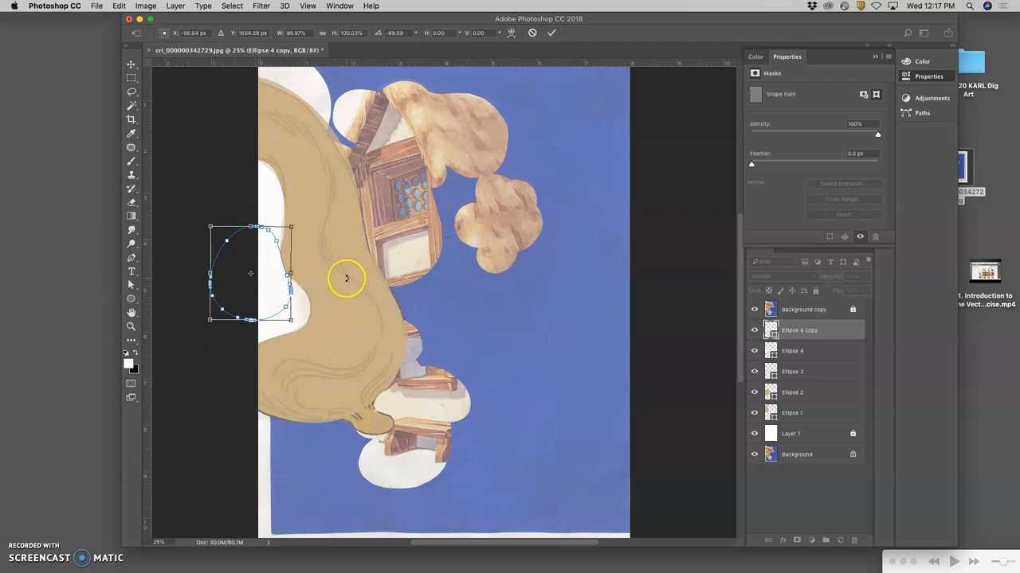
pyautogui.moveTo(300, 280)
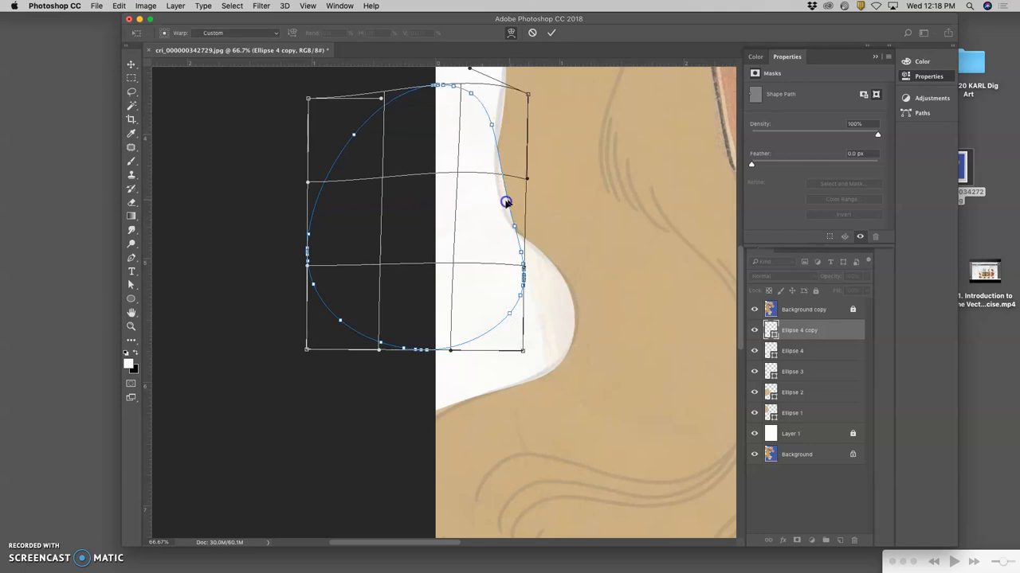
pyautogui.moveTo(506, 201); pyautogui.dragTo(474, 108)
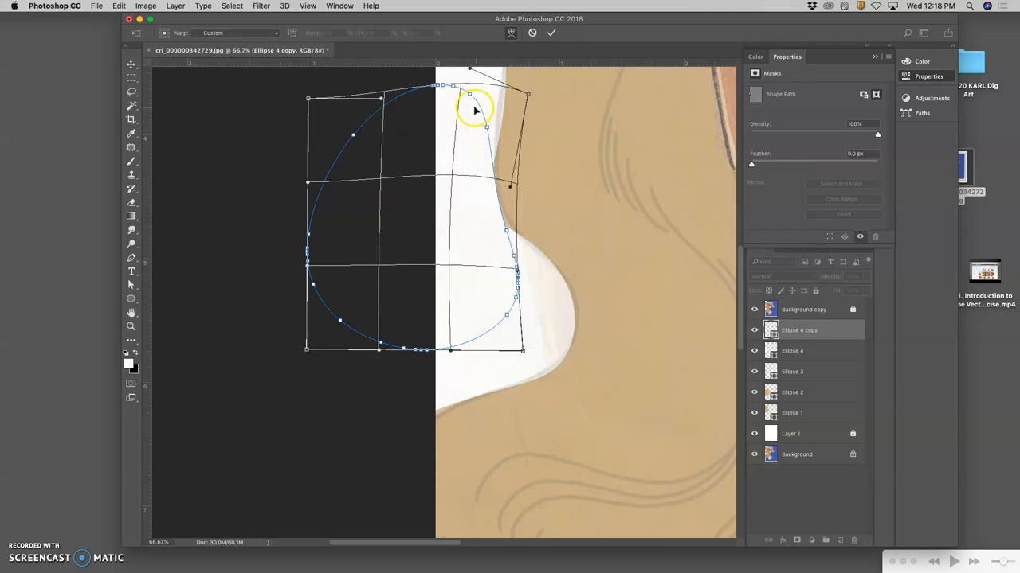
pyautogui.moveTo(474, 110); pyautogui.dragTo(508, 174)
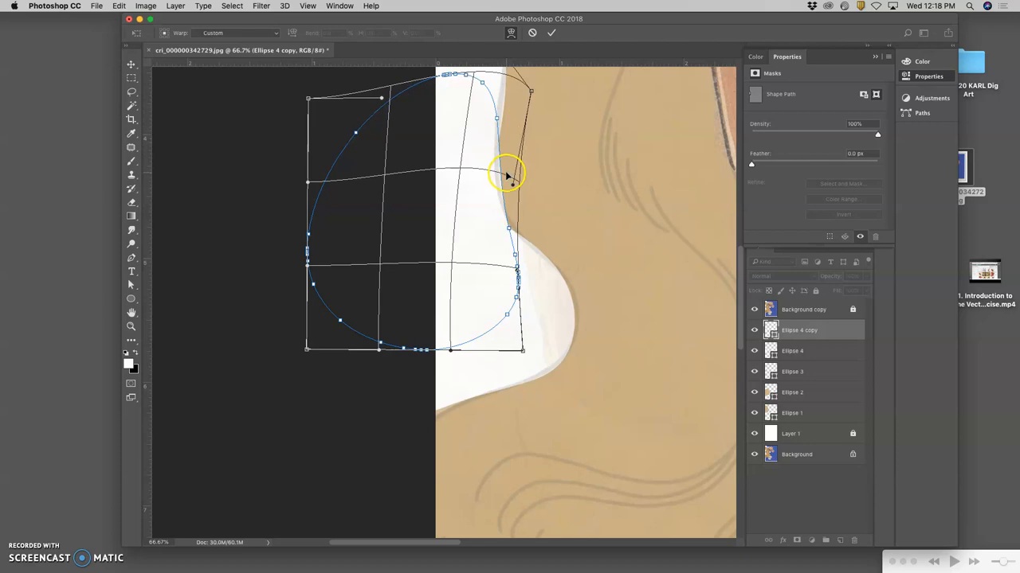
pyautogui.moveTo(507, 175); pyautogui.dragTo(513, 304)
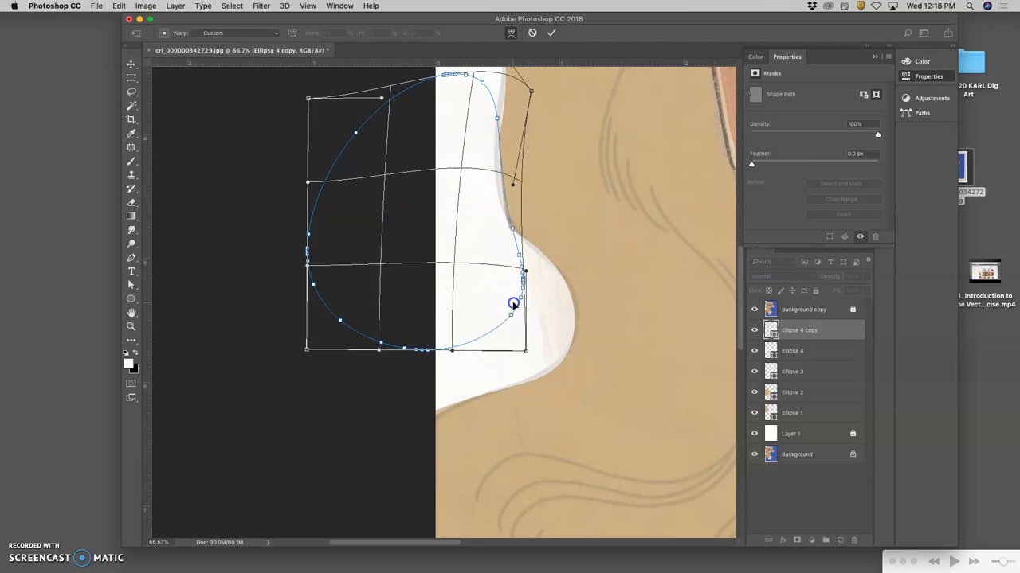
pyautogui.moveTo(512, 304); pyautogui.dragTo(496, 201)
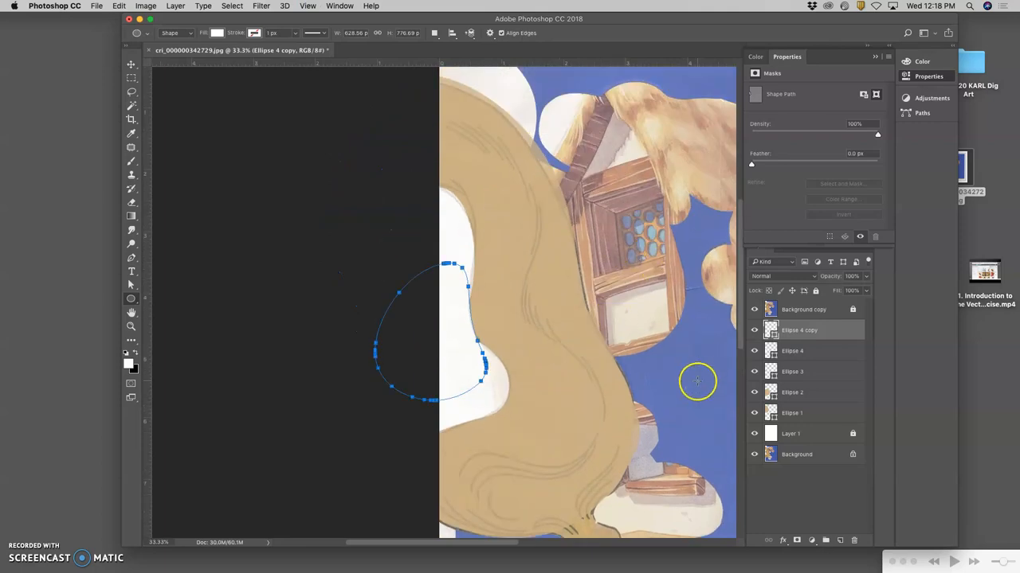
pyautogui.moveTo(737, 389)
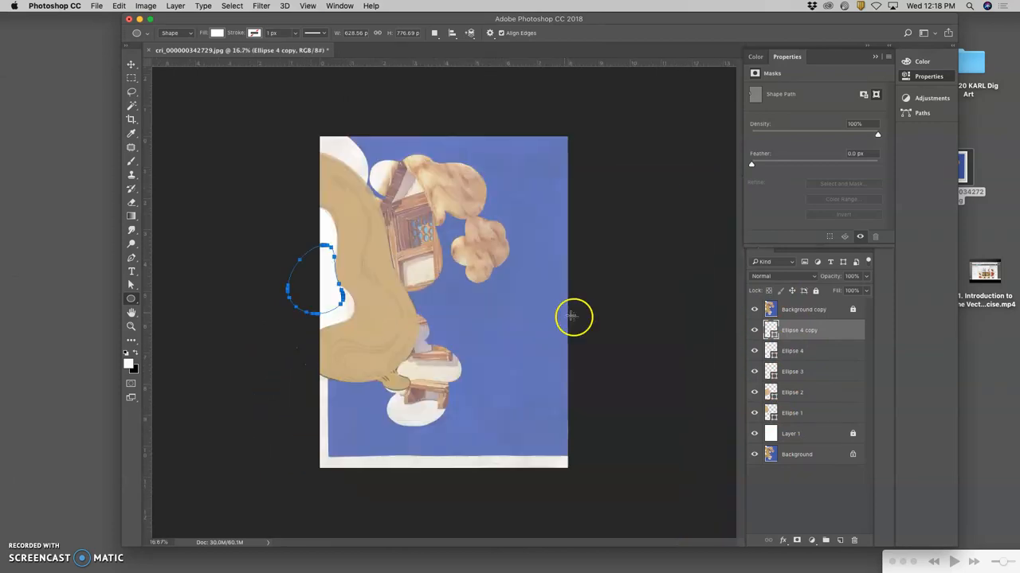
pyautogui.moveTo(755, 455)
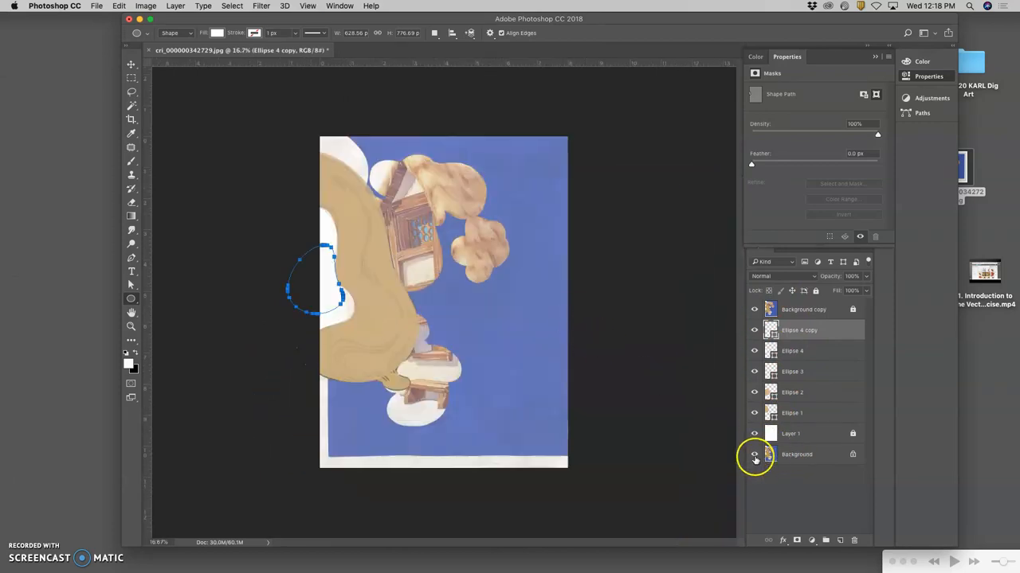
# Step: Toggle the scanned painting layer's visibility
pyautogui.click(754, 454)
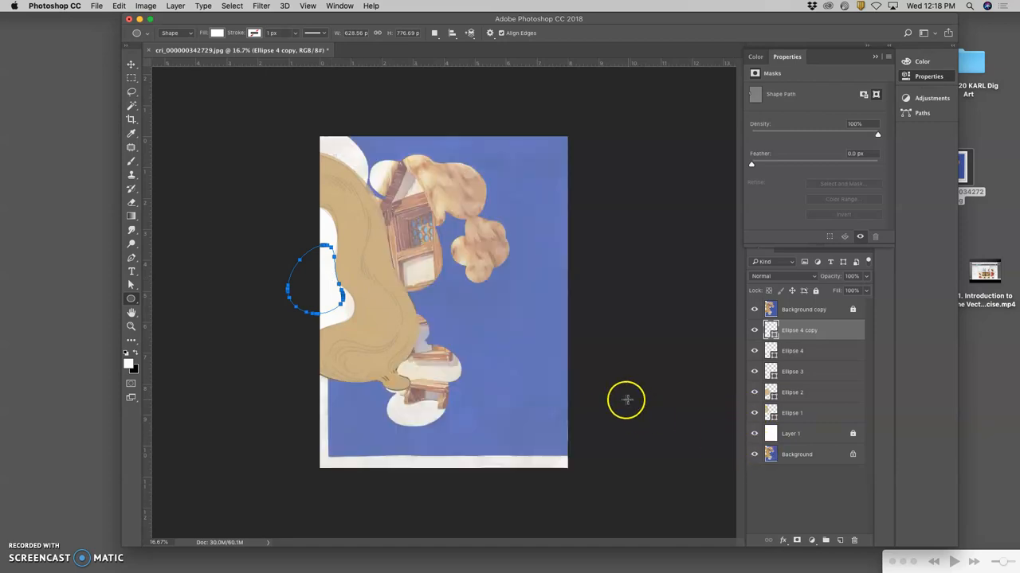
pyautogui.moveTo(543, 362)
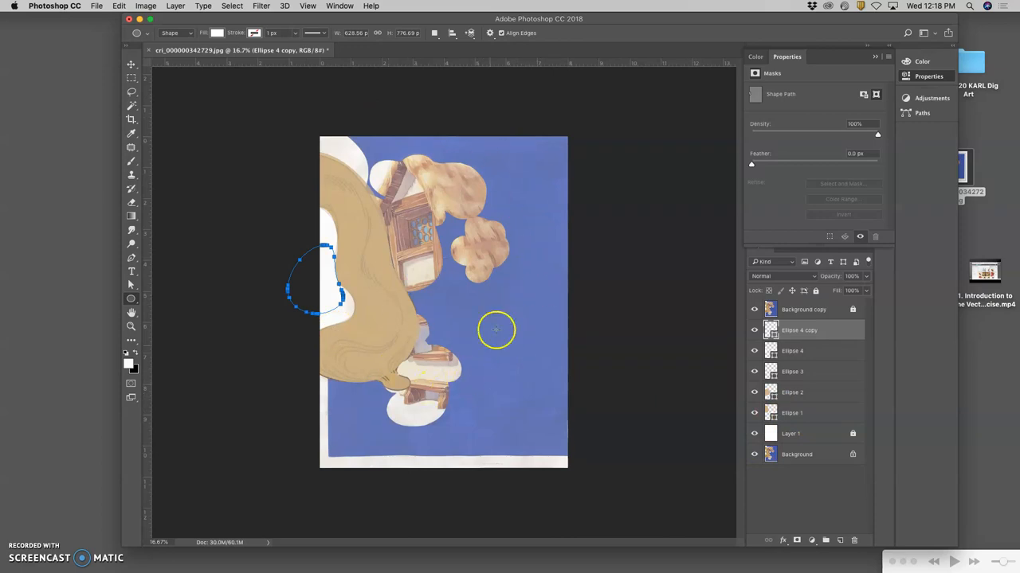
pyautogui.moveTo(474, 334)
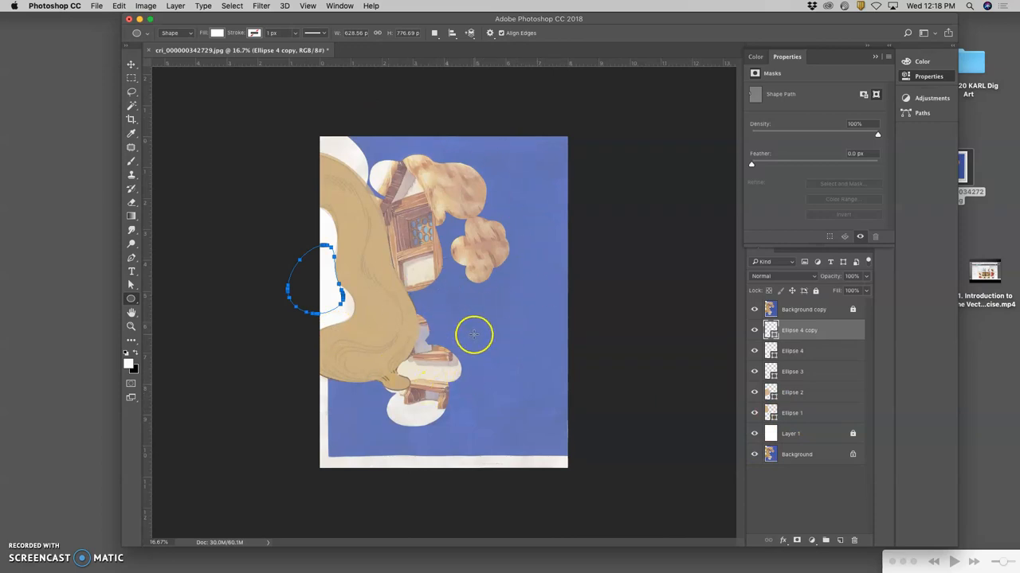
pyautogui.moveTo(492, 325)
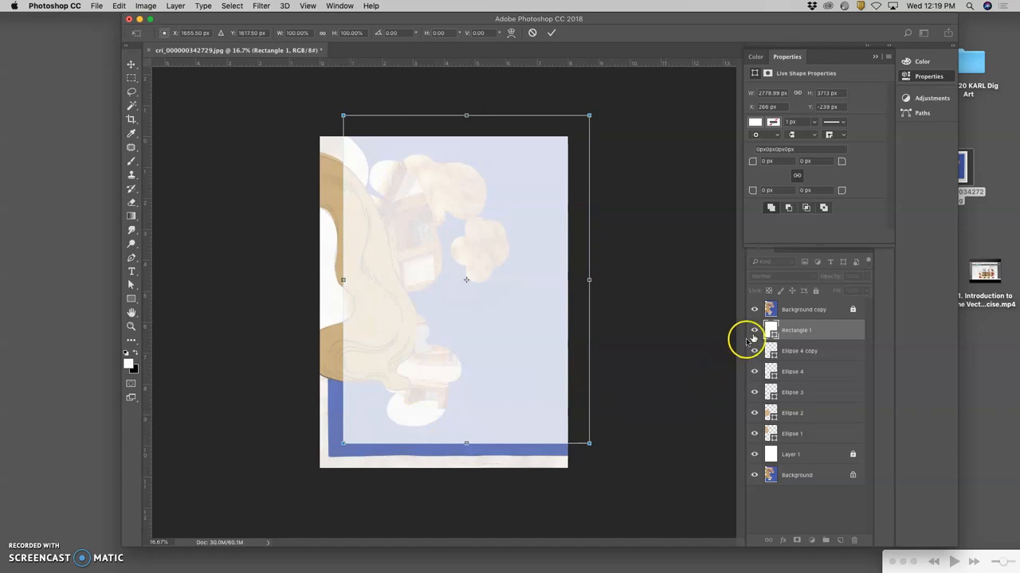
# Step: Fill Rectangle 1 with blue sampled from the painting, then hide the Background copy
pyautogui.click(771, 329)
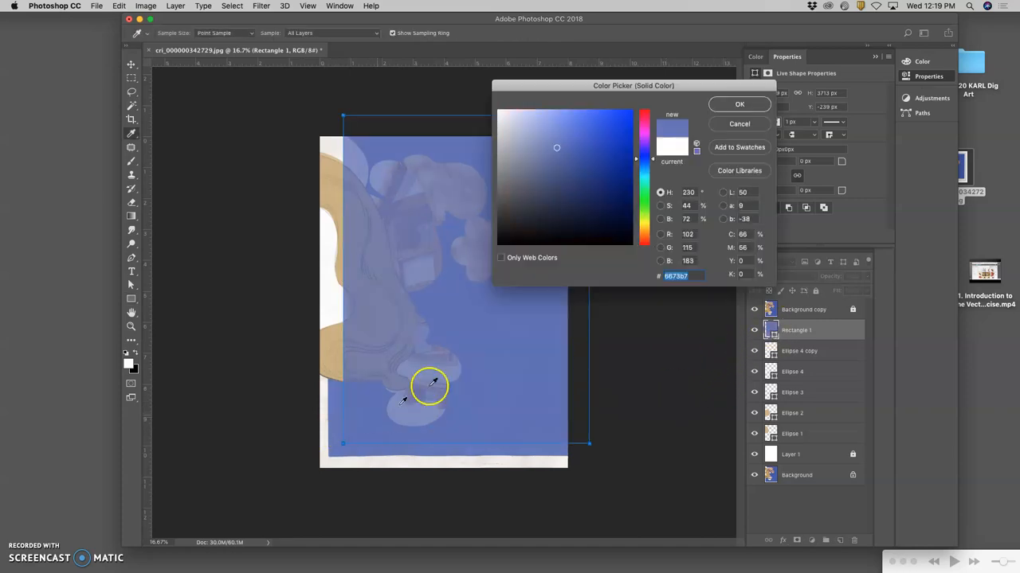
pyautogui.click(738, 104)
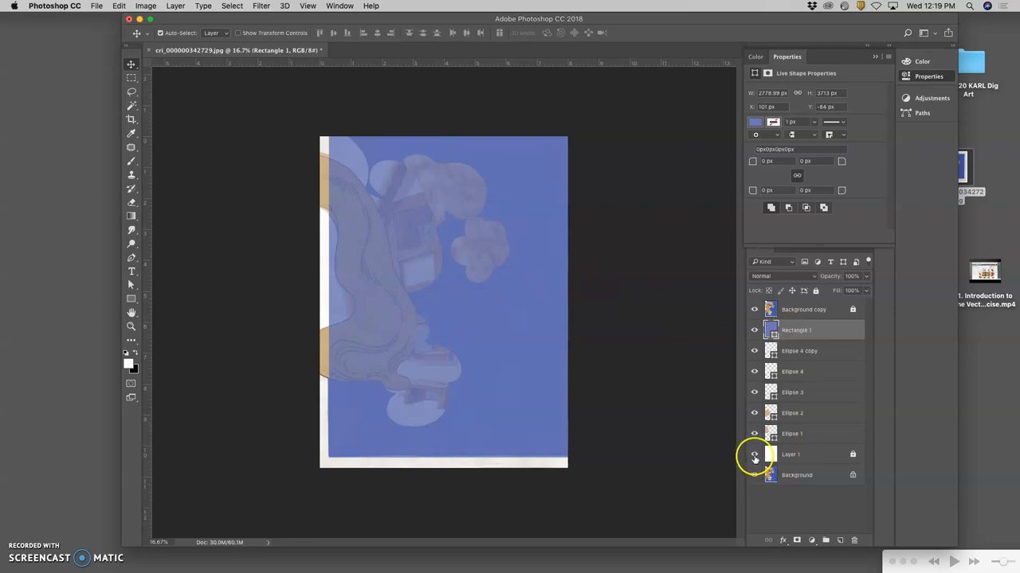
pyautogui.click(753, 310)
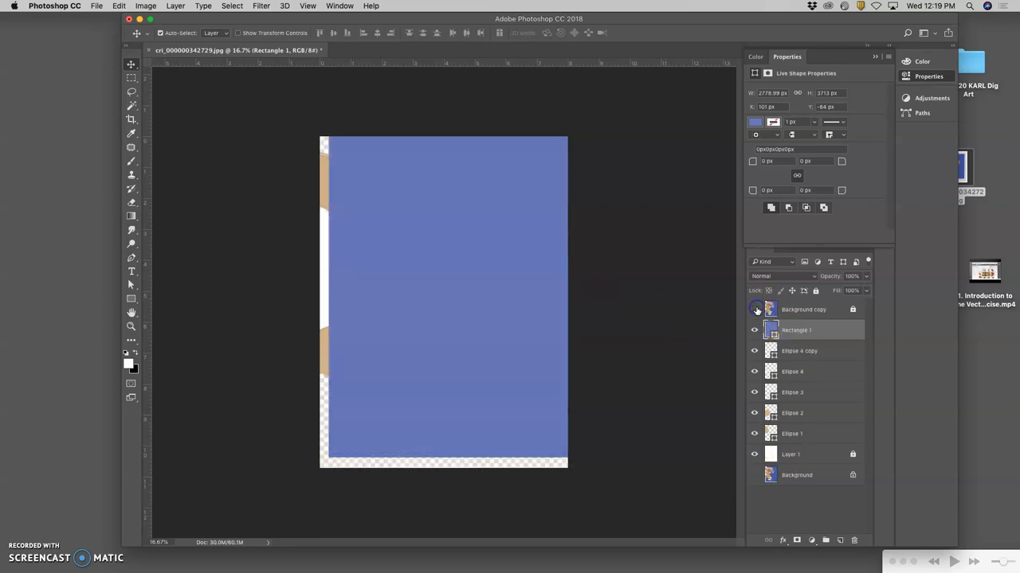
pyautogui.click(754, 309)
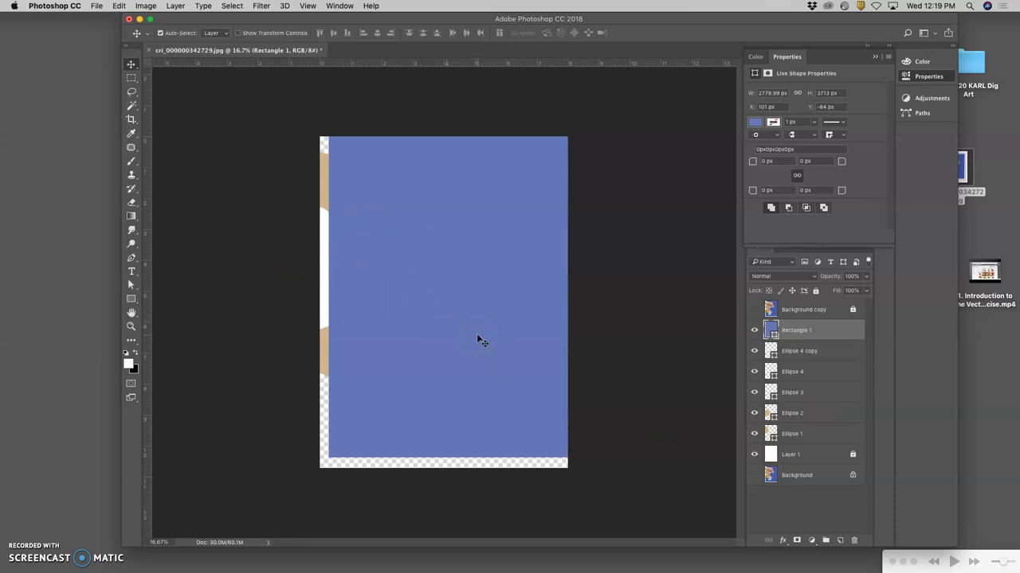
pyautogui.moveTo(500, 330)
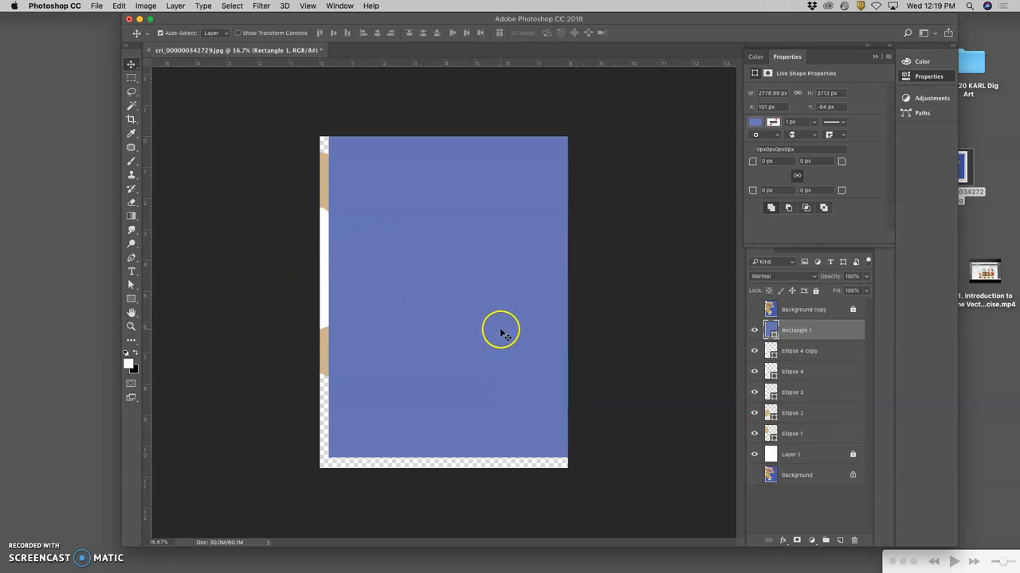
pyautogui.moveTo(504, 334)
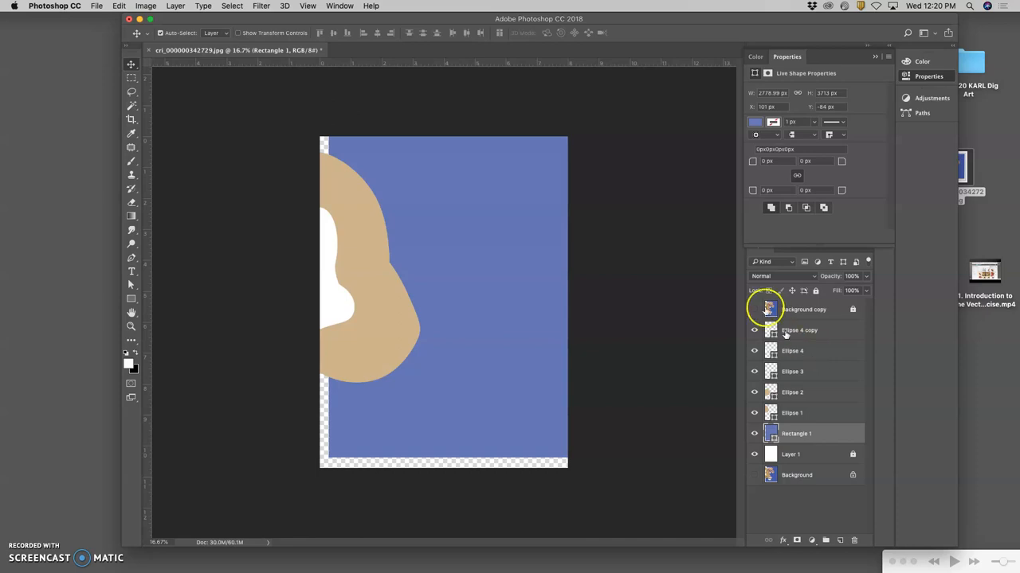
# Step: Turn the Background copy's visibility back on
pyautogui.click(753, 309)
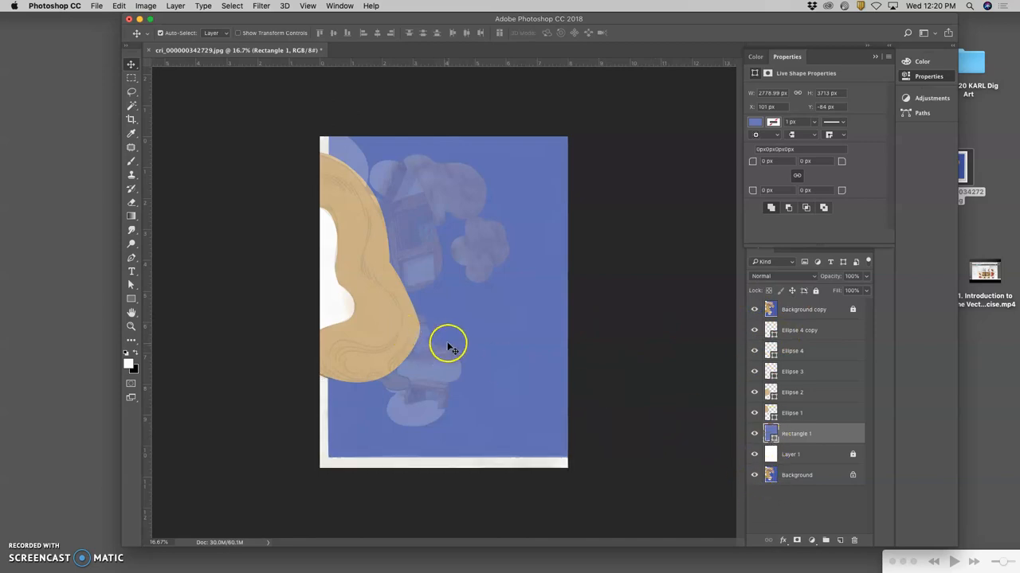
pyautogui.moveTo(416, 205)
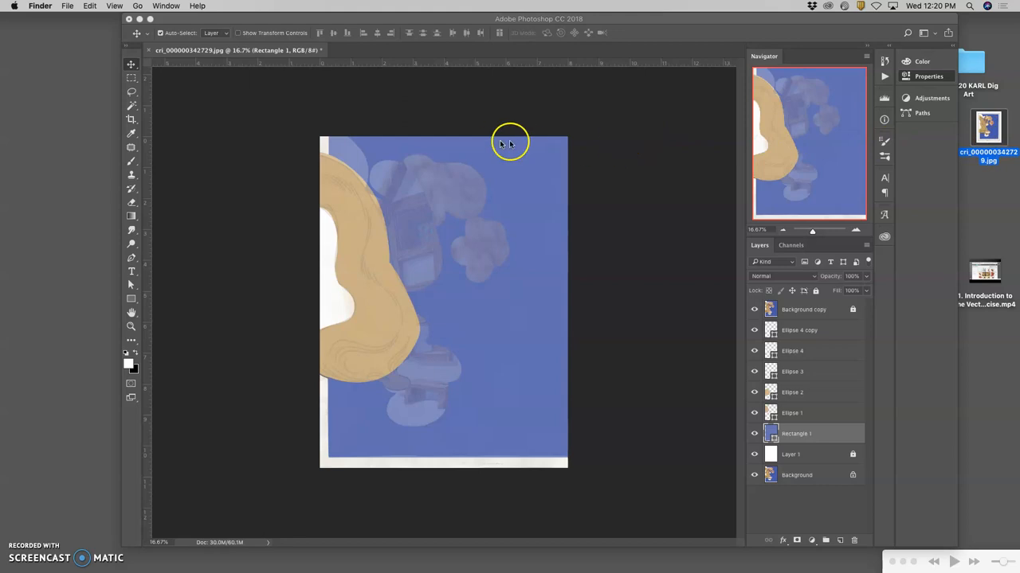
pyautogui.moveTo(89, 9)
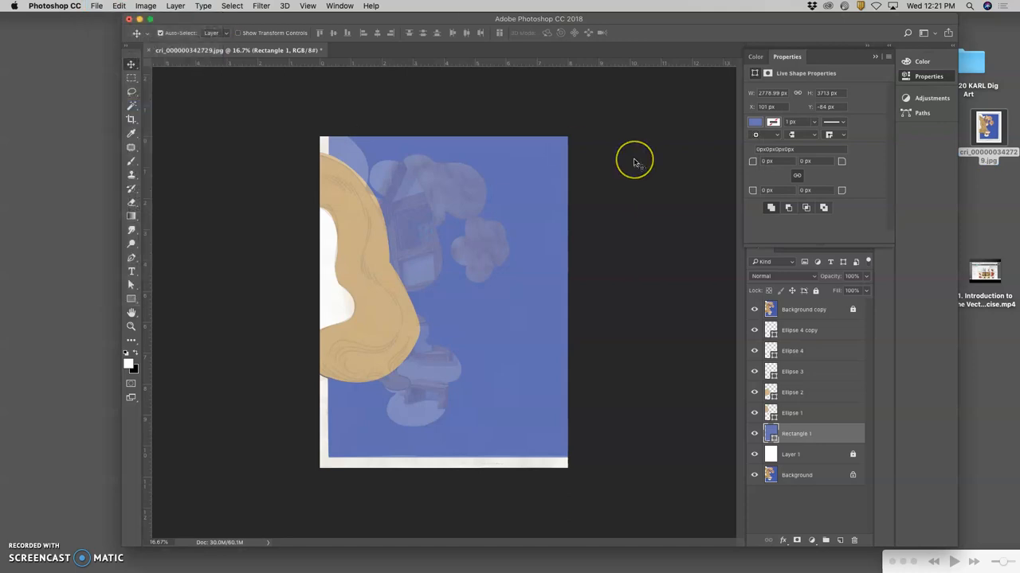
# Step: Save the Exercise 2 composition as a PNG on the desktop with default PNG options
pyautogui.press('cmd+s')
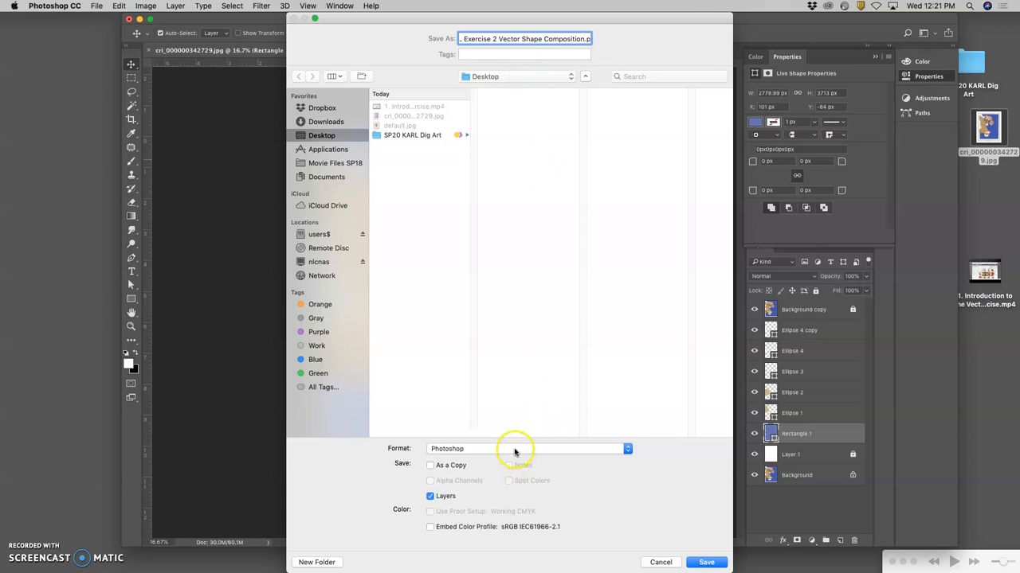
pyautogui.click(526, 449)
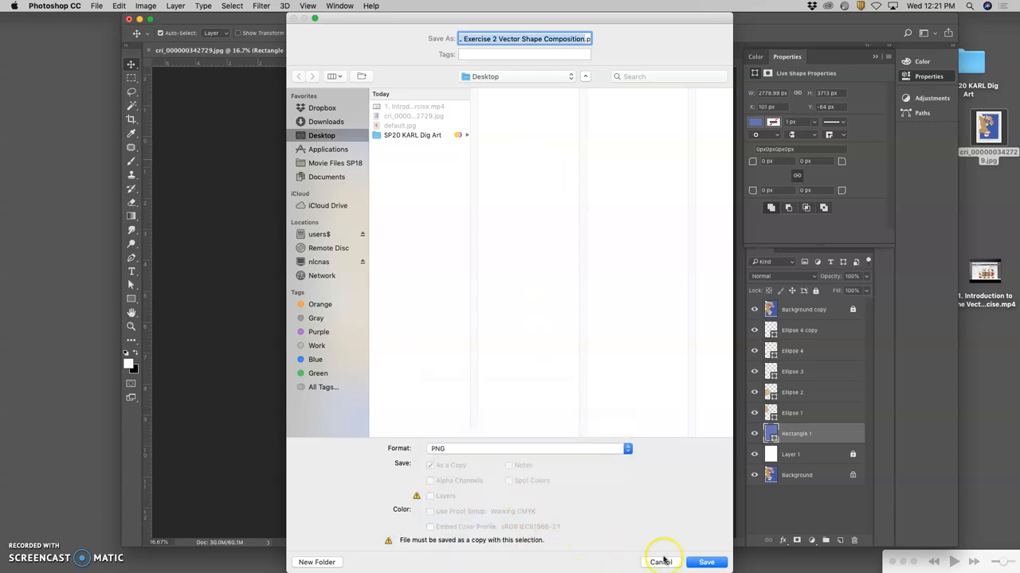
pyautogui.click(706, 562)
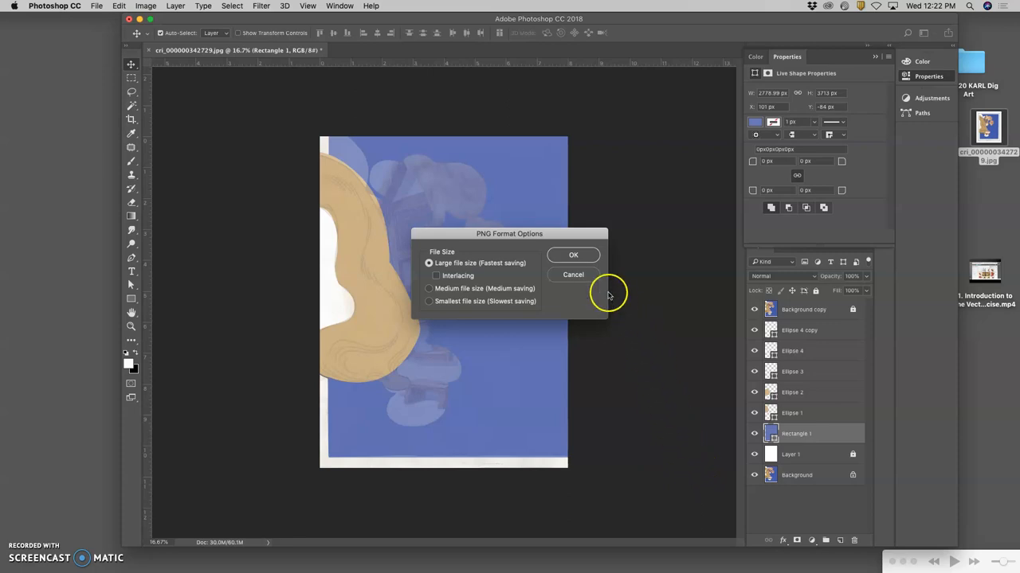
pyautogui.click(572, 254)
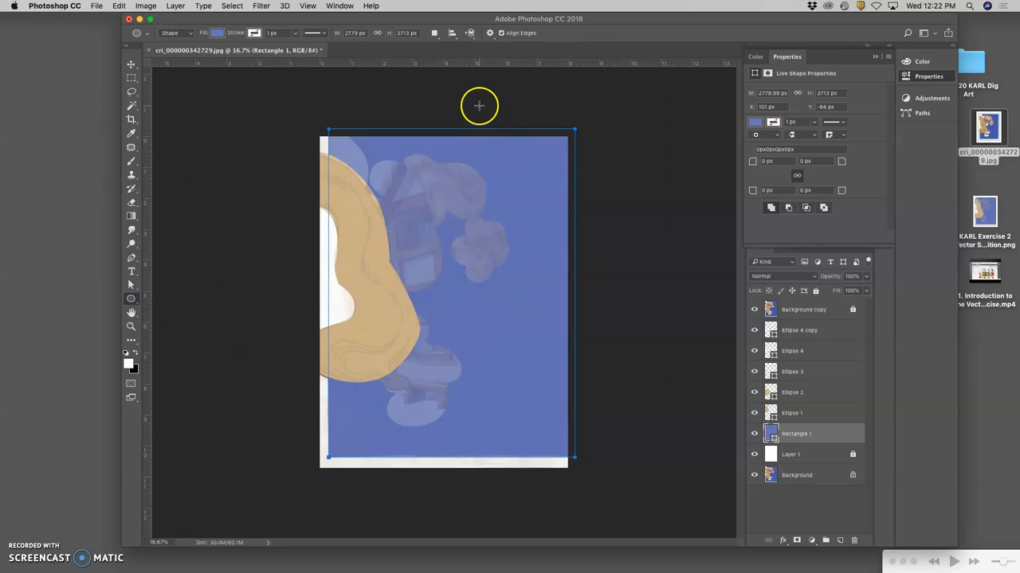
# Step: Draw Ellipse 5 near the top, then tilt, nudge and stretch it over the pale shape
pyautogui.click(804, 330)
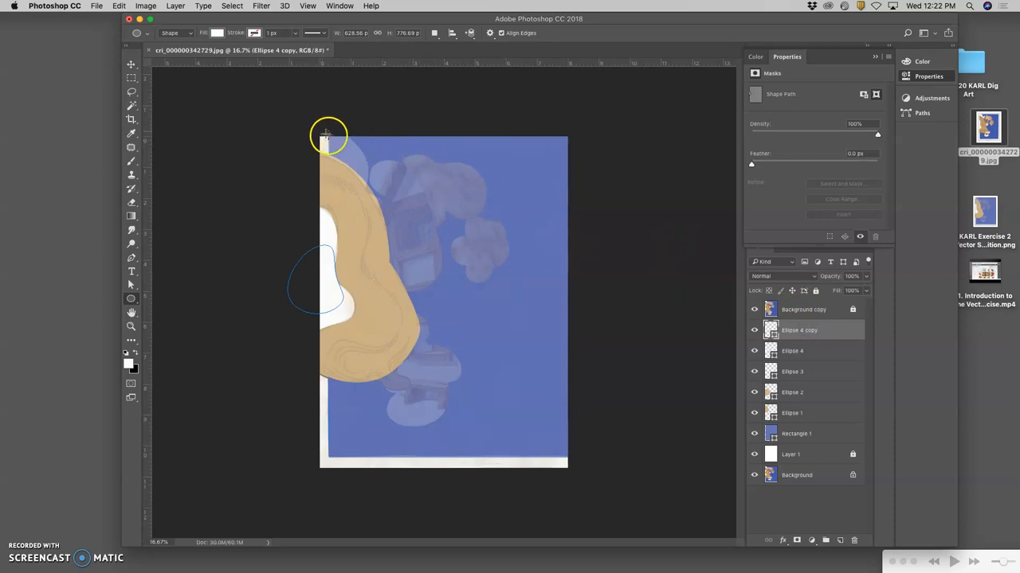
pyautogui.moveTo(424, 162)
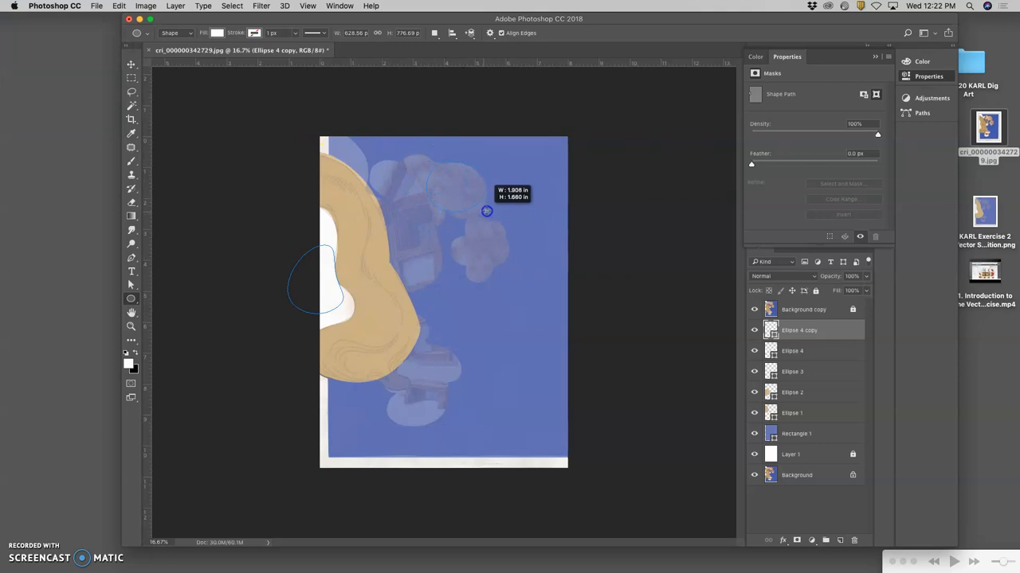
pyautogui.moveTo(430, 163); pyautogui.dragTo(486, 211)
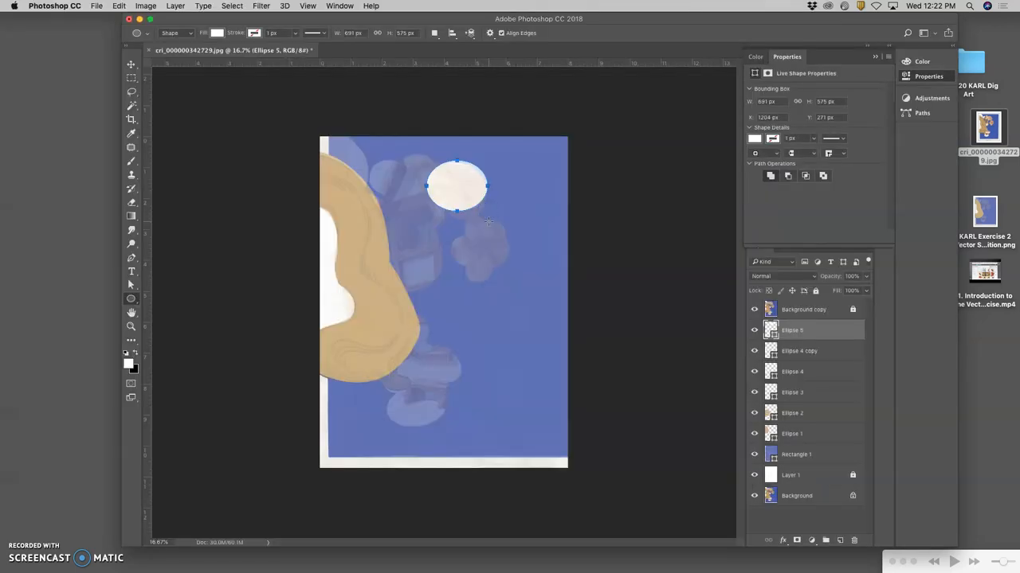
pyautogui.moveTo(490, 223)
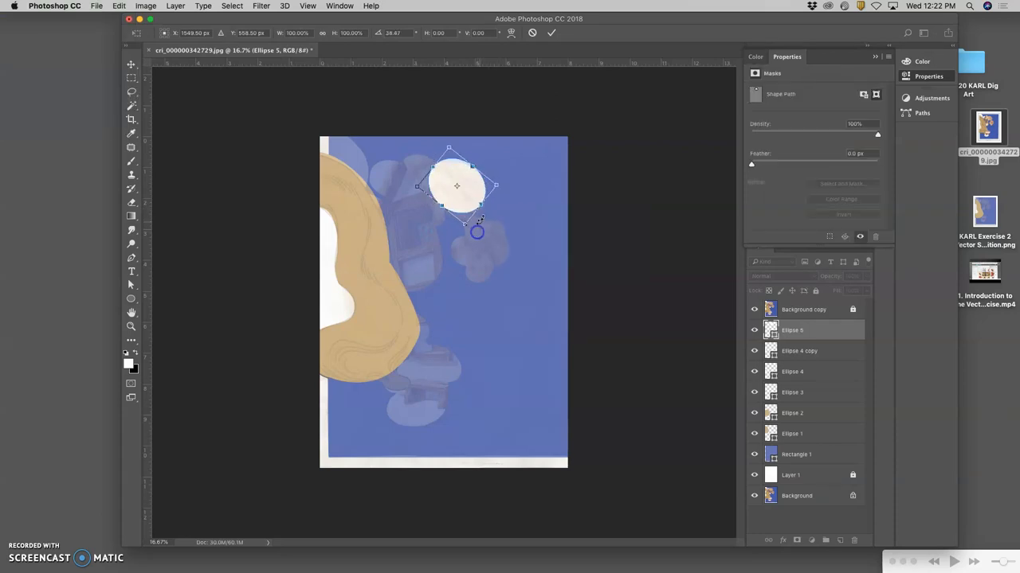
pyautogui.moveTo(476, 231); pyautogui.dragTo(470, 191)
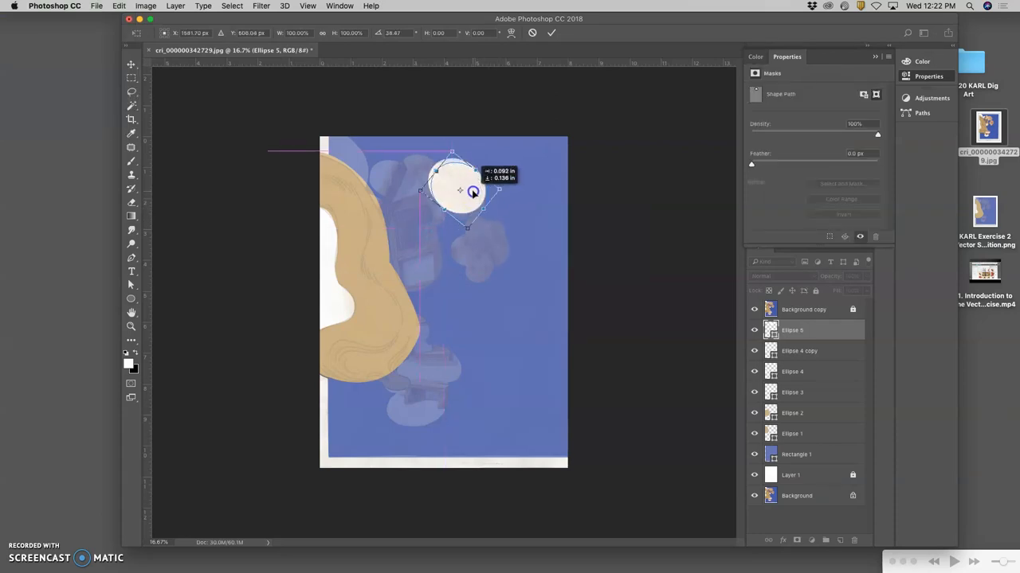
pyautogui.moveTo(498, 191); pyautogui.dragTo(497, 191)
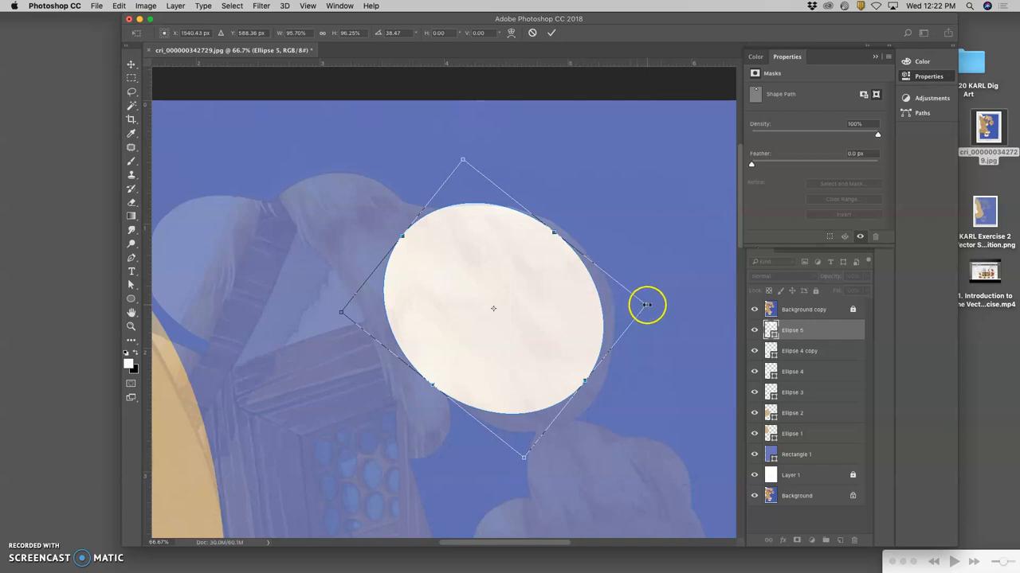
pyautogui.moveTo(647, 304); pyautogui.dragTo(605, 328)
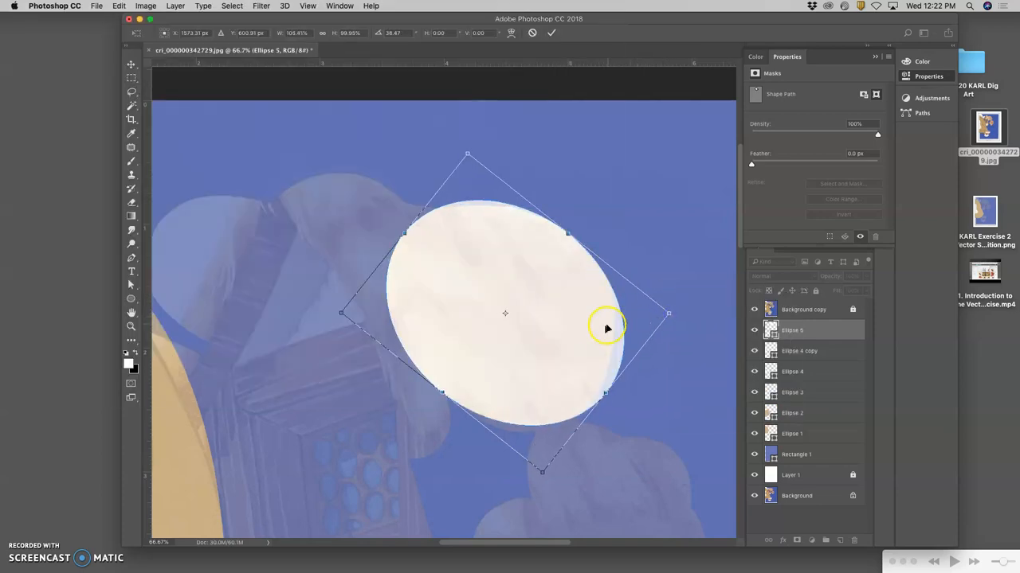
# Step: Warp Ellipse 5 by bending its lower edge to match the shape
pyautogui.rightClick(605, 329)
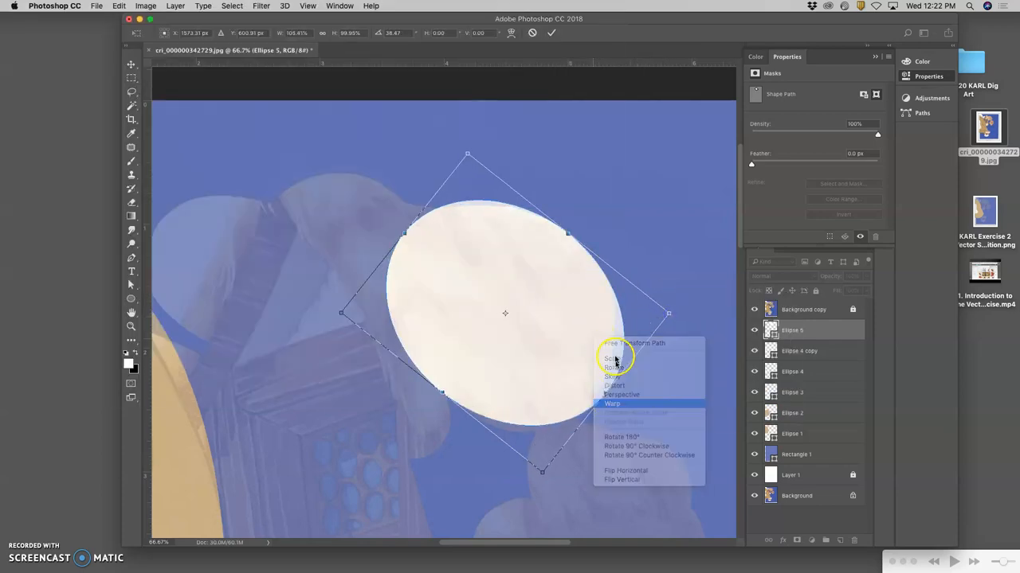
pyautogui.click(608, 403)
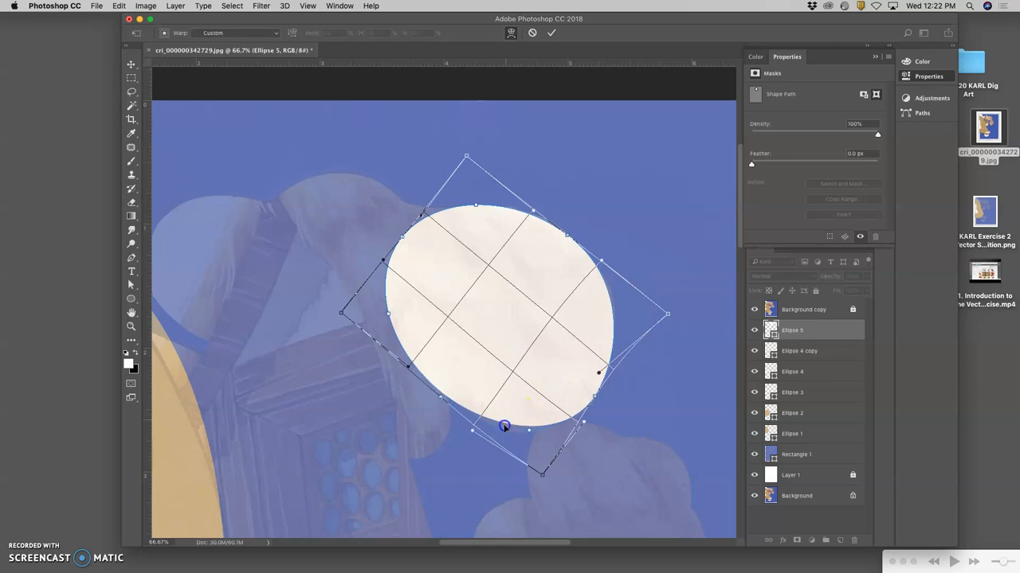
pyautogui.moveTo(505, 428); pyautogui.dragTo(424, 373)
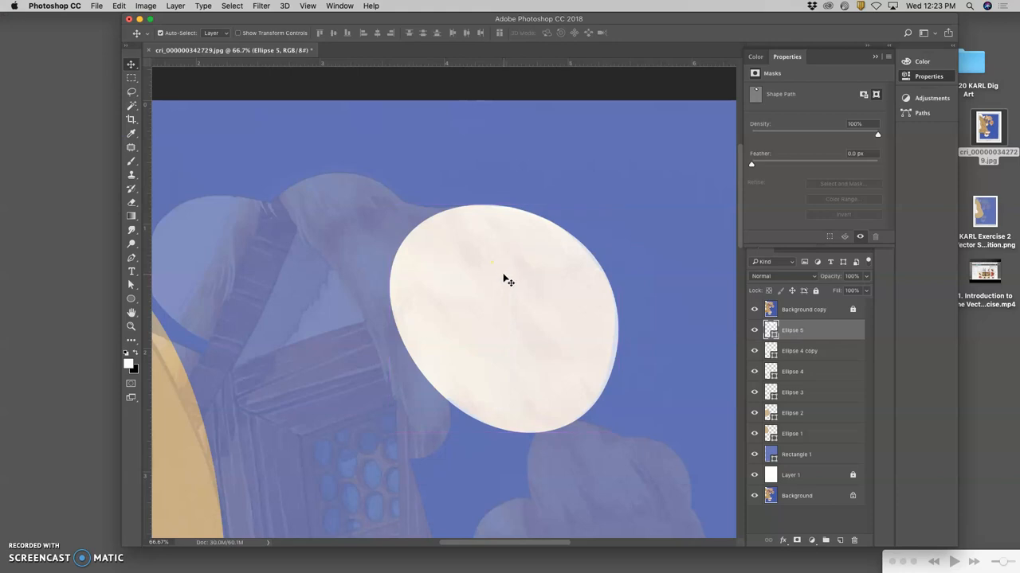
pyautogui.scroll(-3)
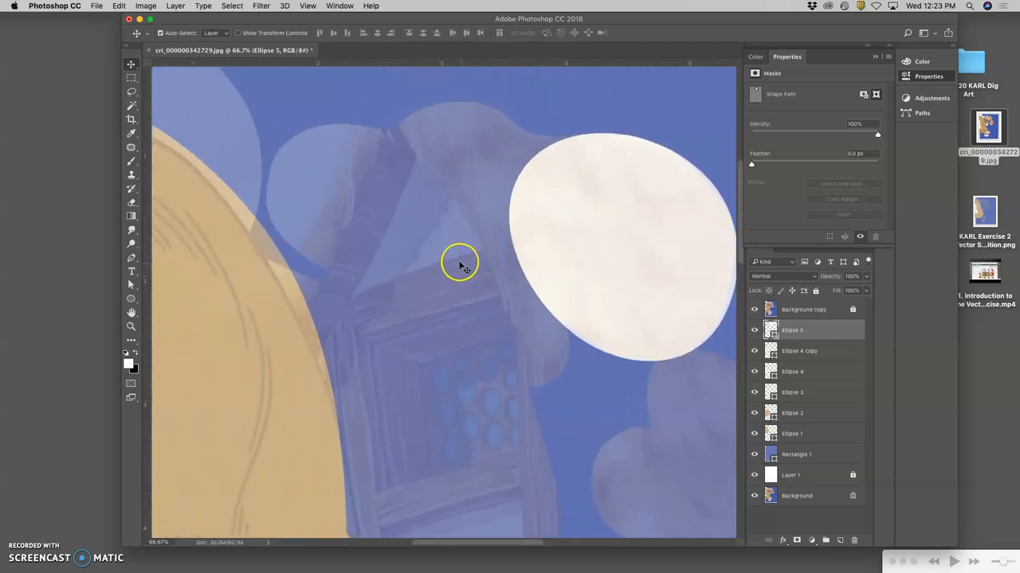
pyautogui.moveTo(388, 253)
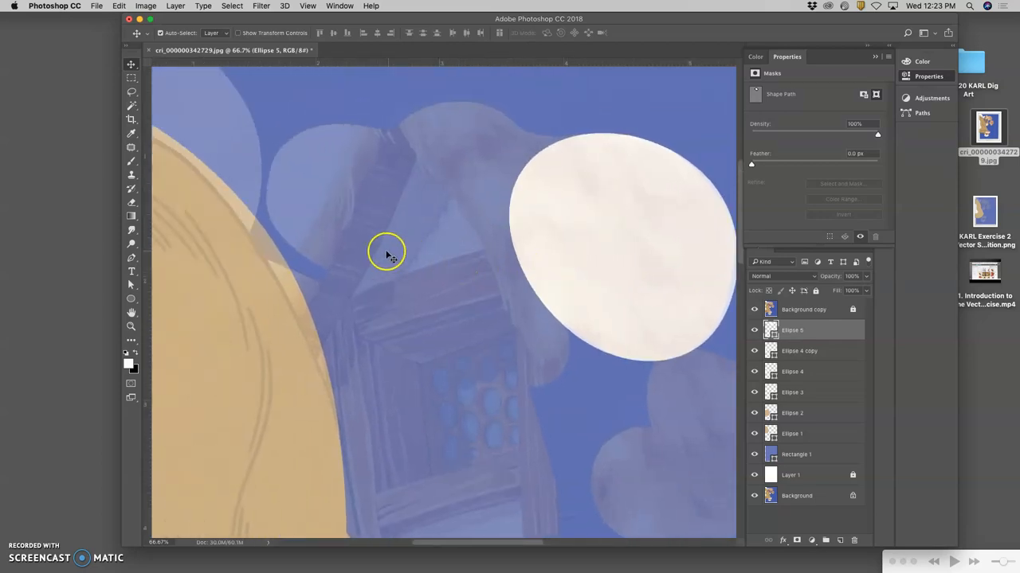